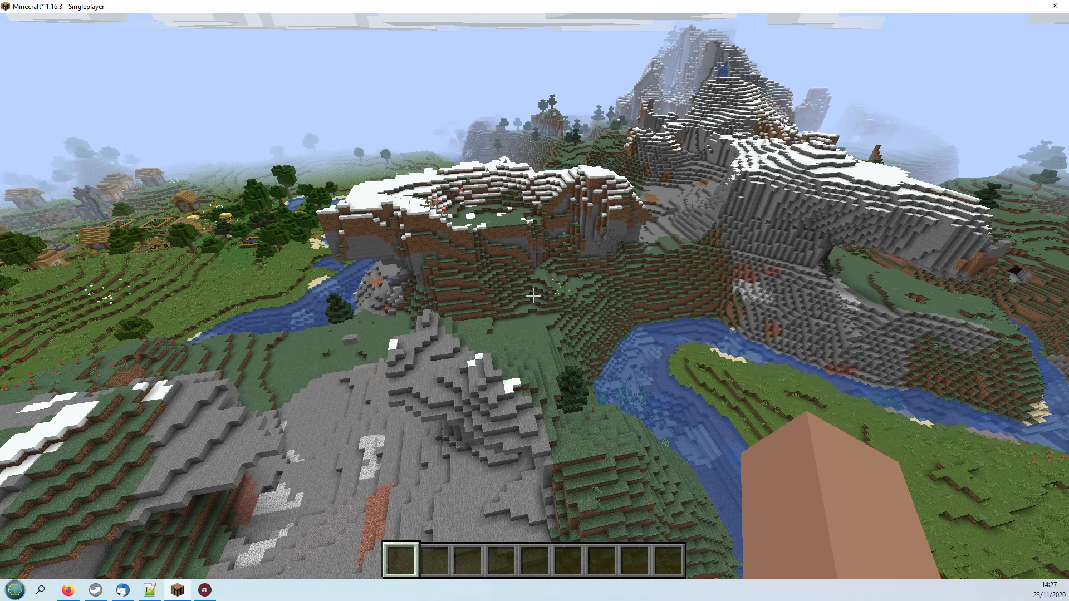
{"action": "mouse_move", "coordinate": [534, 297]}
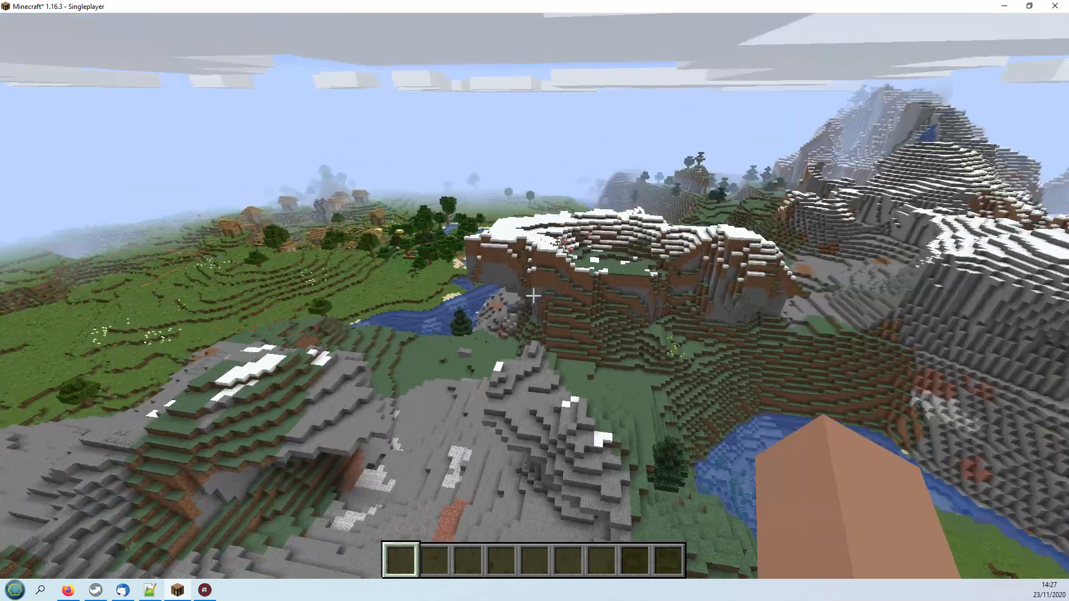
{"action": "mouse_move", "coordinate": [535, 295]}
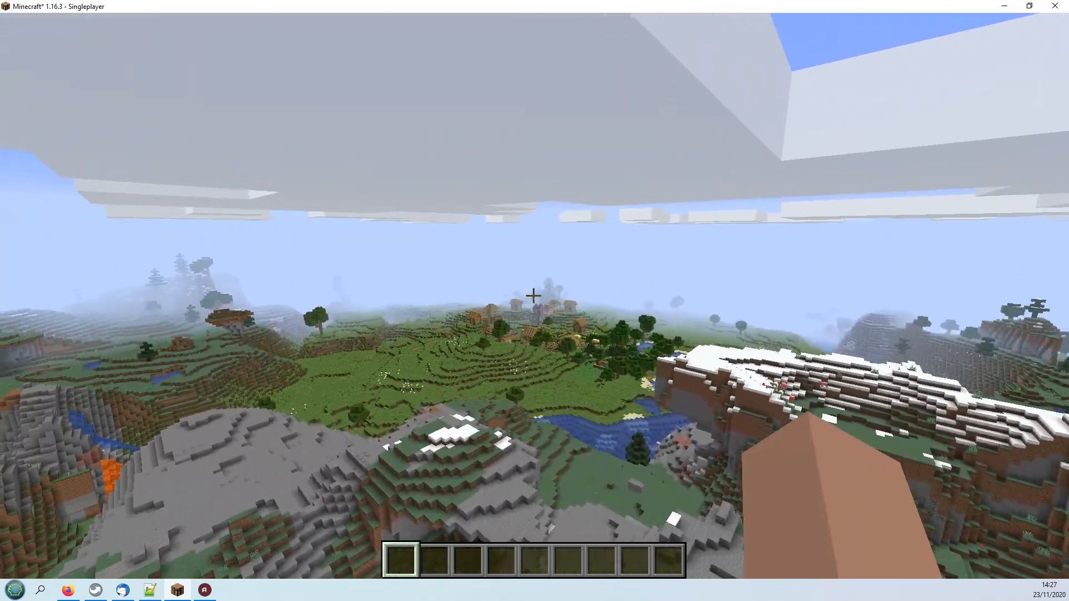
{"action": "mouse_move", "coordinate": [535, 294]}
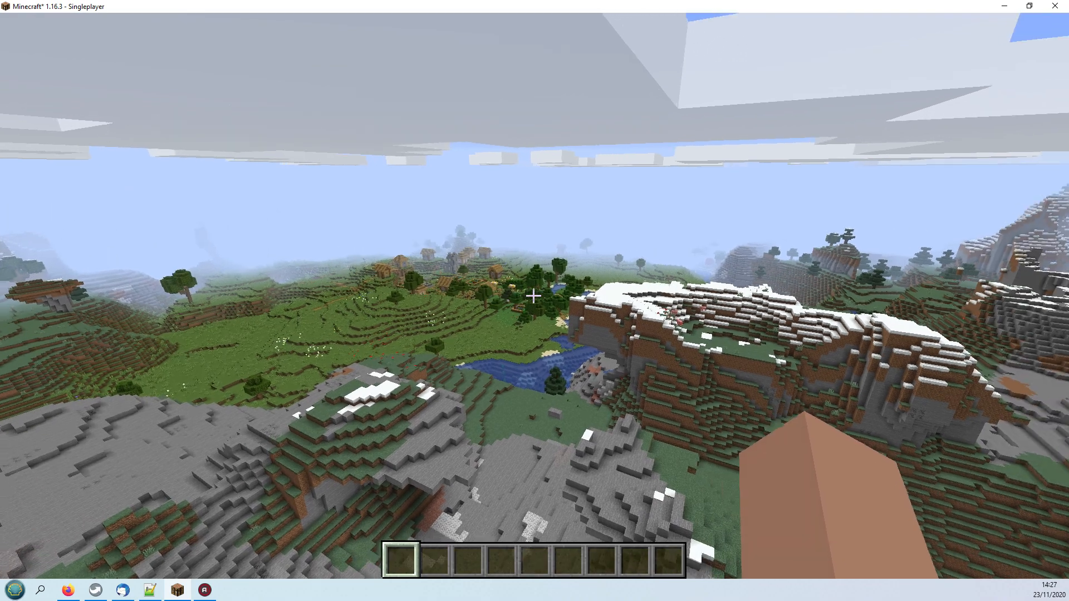
{"action": "mouse_move", "coordinate": [535, 295]}
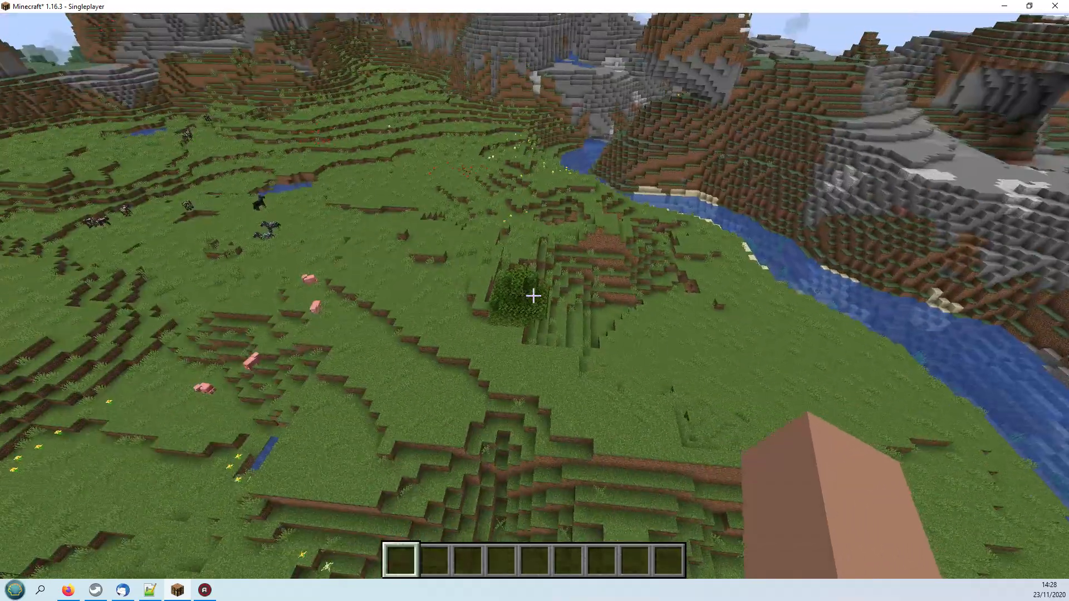
{"action": "mouse_move", "coordinate": [533, 296]}
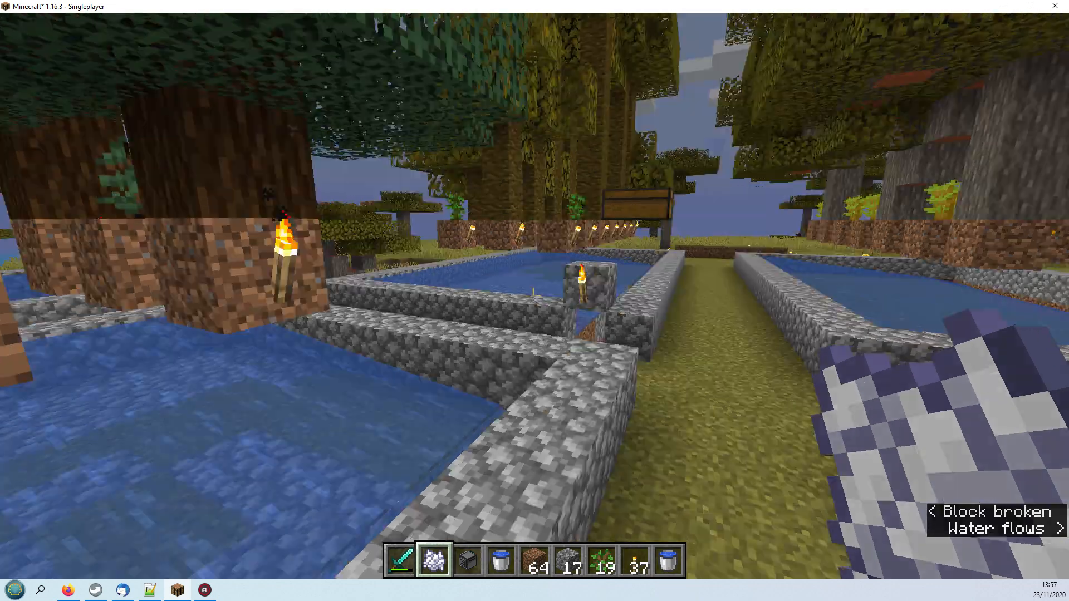
{"action": "mouse_move", "coordinate": [534, 295]}
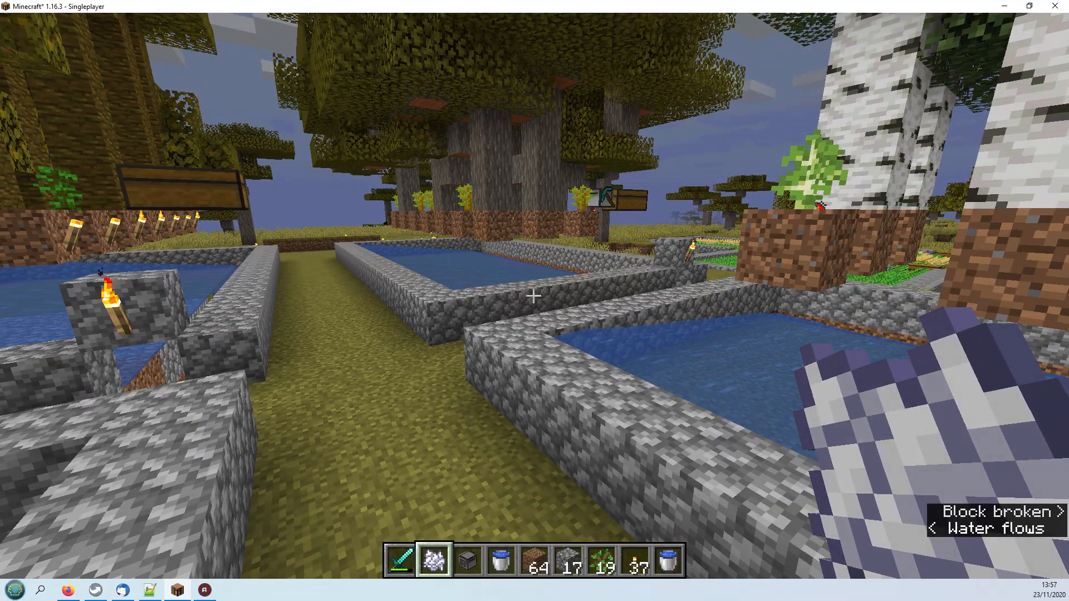
{"action": "mouse_move", "coordinate": [534, 295]}
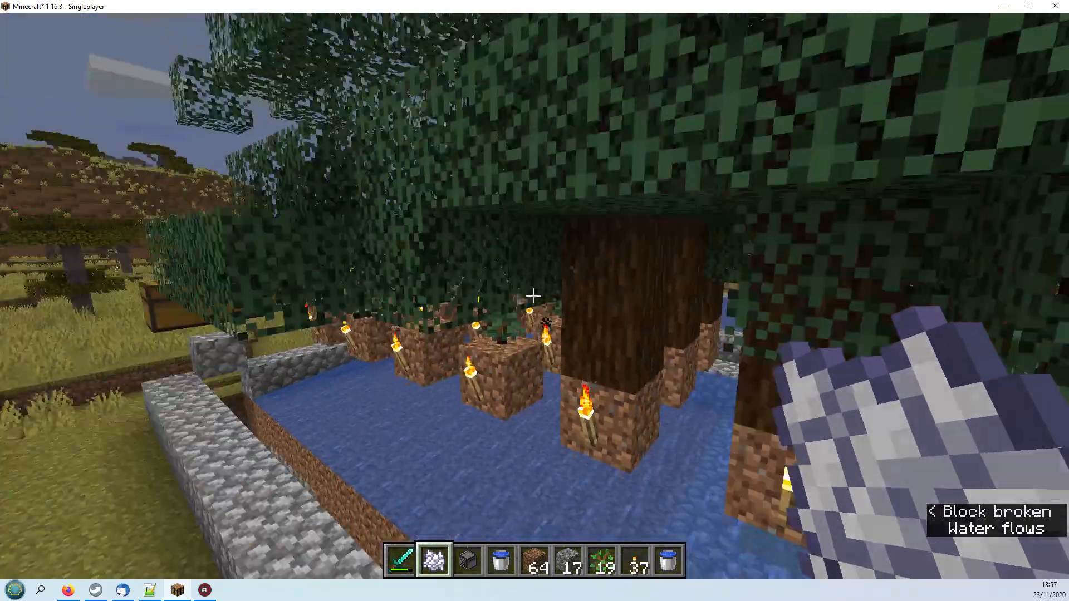
{"action": "mouse_move", "coordinate": [535, 295]}
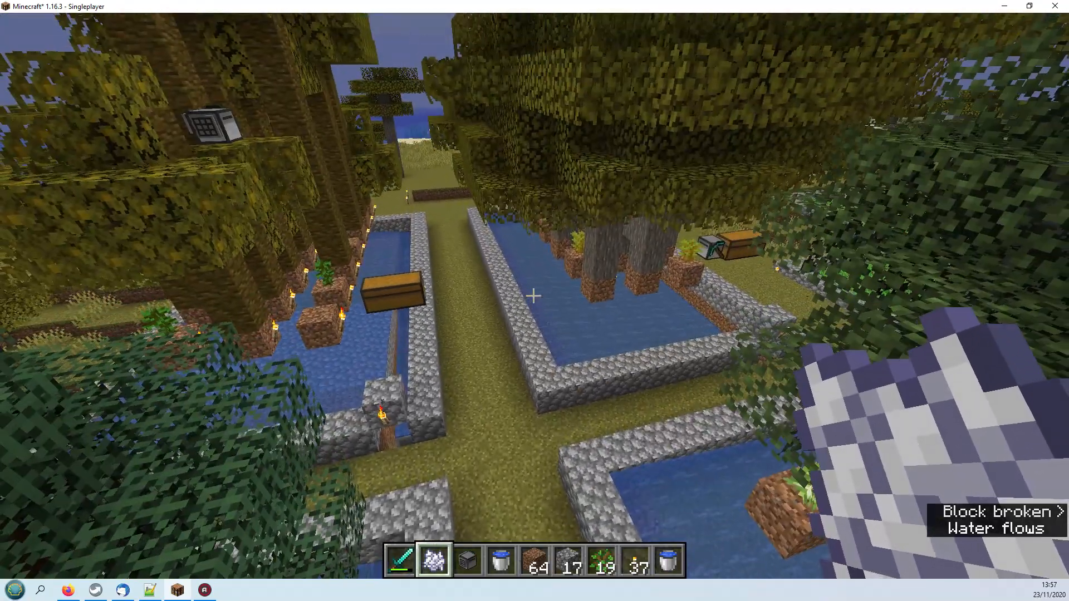
{"action": "mouse_move", "coordinate": [534, 296]}
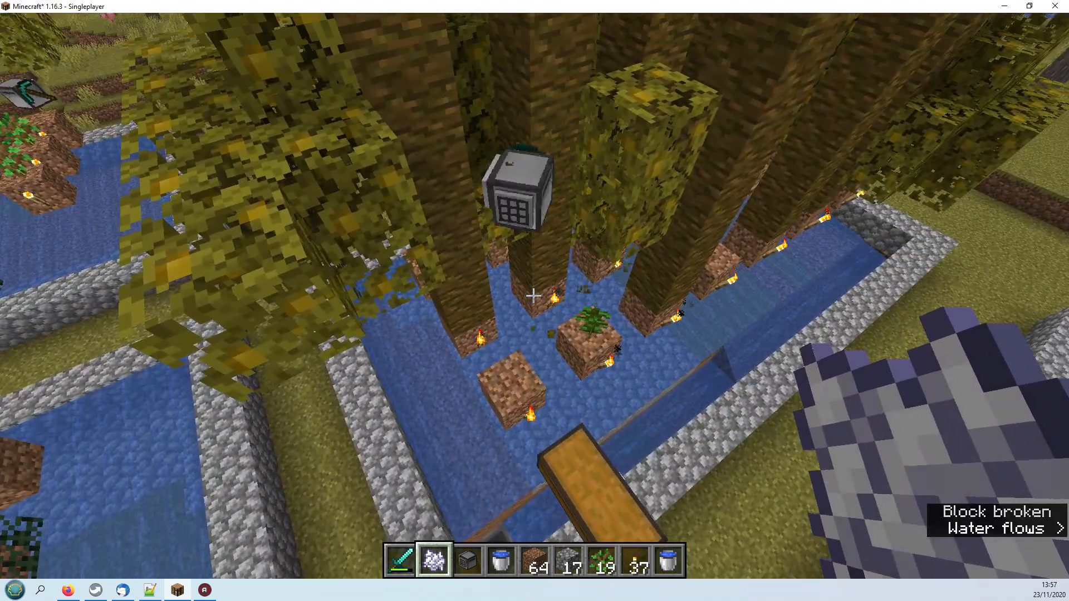
{"action": "mouse_move", "coordinate": [533, 296]}
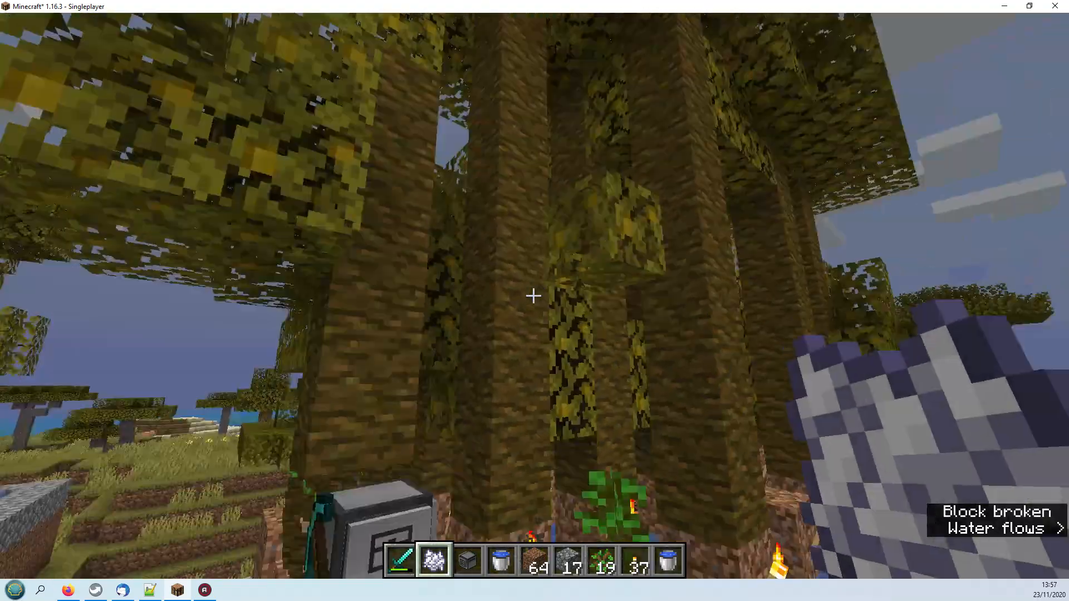
{"action": "mouse_move", "coordinate": [535, 295]}
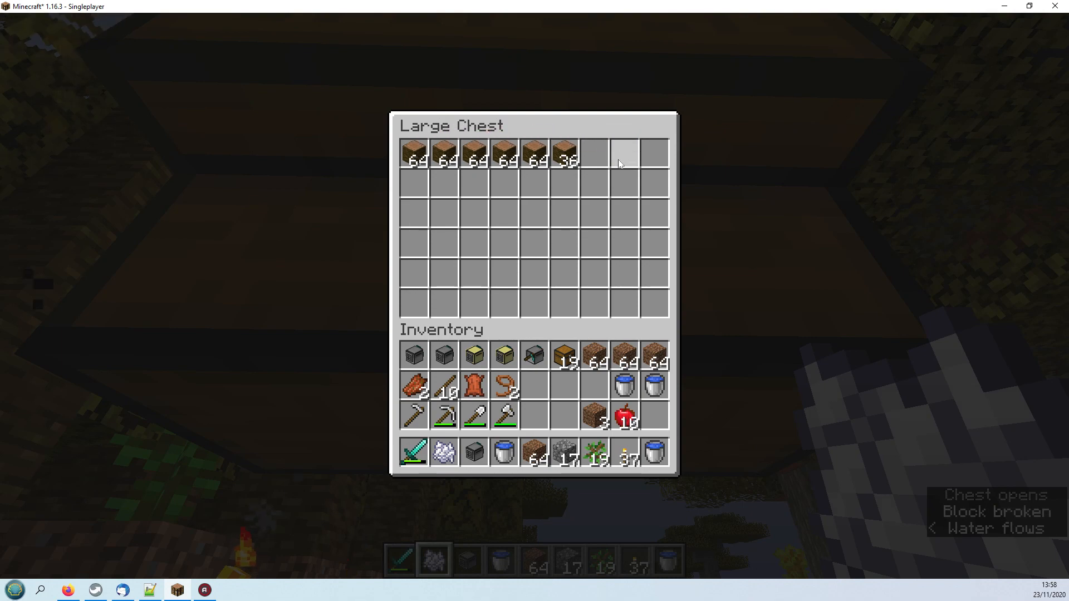
Close the large chest holding about 356 dark oak logs
{"action": "key", "text": "Escape"}
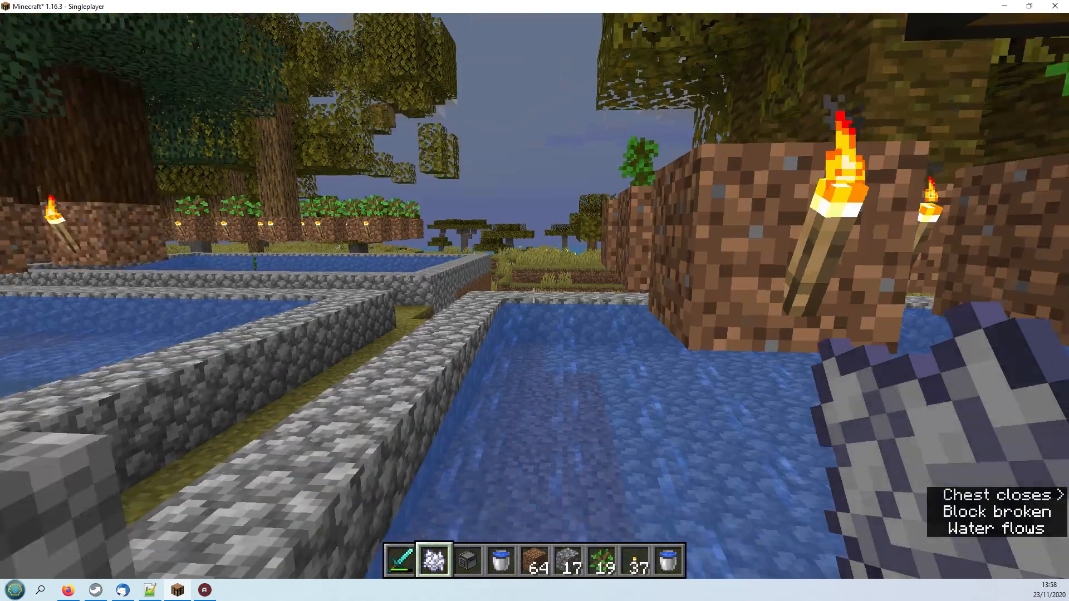
{"action": "mouse_move", "coordinate": [534, 296]}
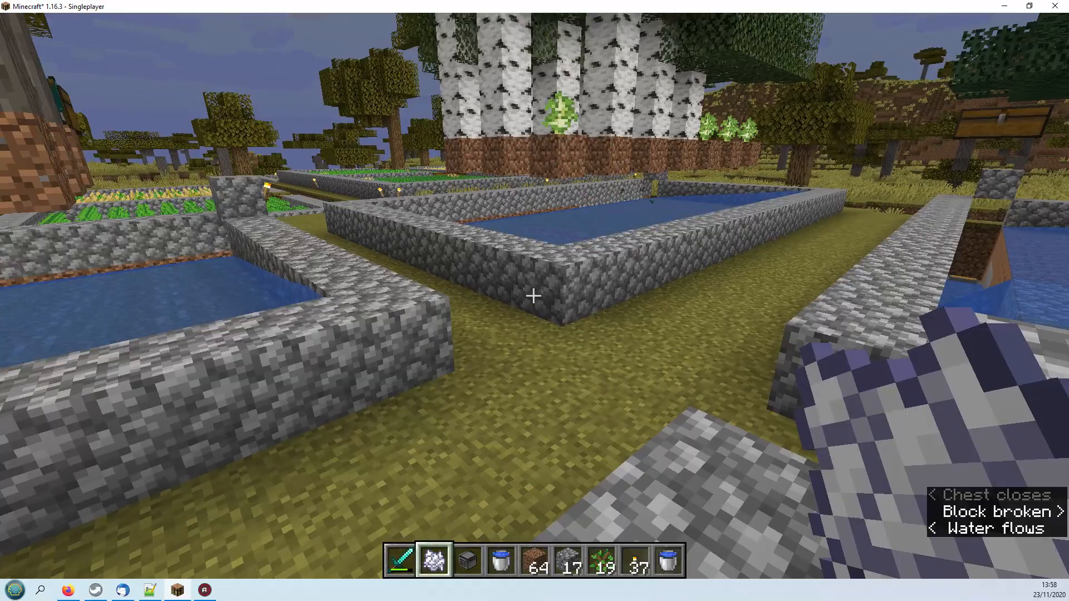
{"action": "mouse_move", "coordinate": [535, 300]}
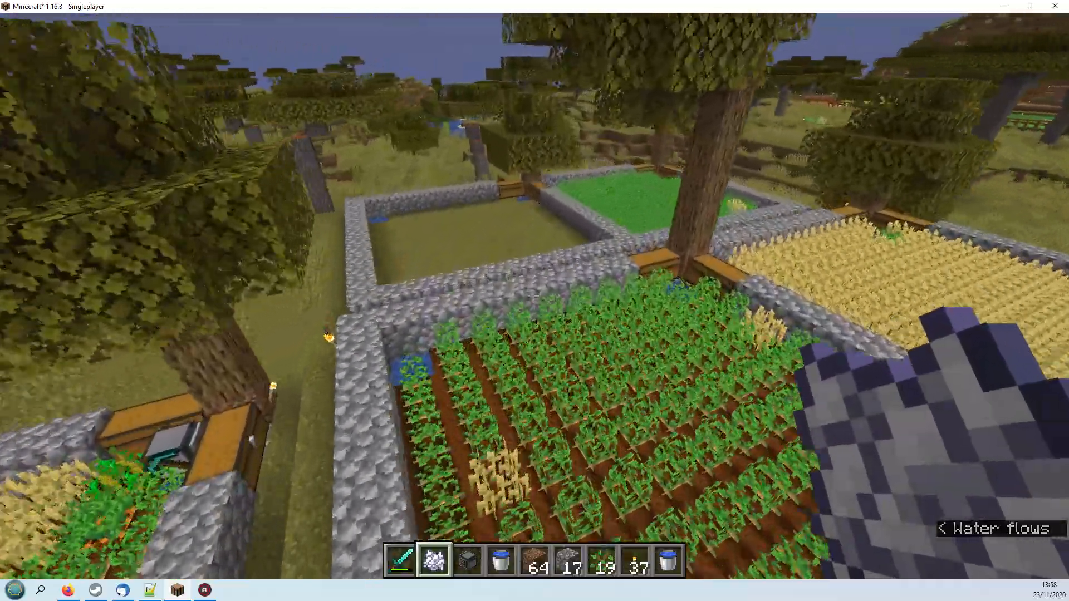
{"action": "mouse_move", "coordinate": [530, 300]}
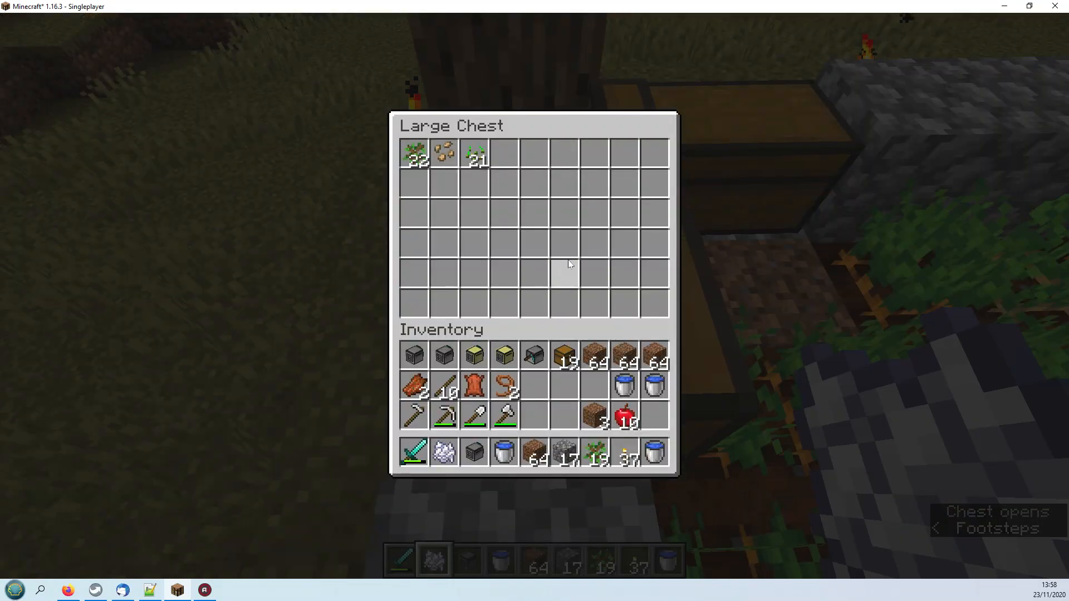
Inspect and close the seed and carrot chests, then open the inventory
{"action": "key", "text": "Escape"}
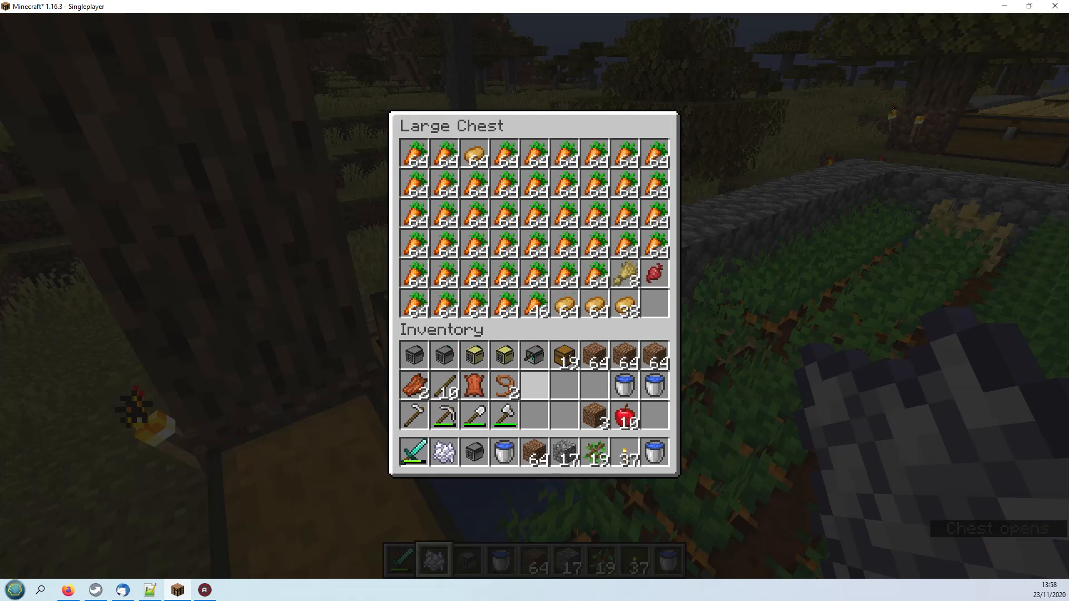
{"action": "key", "text": "Escape"}
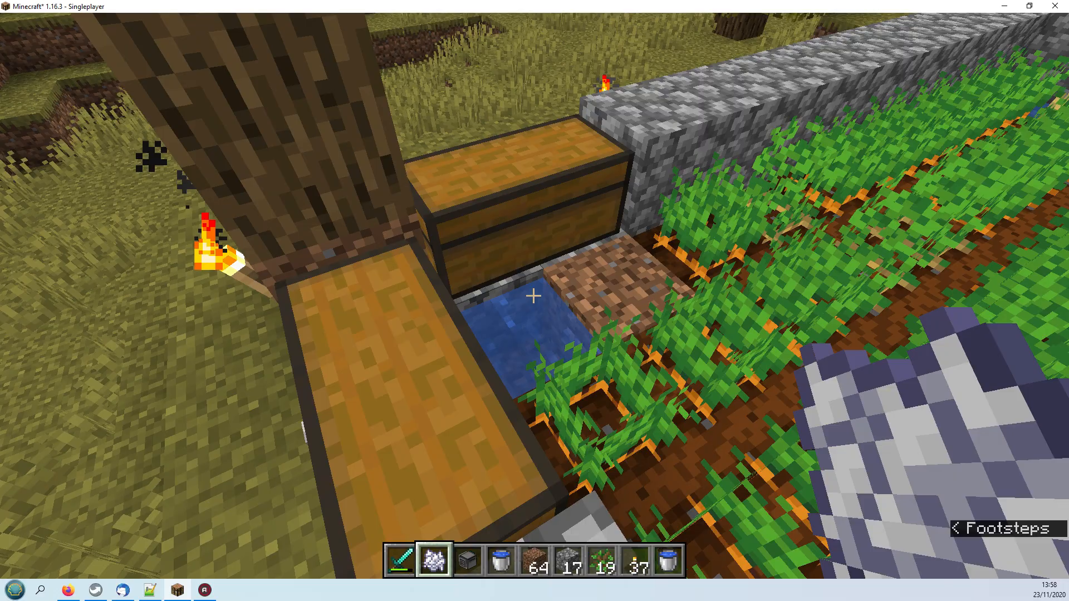
{"action": "mouse_move", "coordinate": [534, 296]}
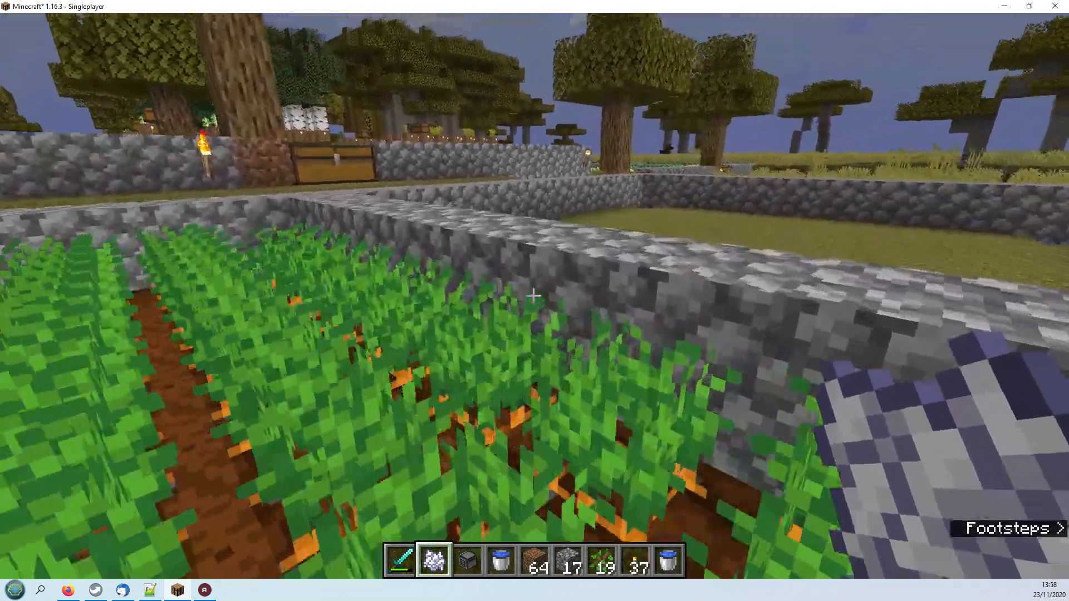
{"action": "mouse_move", "coordinate": [534, 300]}
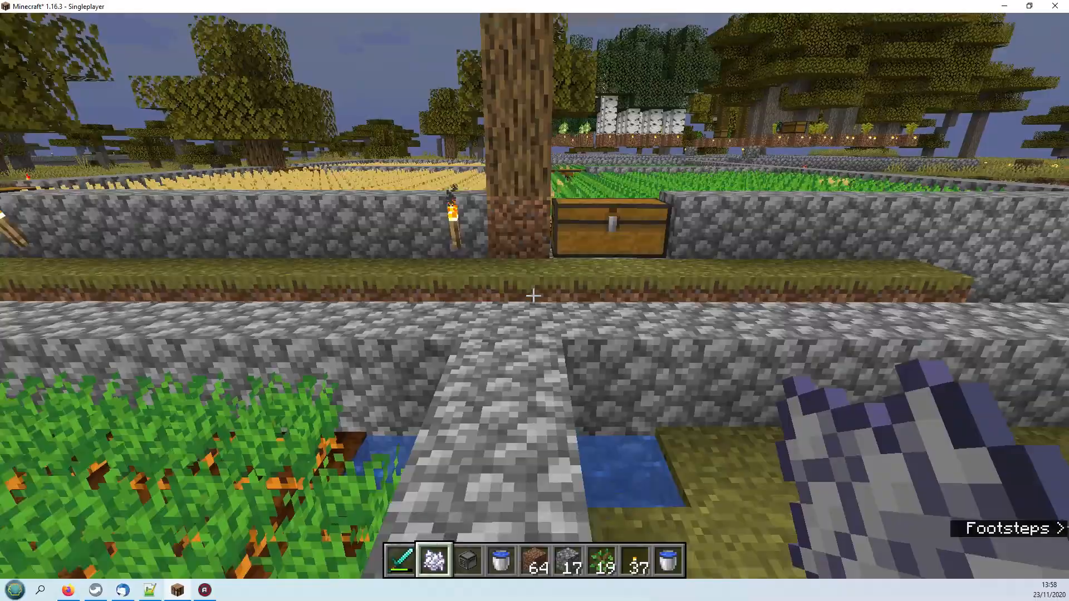
{"action": "mouse_move", "coordinate": [534, 300]}
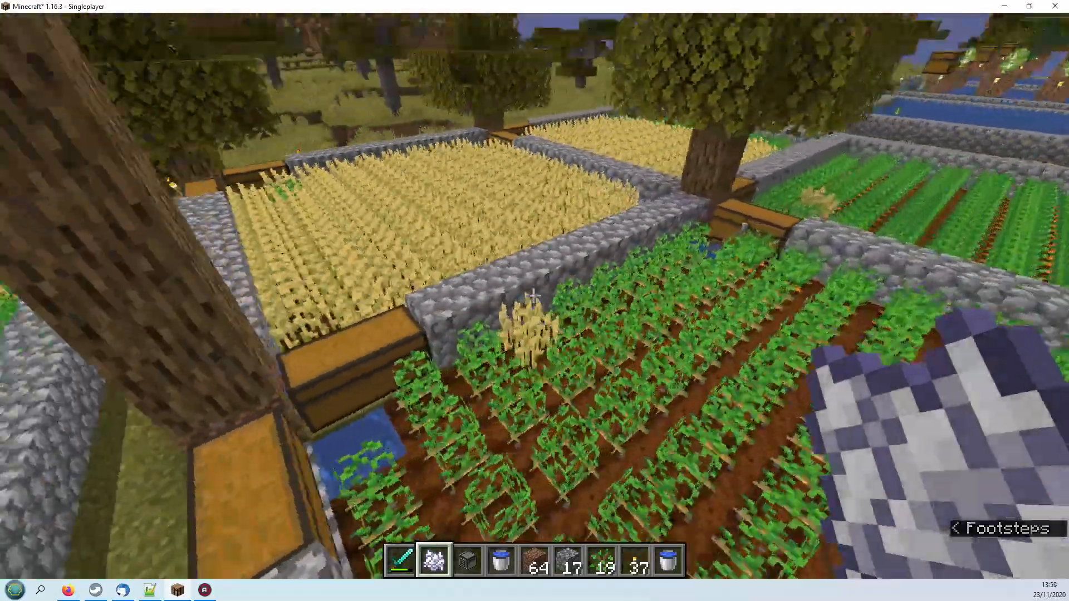
{"action": "mouse_move", "coordinate": [534, 295]}
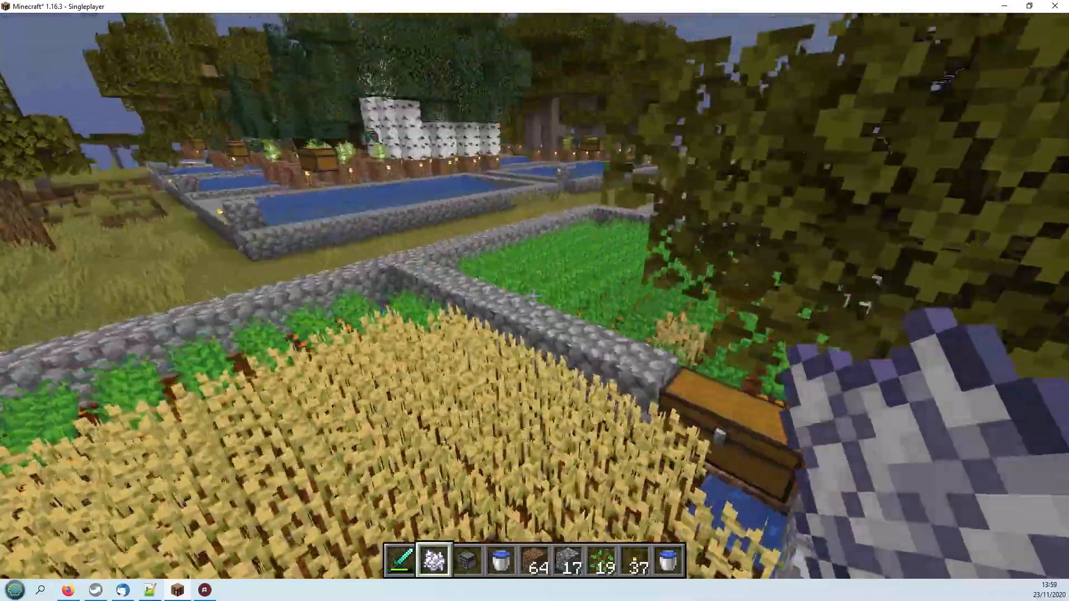
{"action": "mouse_move", "coordinate": [532, 304]}
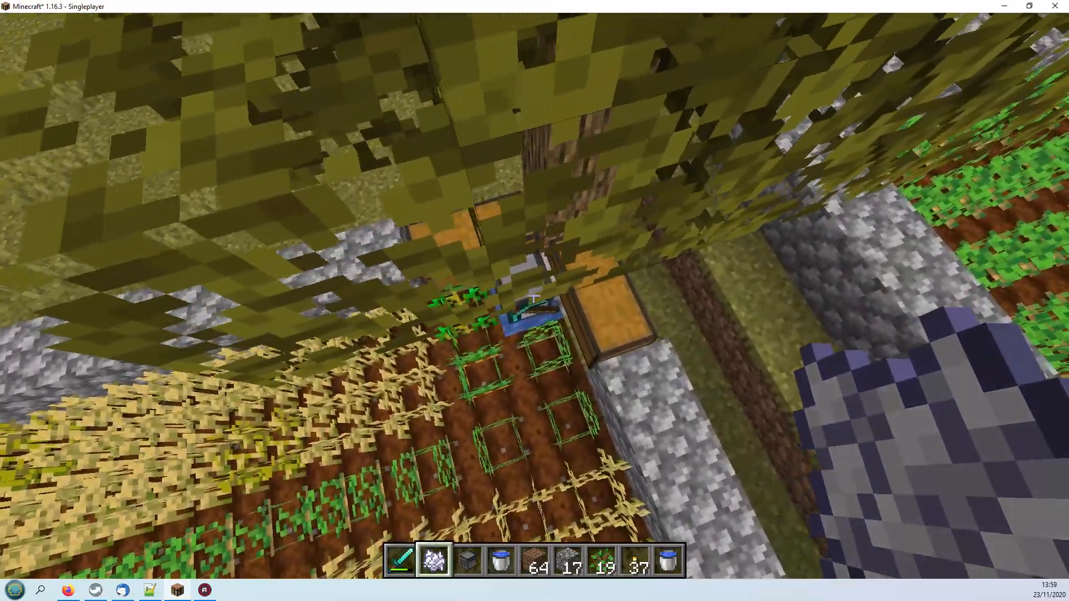
{"action": "key", "text": "e"}
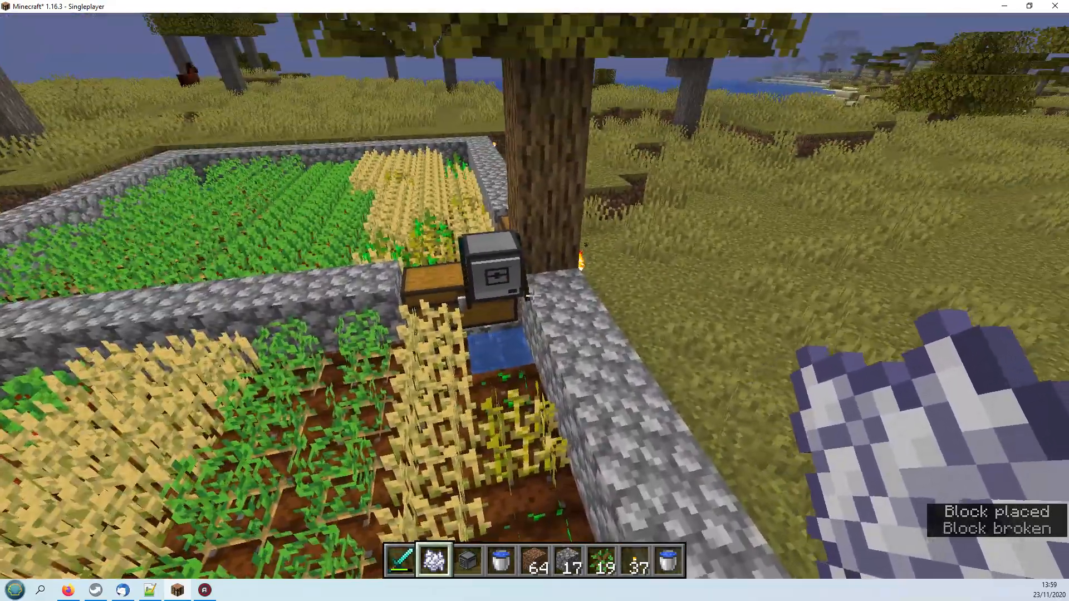
{"action": "mouse_move", "coordinate": [534, 311]}
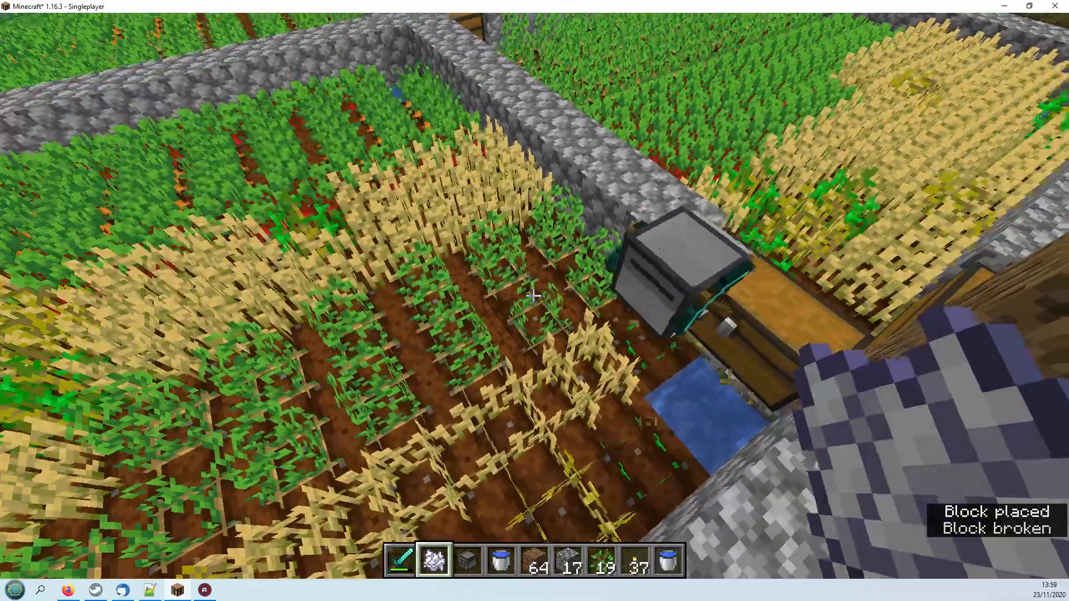
{"action": "mouse_move", "coordinate": [531, 310]}
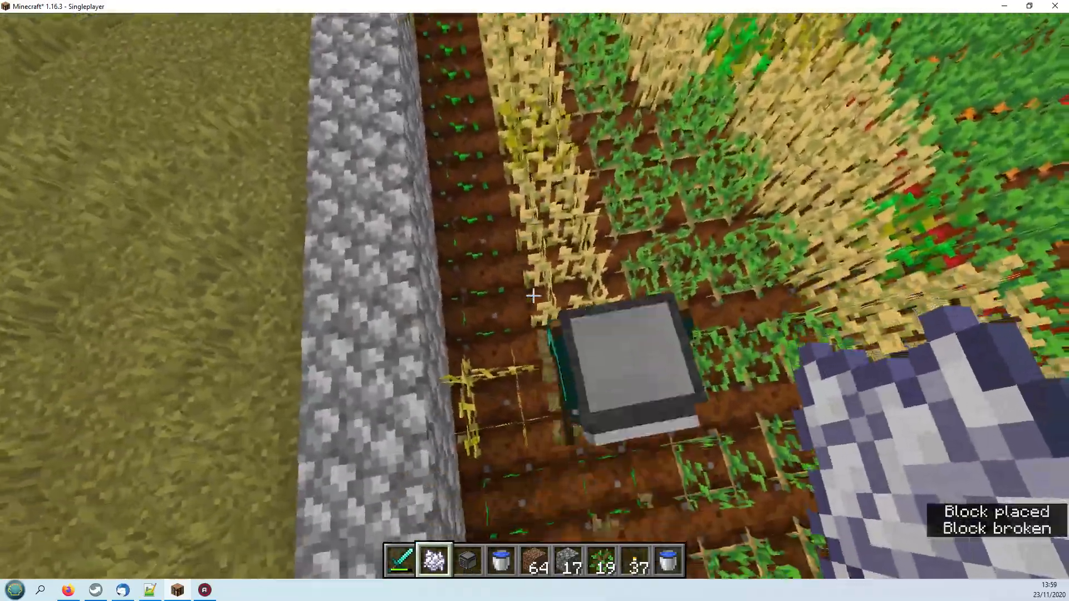
{"action": "mouse_move", "coordinate": [532, 297]}
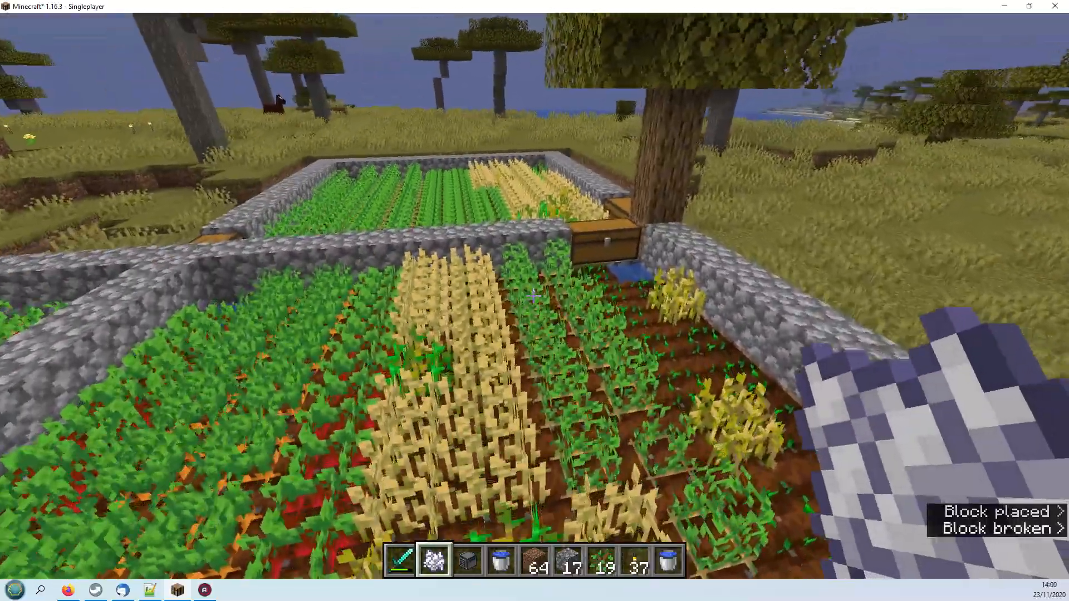
{"action": "mouse_move", "coordinate": [535, 300]}
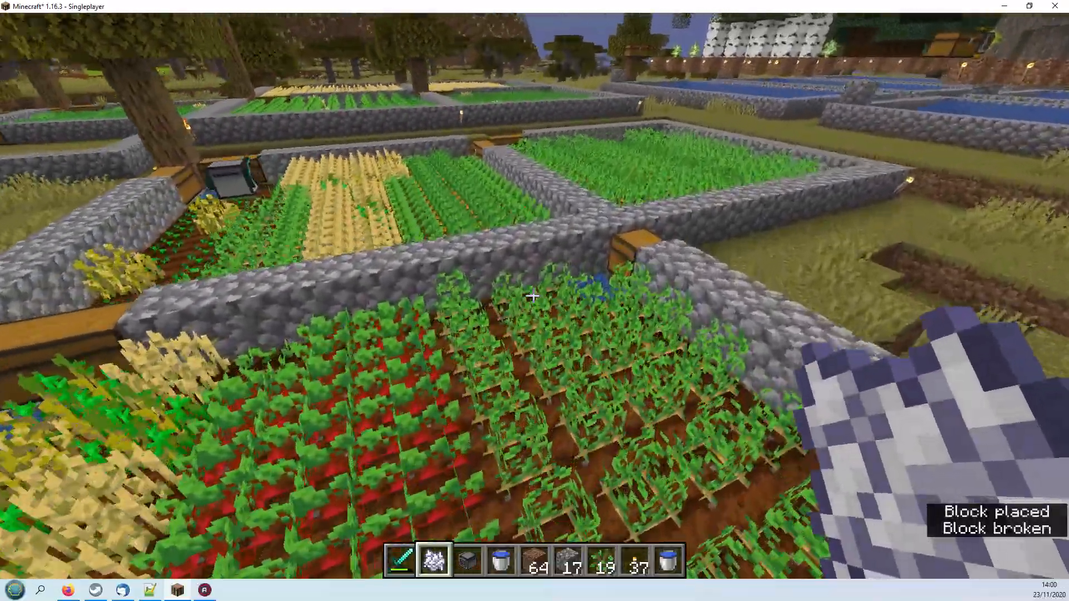
{"action": "mouse_move", "coordinate": [529, 297]}
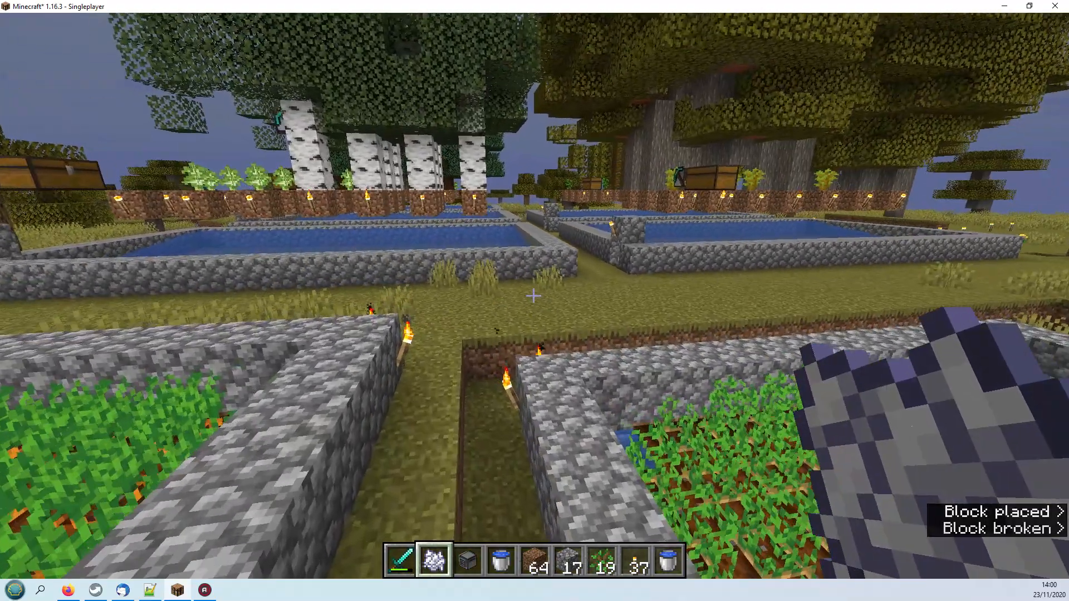
{"action": "mouse_move", "coordinate": [532, 293]}
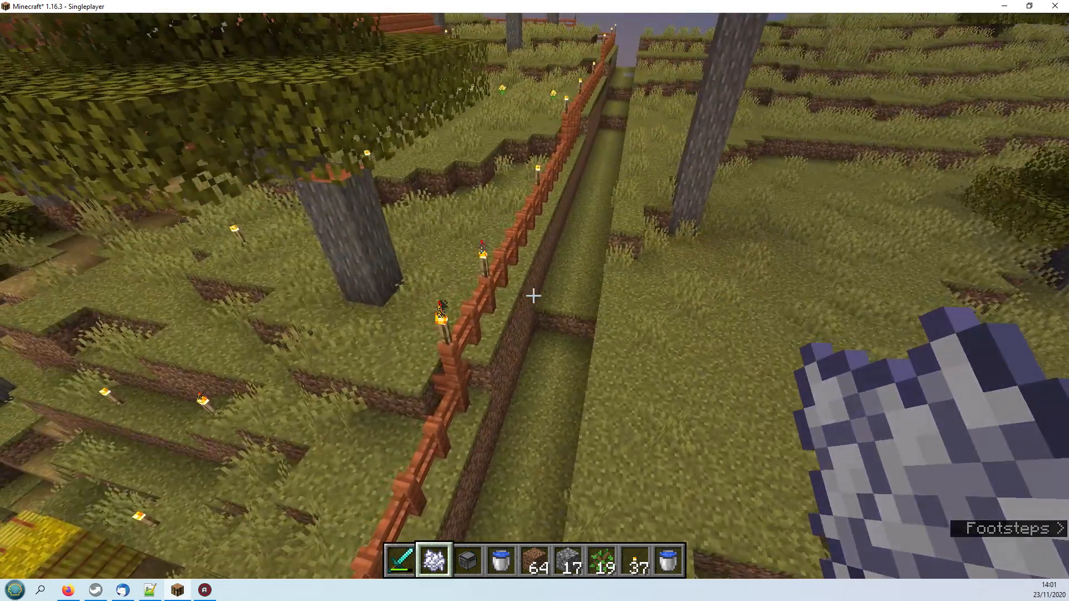
{"action": "mouse_move", "coordinate": [534, 295]}
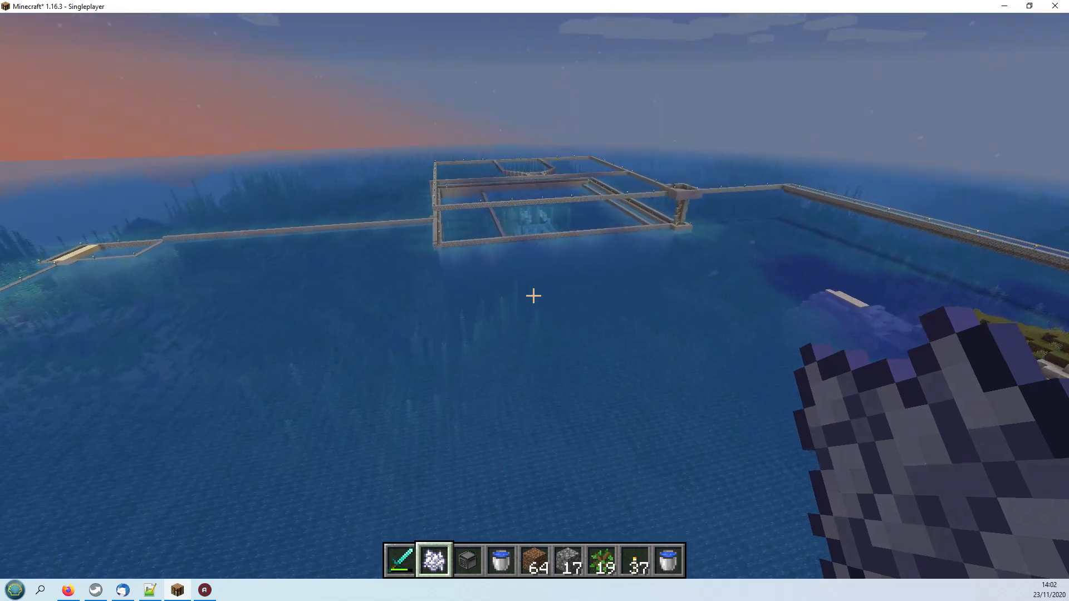
{"action": "mouse_move", "coordinate": [534, 295]}
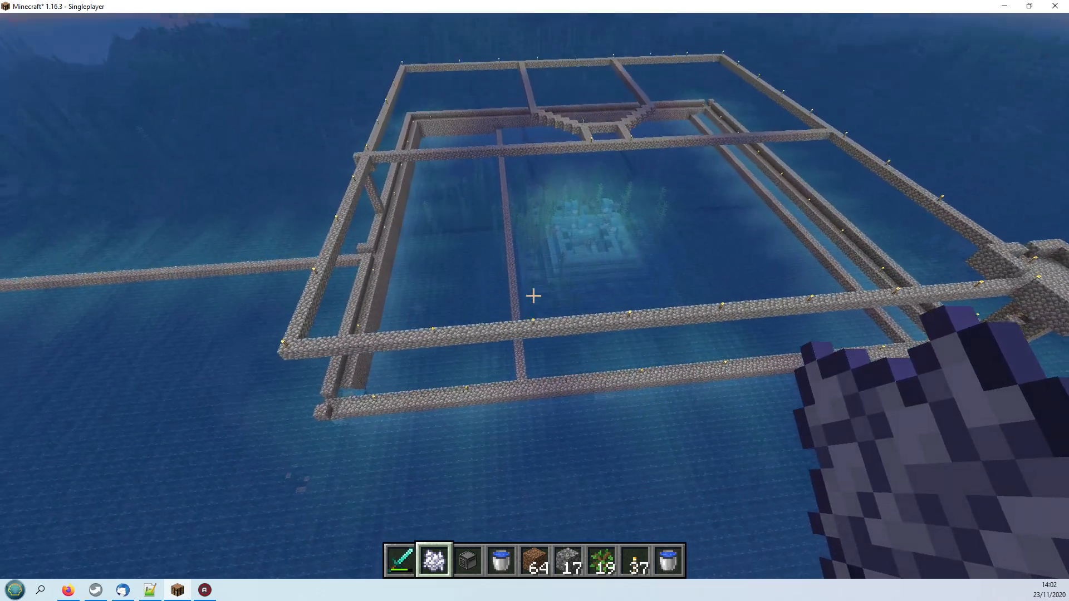
{"action": "mouse_move", "coordinate": [535, 296]}
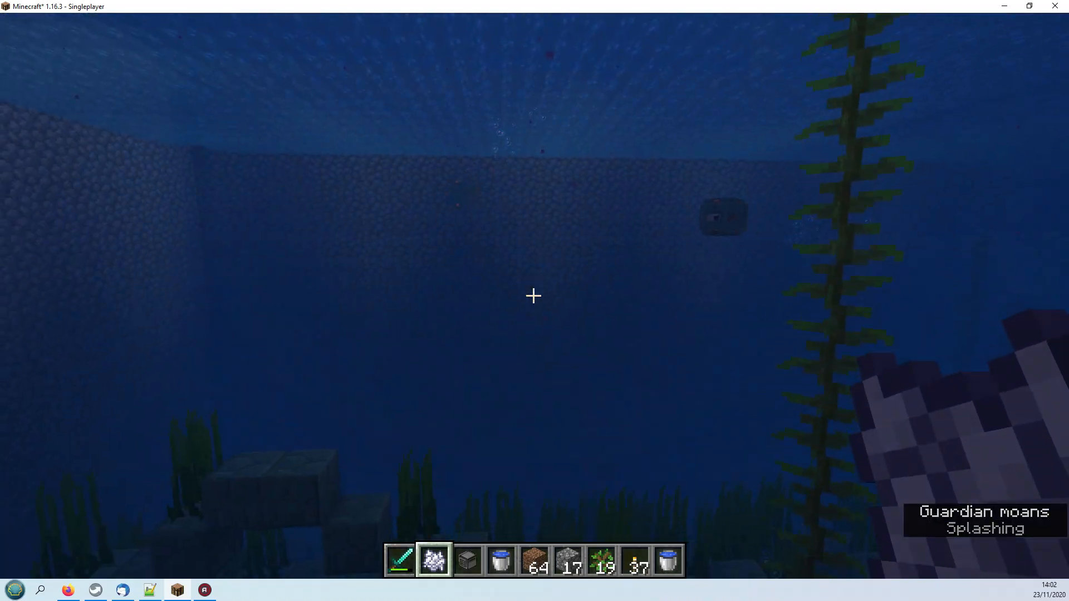
{"action": "mouse_move", "coordinate": [533, 296]}
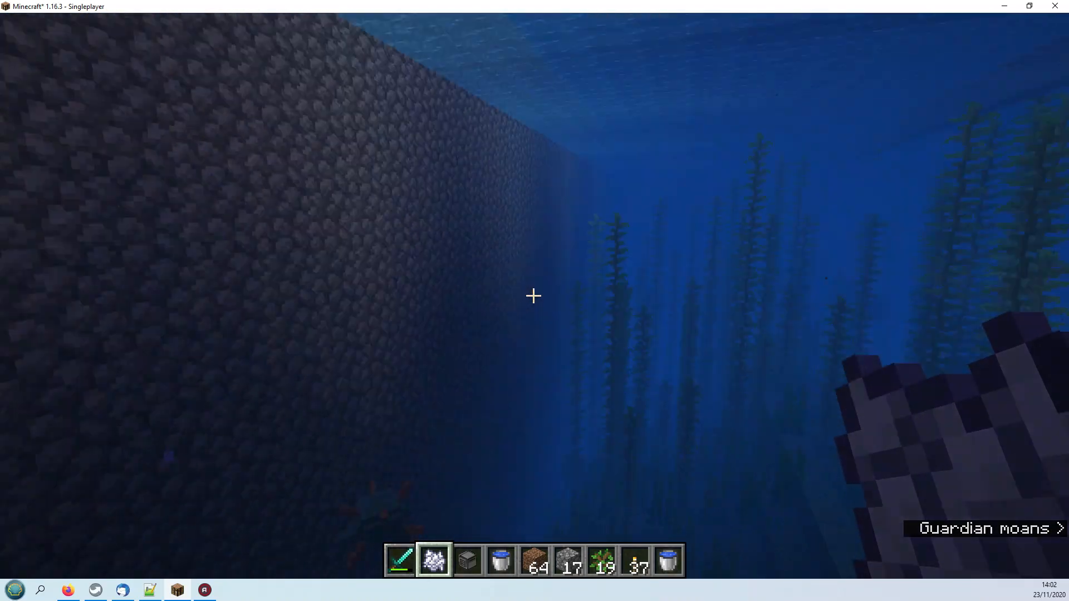
{"action": "mouse_move", "coordinate": [534, 296]}
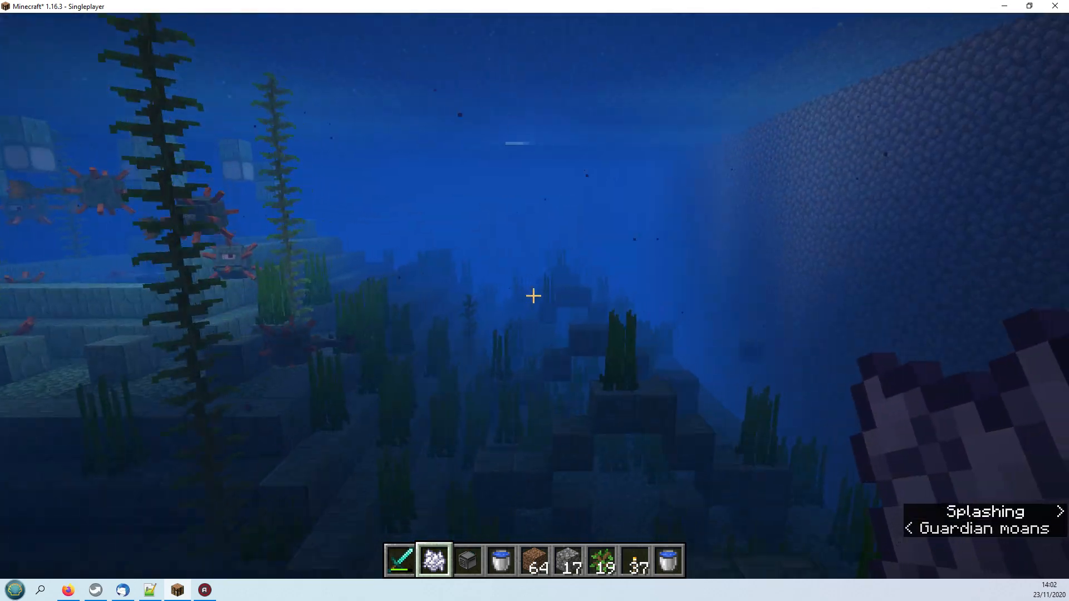
{"action": "mouse_move", "coordinate": [534, 297]}
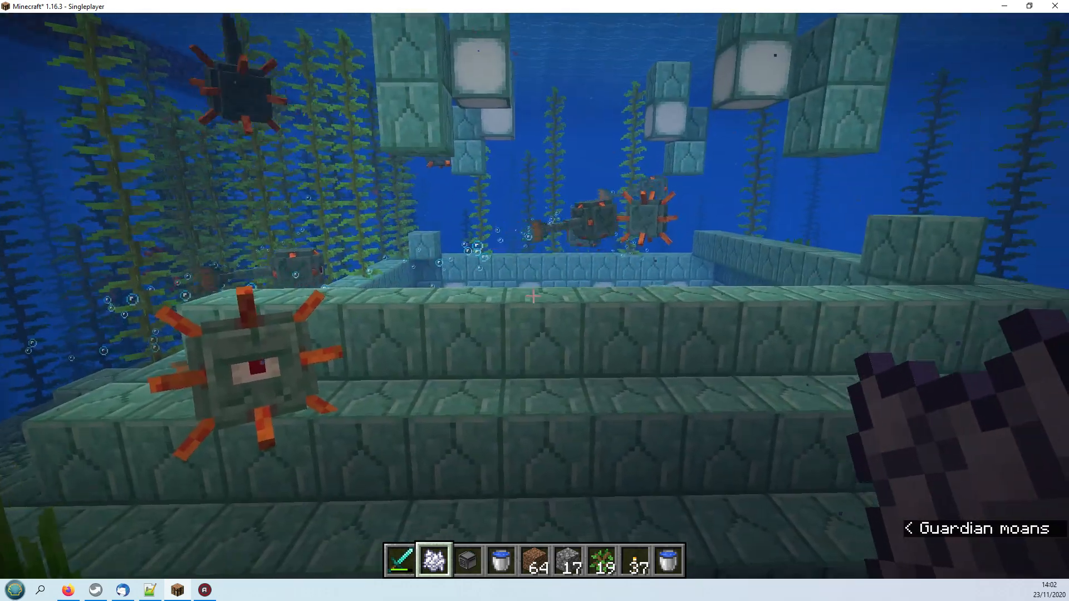
{"action": "mouse_move", "coordinate": [533, 298]}
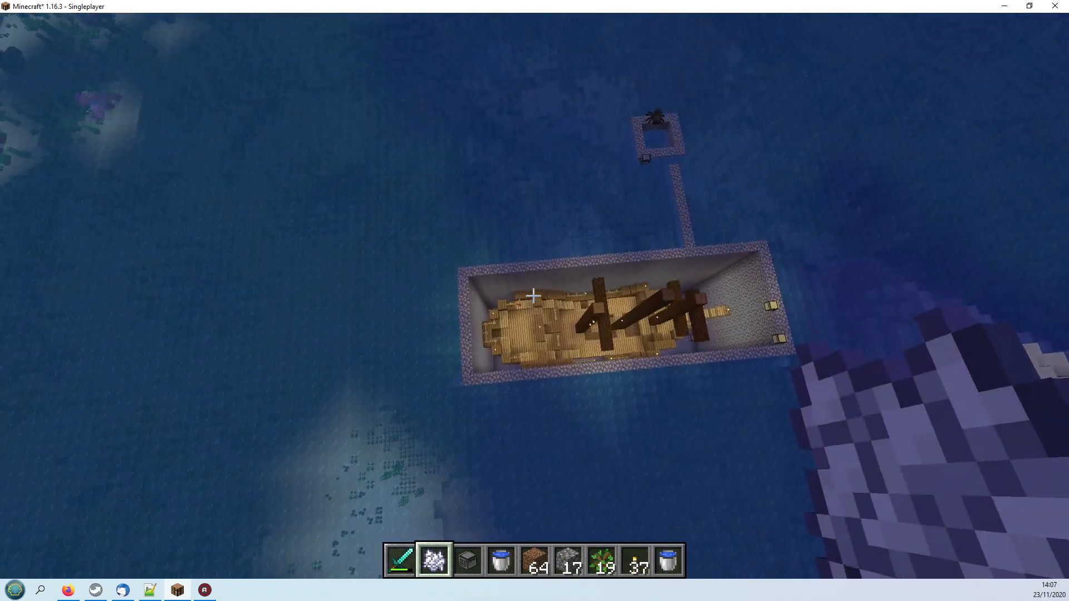
{"action": "mouse_move", "coordinate": [531, 312]}
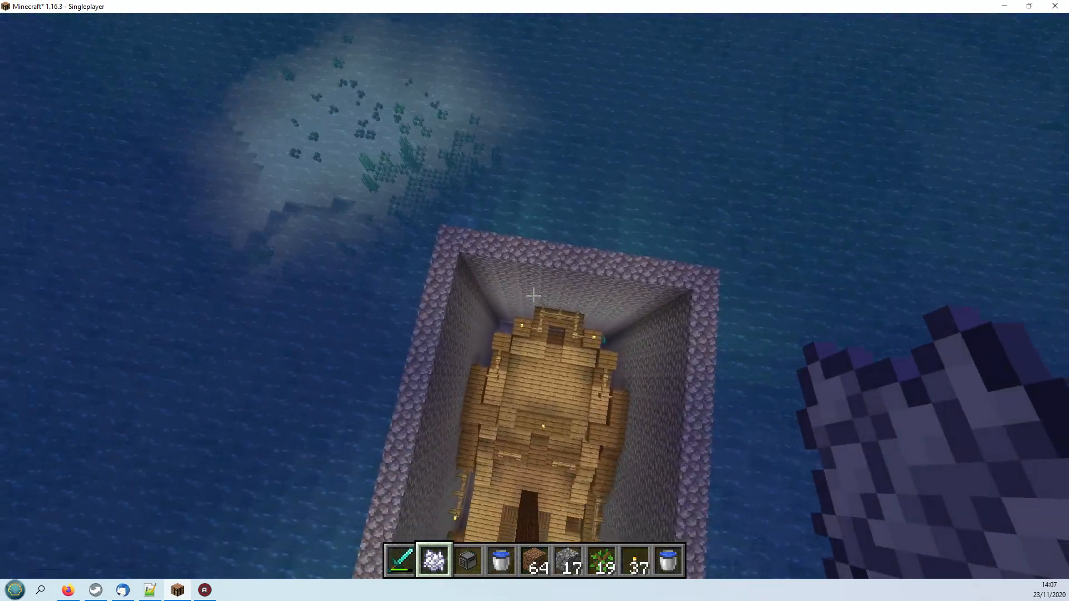
{"action": "mouse_move", "coordinate": [534, 295]}
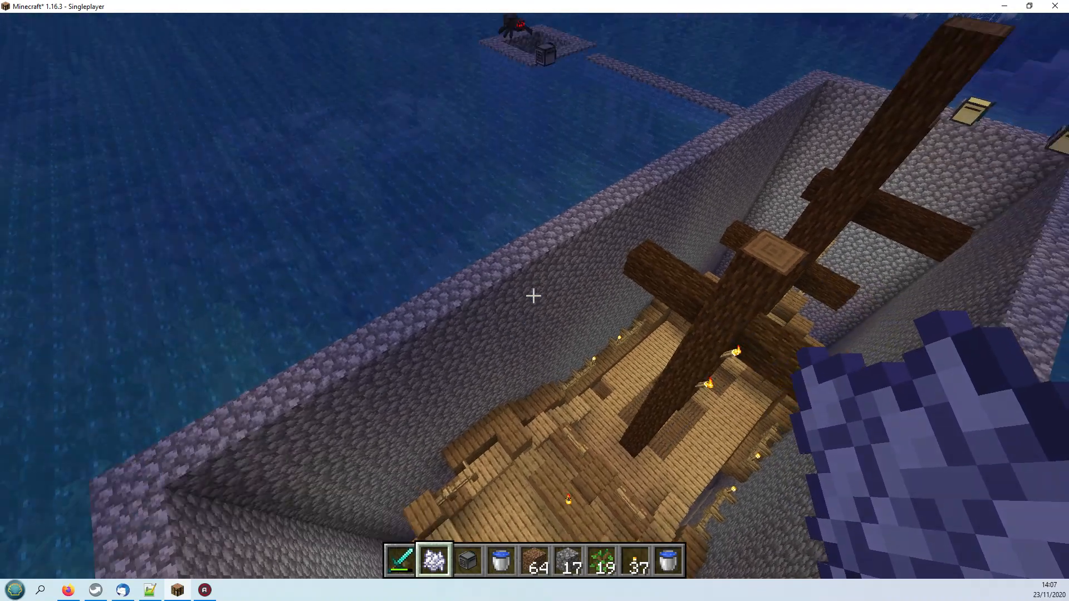
{"action": "mouse_move", "coordinate": [534, 312]}
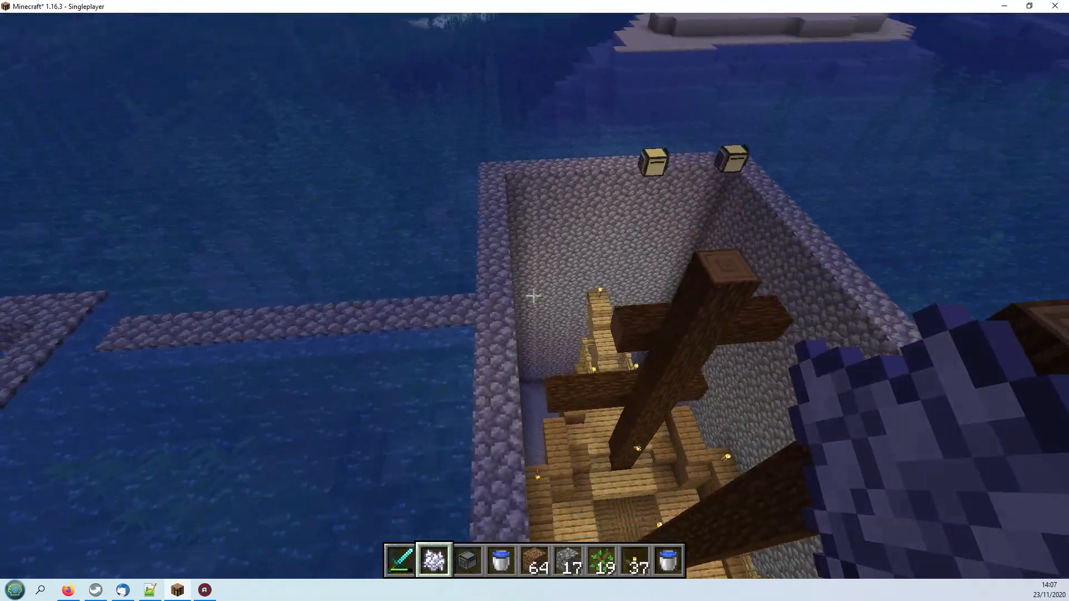
{"action": "mouse_move", "coordinate": [534, 296]}
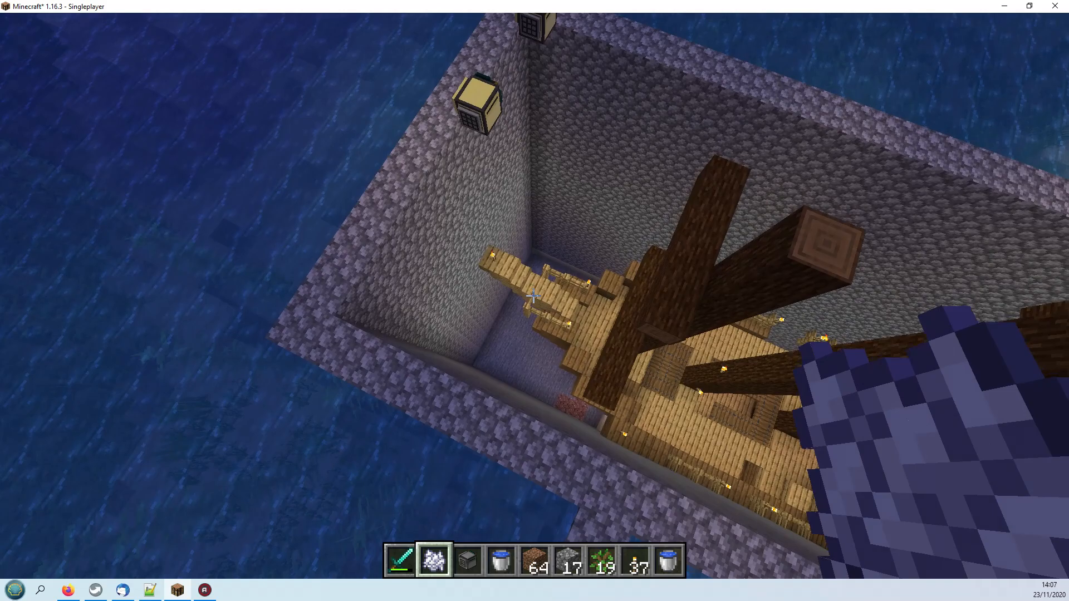
{"action": "mouse_move", "coordinate": [532, 309]}
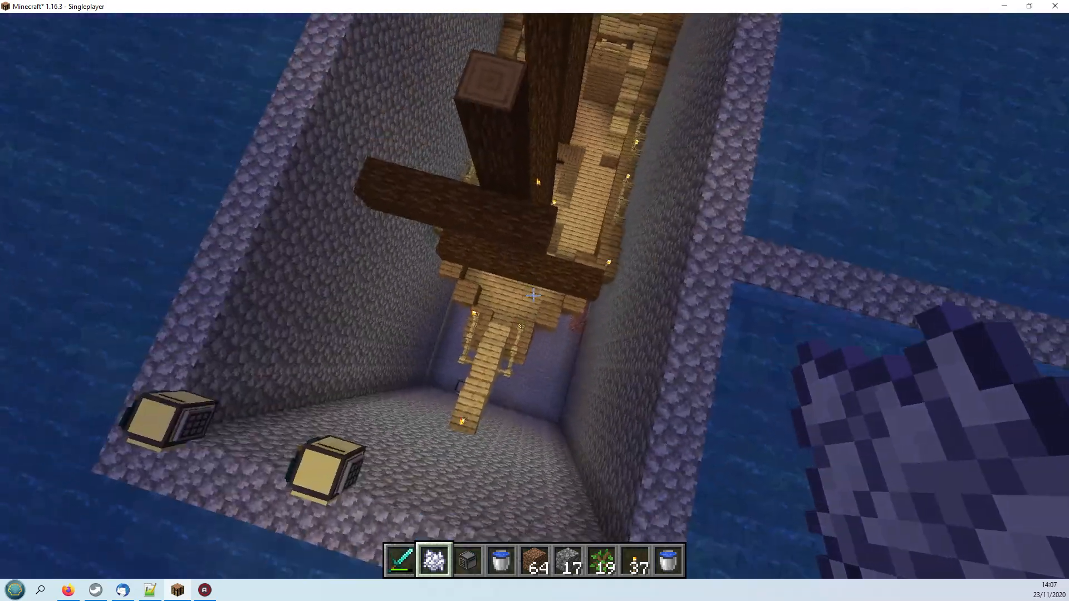
{"action": "mouse_move", "coordinate": [535, 301]}
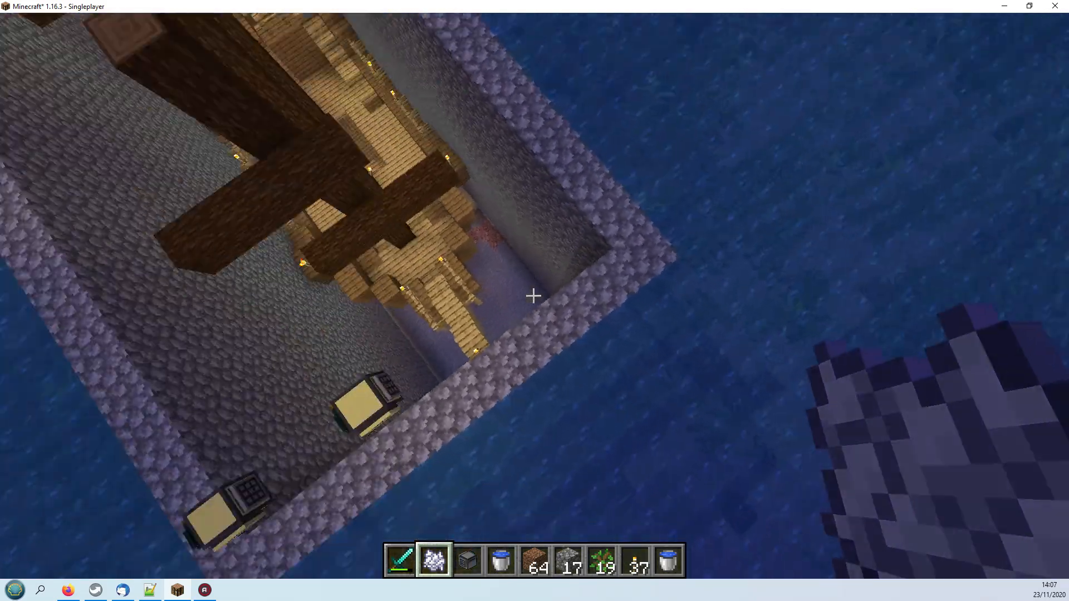
{"action": "mouse_move", "coordinate": [534, 296]}
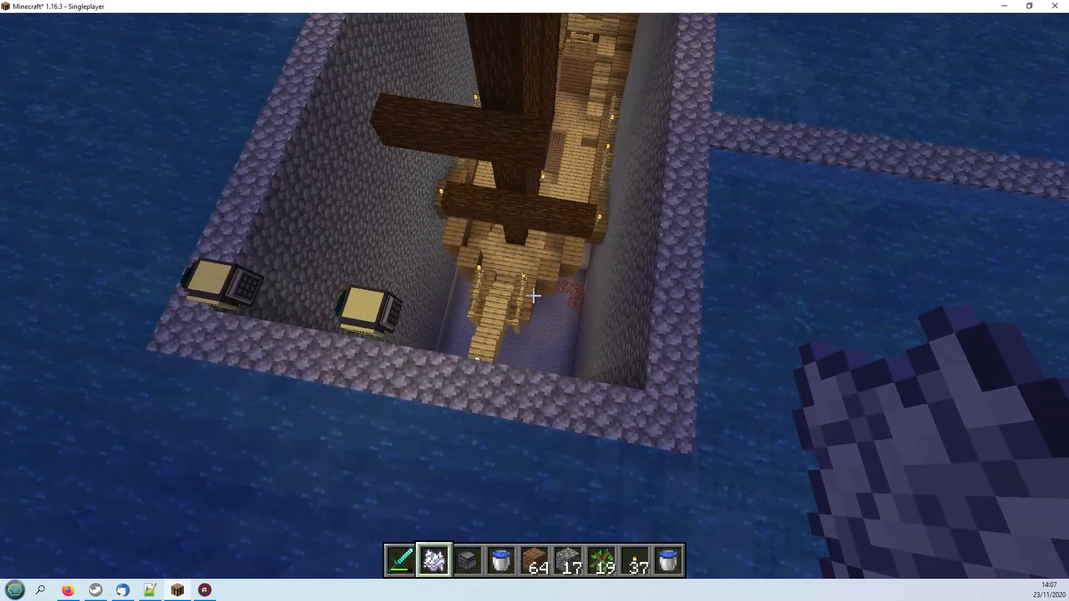
{"action": "mouse_move", "coordinate": [533, 297]}
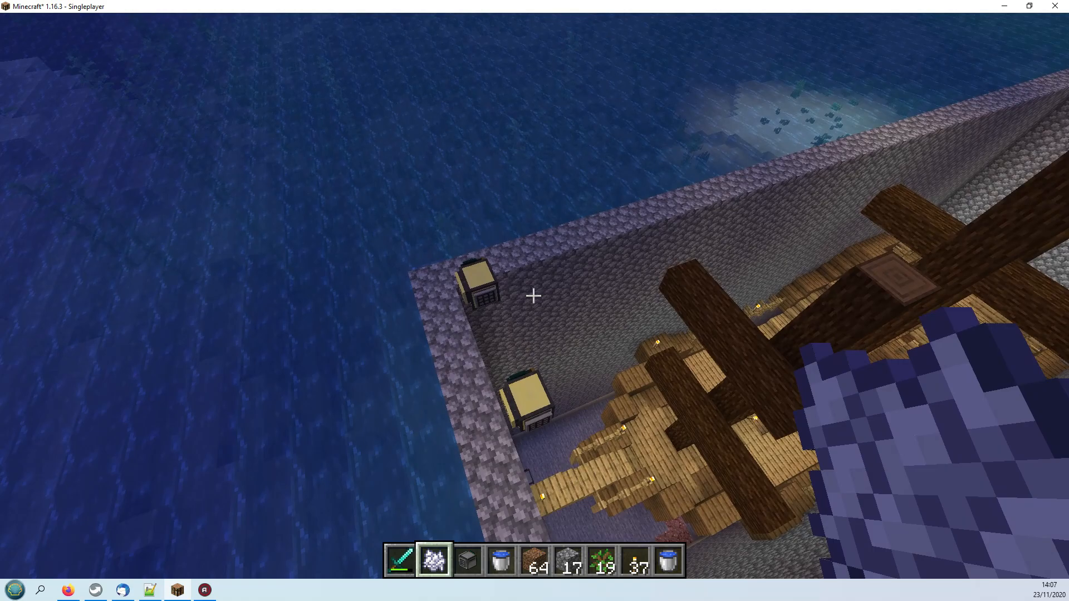
{"action": "mouse_move", "coordinate": [532, 297]}
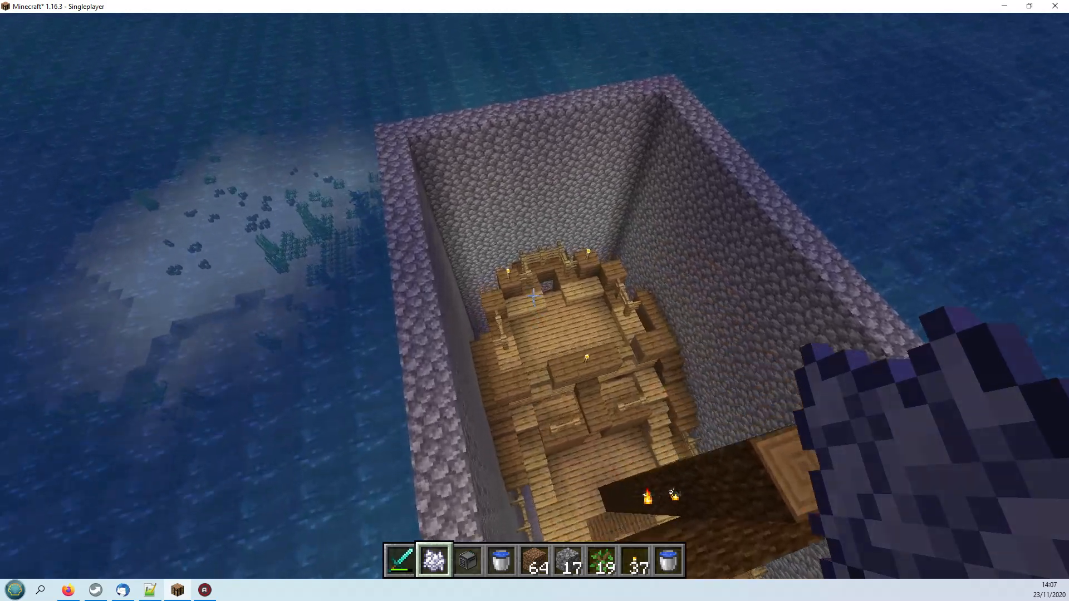
{"action": "mouse_move", "coordinate": [535, 295]}
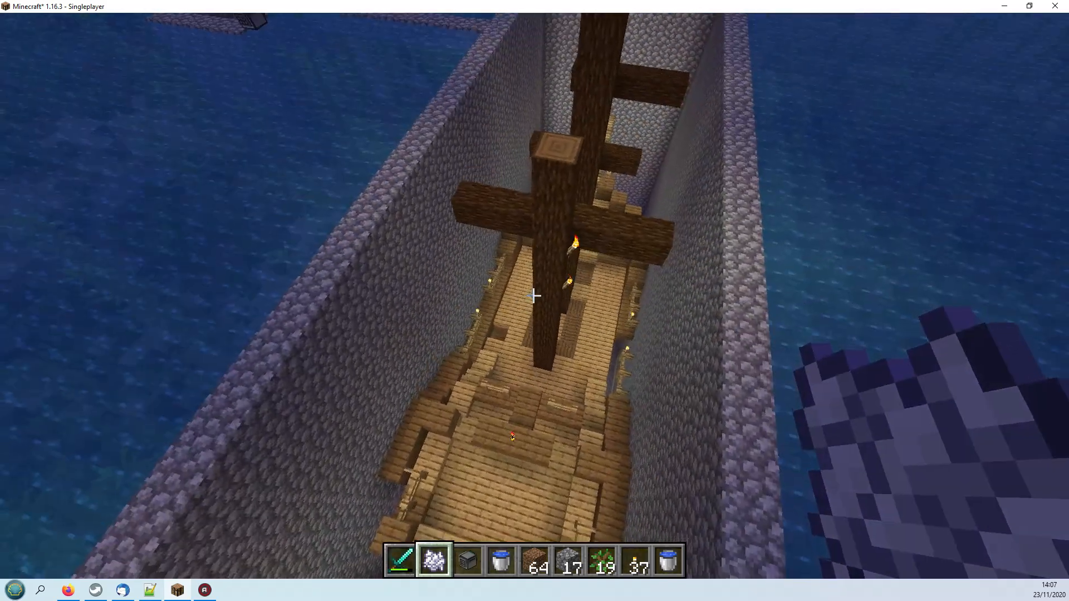
{"action": "mouse_move", "coordinate": [534, 294]}
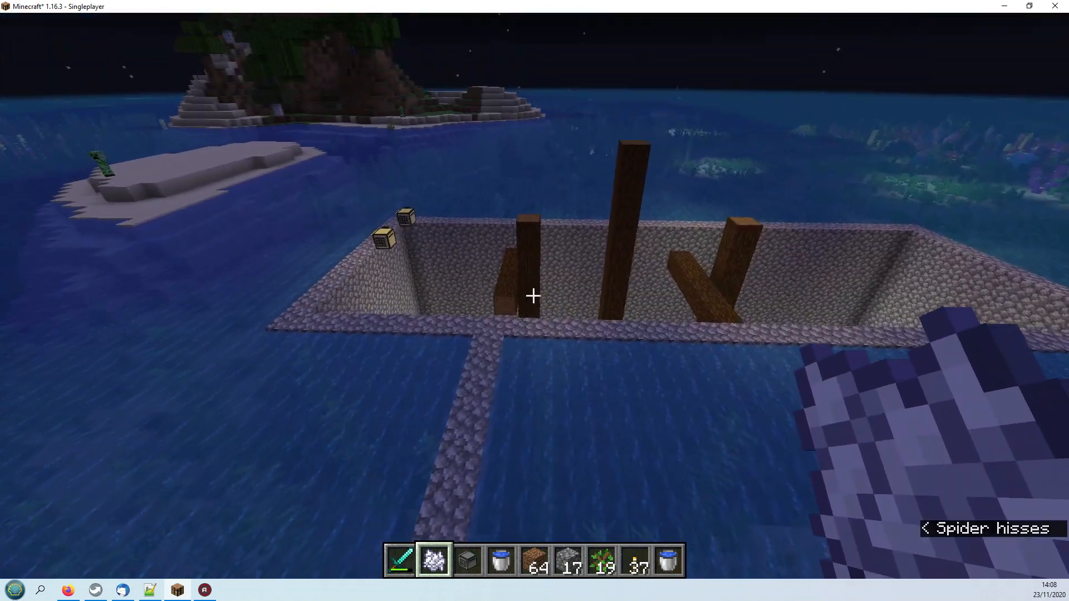
{"action": "mouse_move", "coordinate": [532, 297]}
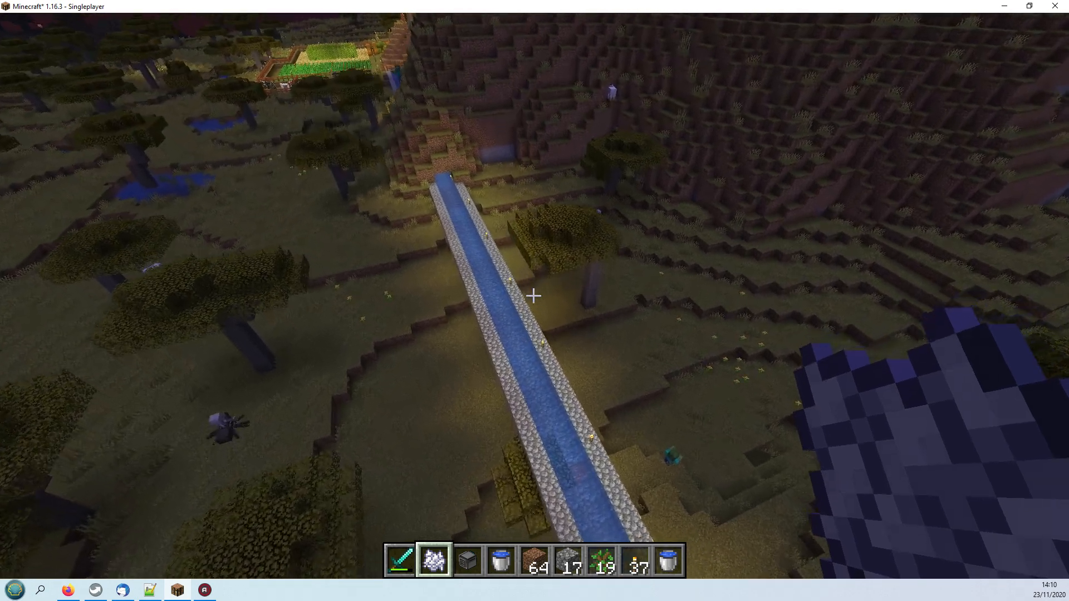
Fly forward along the torch-lit raised water channel across the savanna
{"action": "key", "text": "w"}
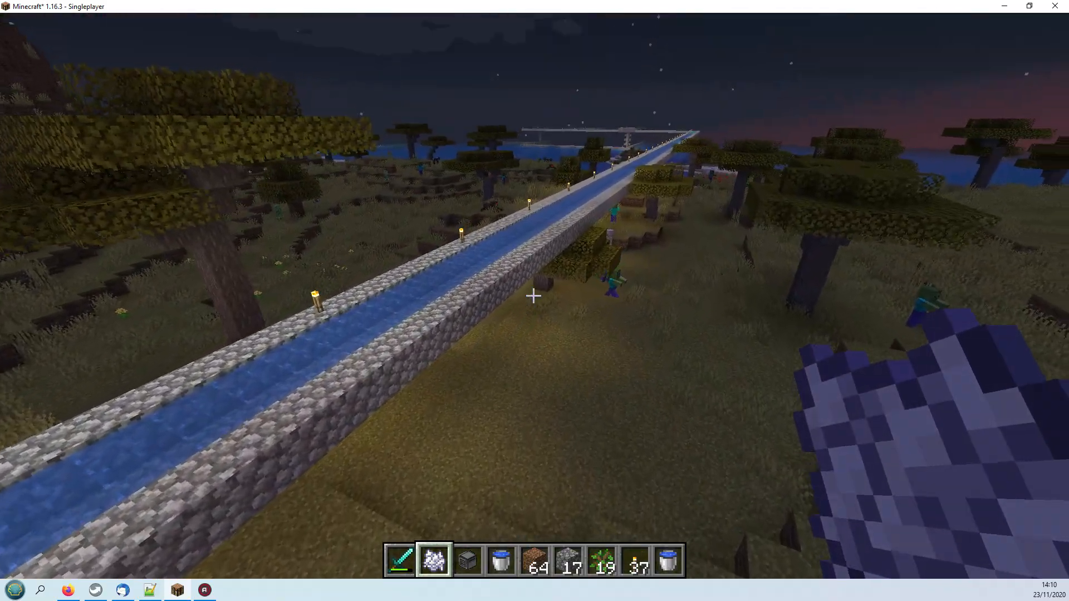
{"action": "mouse_move", "coordinate": [532, 296]}
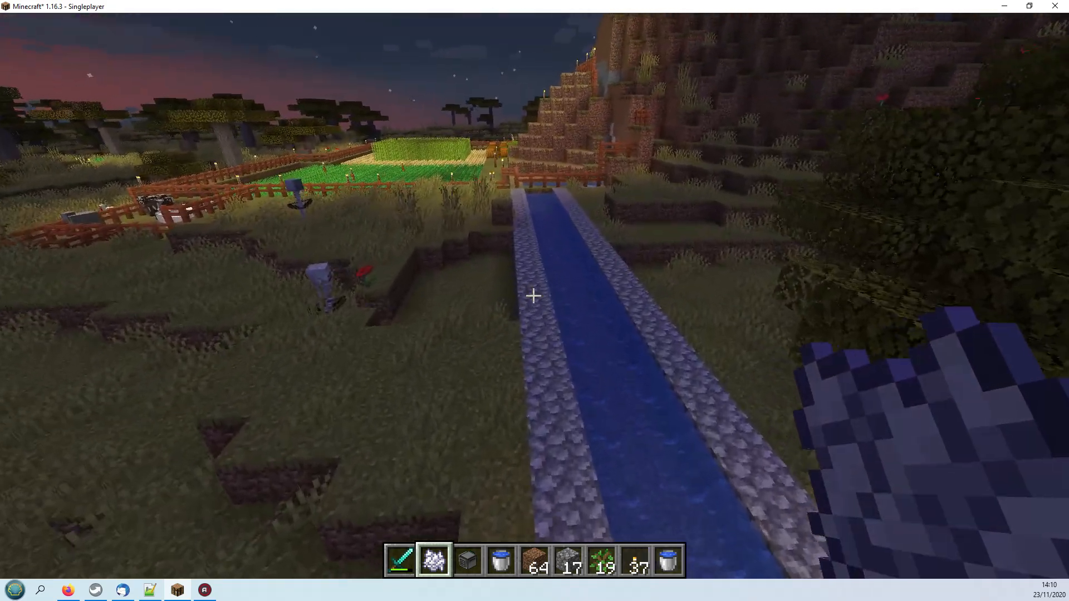
{"action": "mouse_move", "coordinate": [534, 296]}
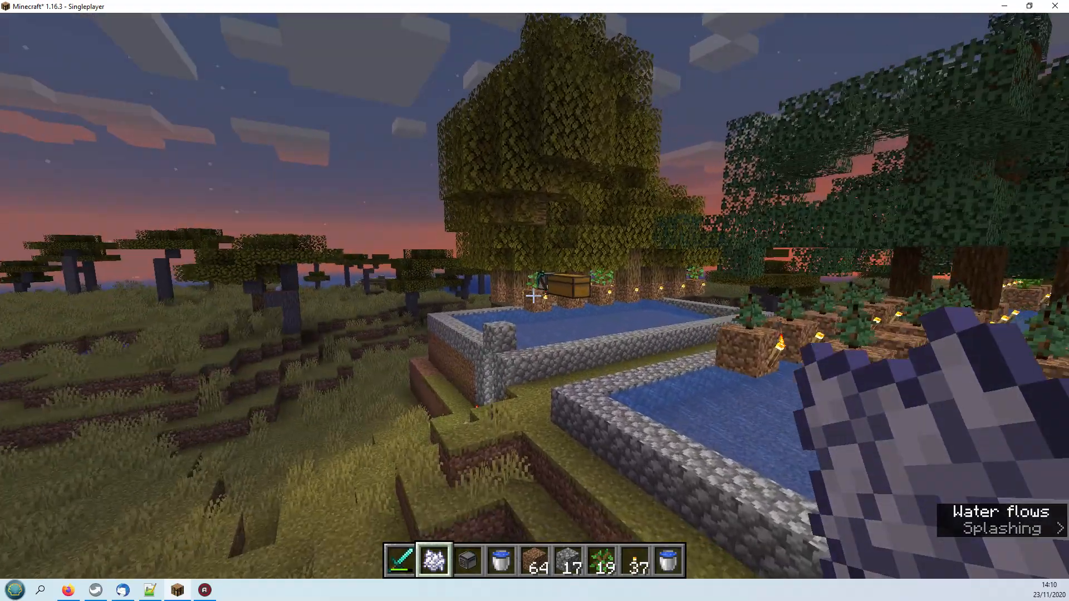
{"action": "mouse_move", "coordinate": [534, 294]}
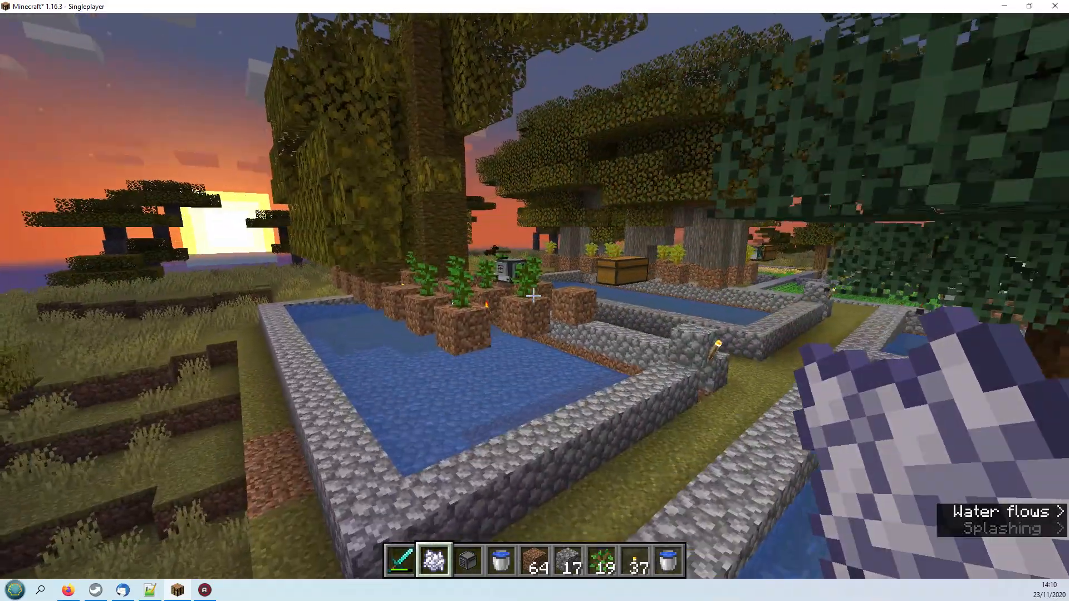
{"action": "mouse_move", "coordinate": [535, 292]}
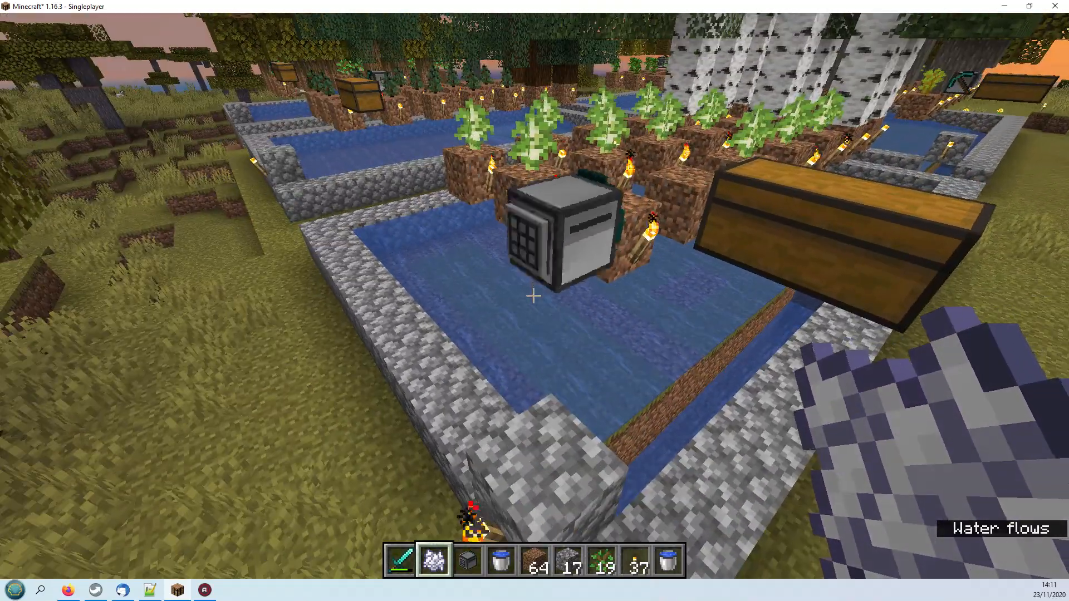
{"action": "mouse_move", "coordinate": [534, 295]}
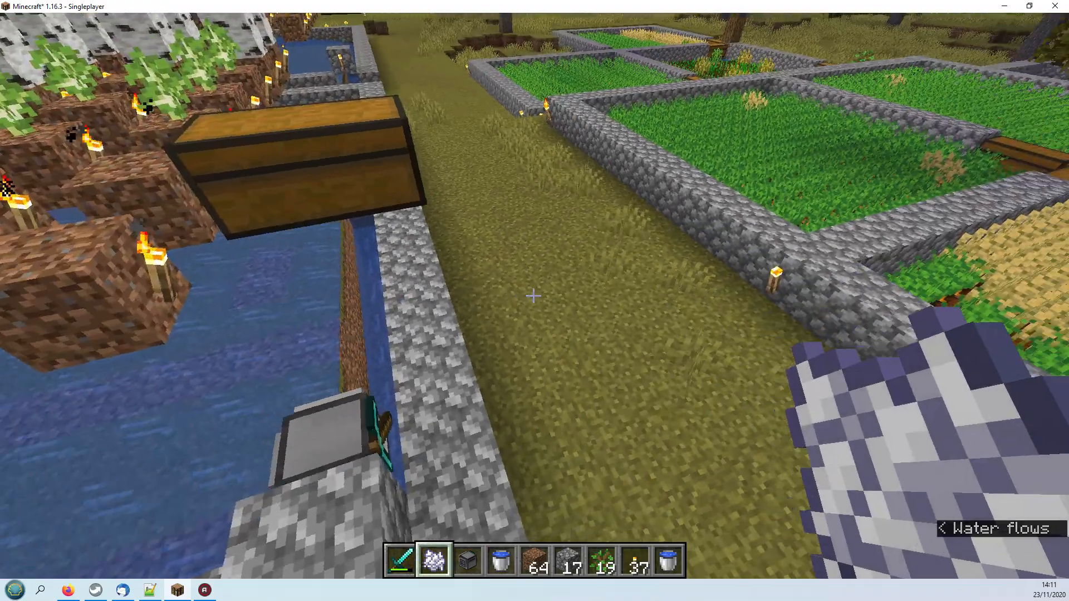
{"action": "mouse_move", "coordinate": [534, 310]}
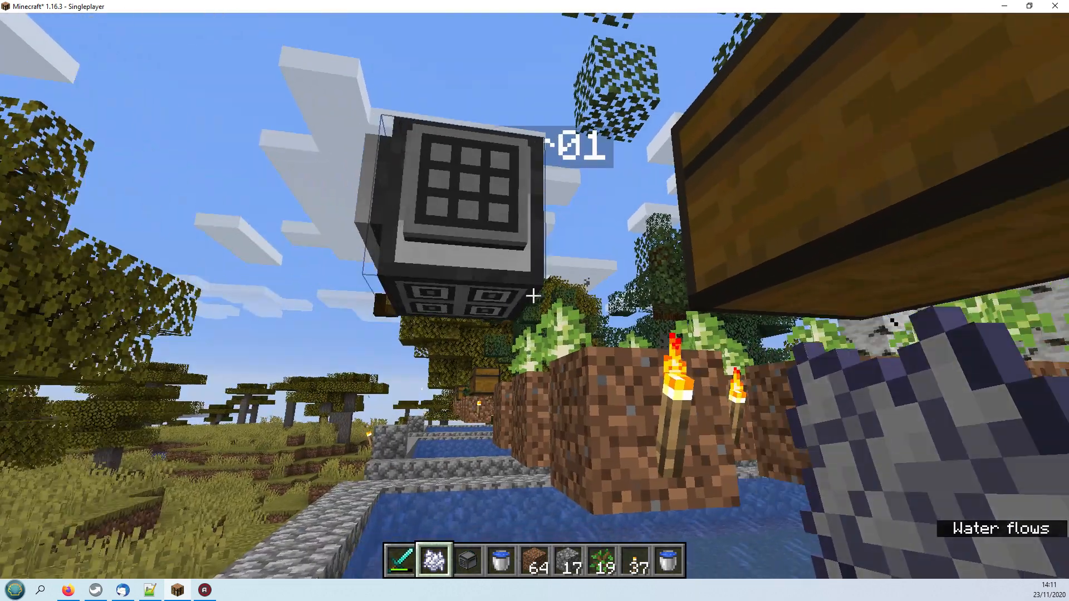
{"action": "mouse_move", "coordinate": [535, 296]}
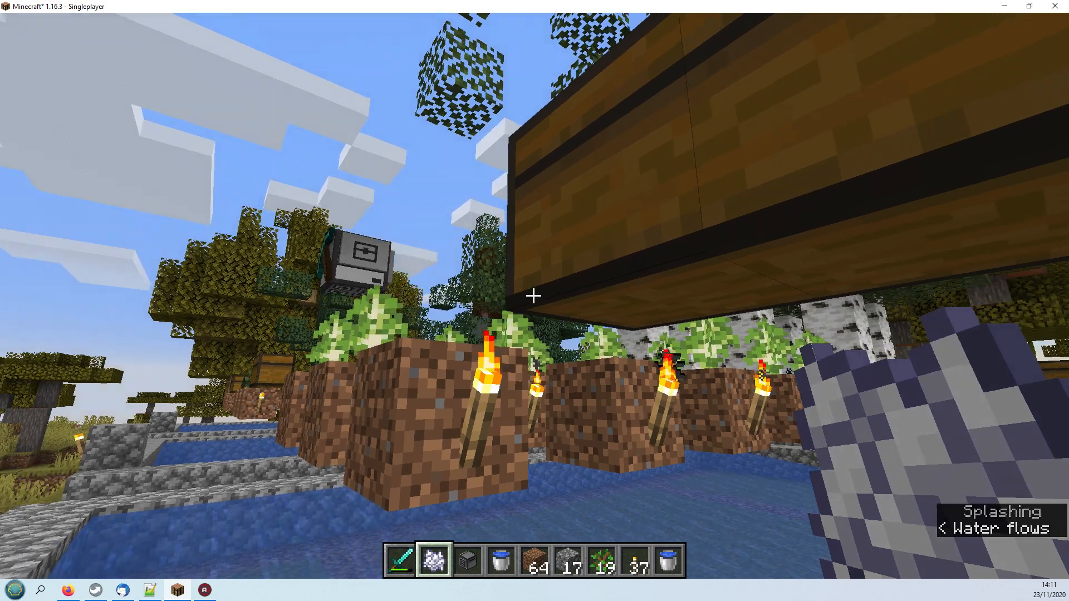
{"action": "mouse_move", "coordinate": [534, 295]}
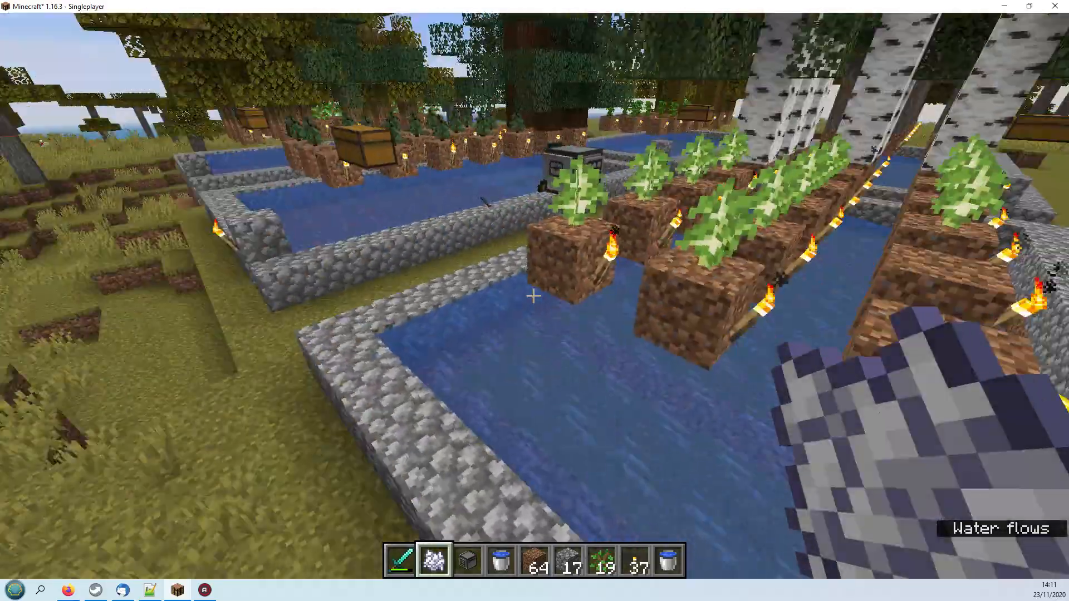
{"action": "mouse_move", "coordinate": [535, 295]}
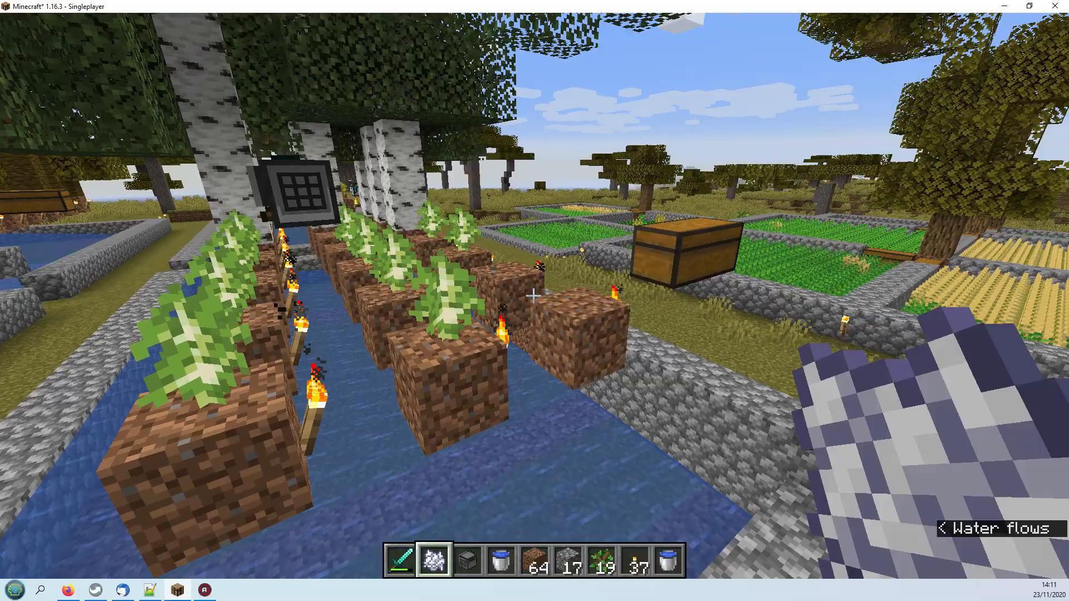
{"action": "mouse_move", "coordinate": [535, 296]}
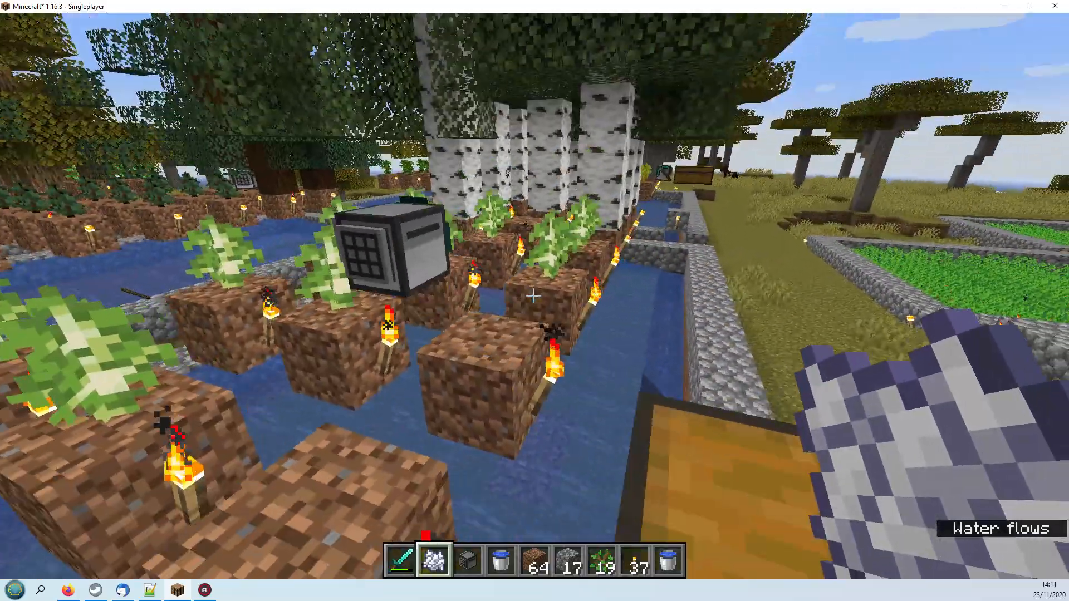
Place a block by the torch-lit sapling rows near the turtle and chest
{"action": "left_click", "coordinate": [535, 296]}
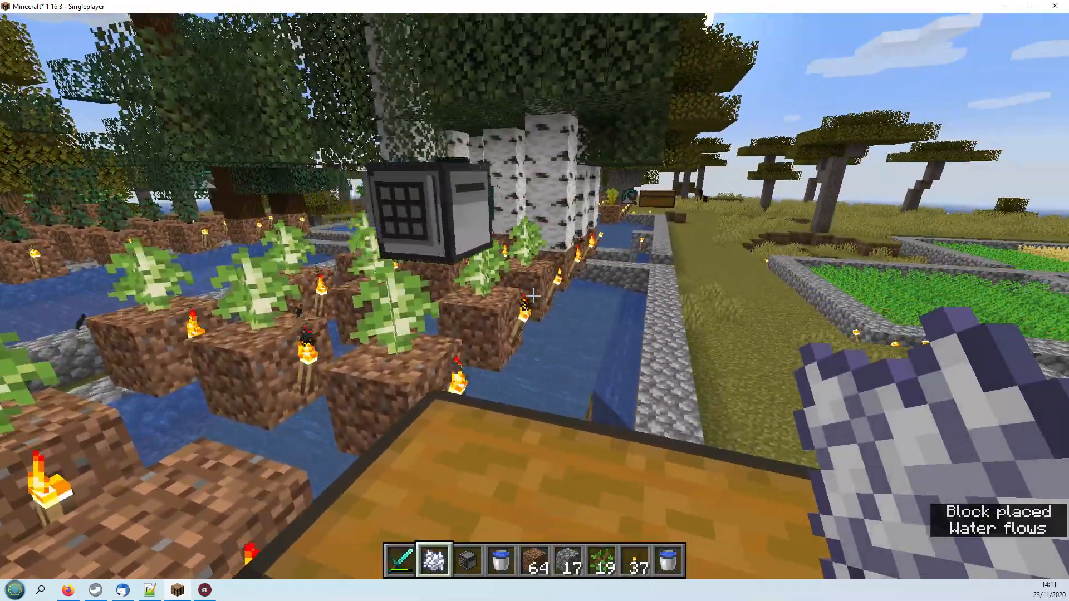
{"action": "mouse_move", "coordinate": [534, 296]}
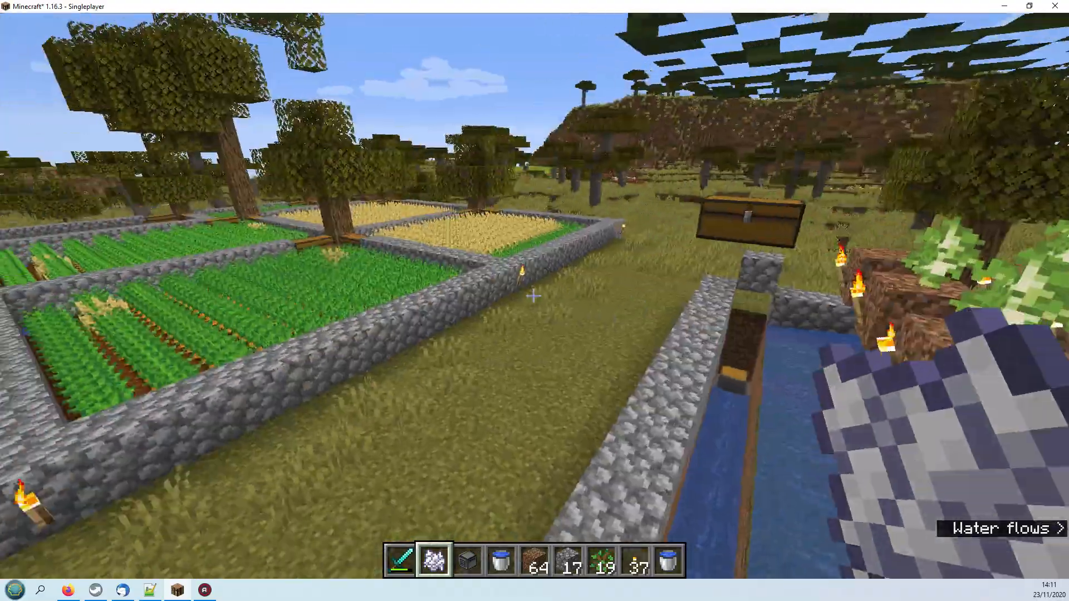
{"action": "mouse_move", "coordinate": [533, 300]}
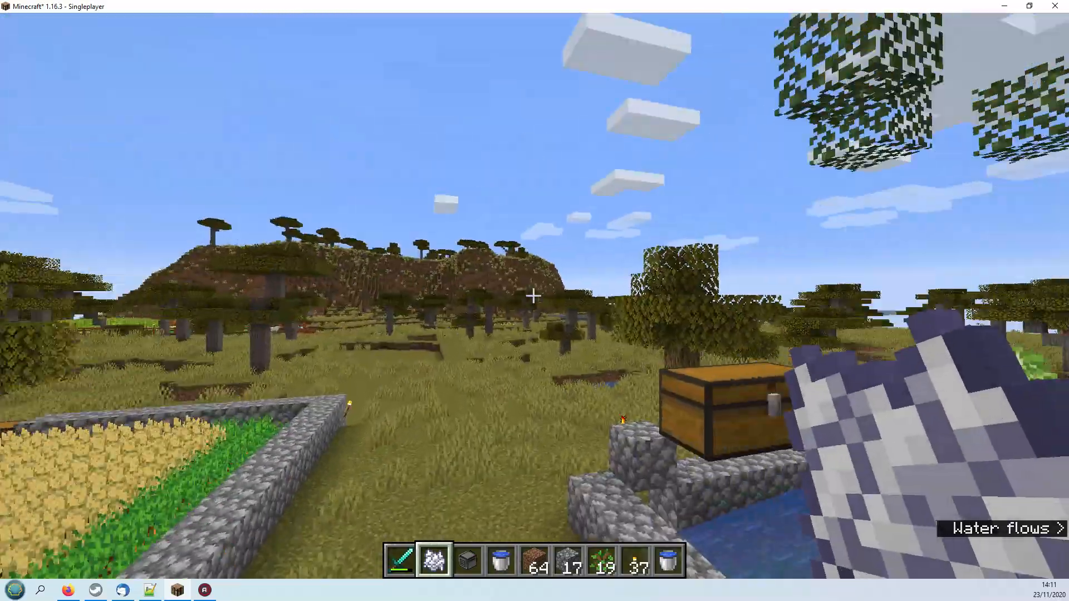
{"action": "mouse_move", "coordinate": [534, 296]}
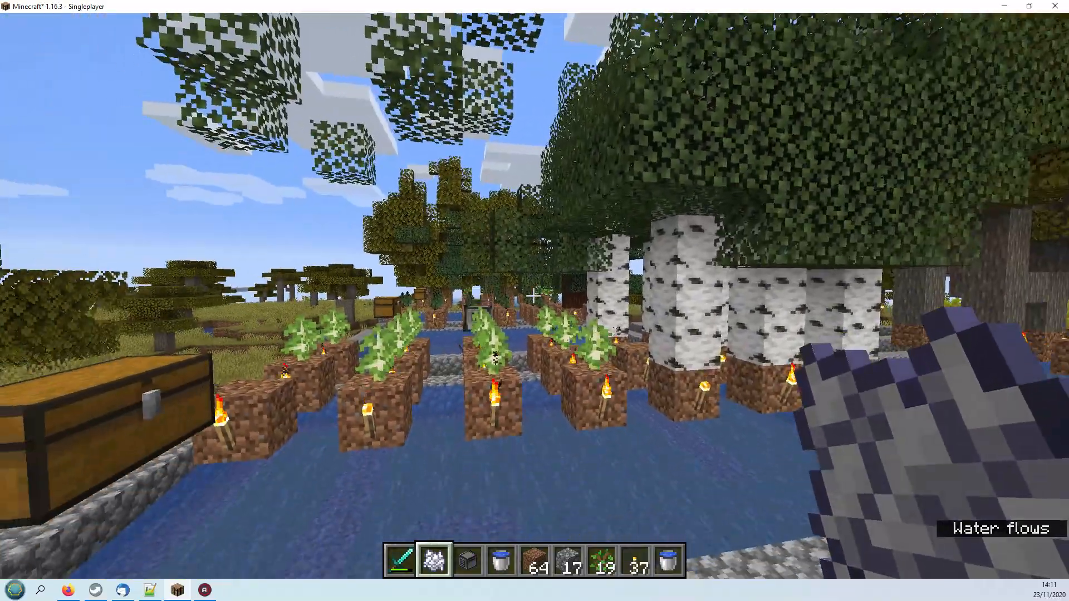
{"action": "mouse_move", "coordinate": [531, 296]}
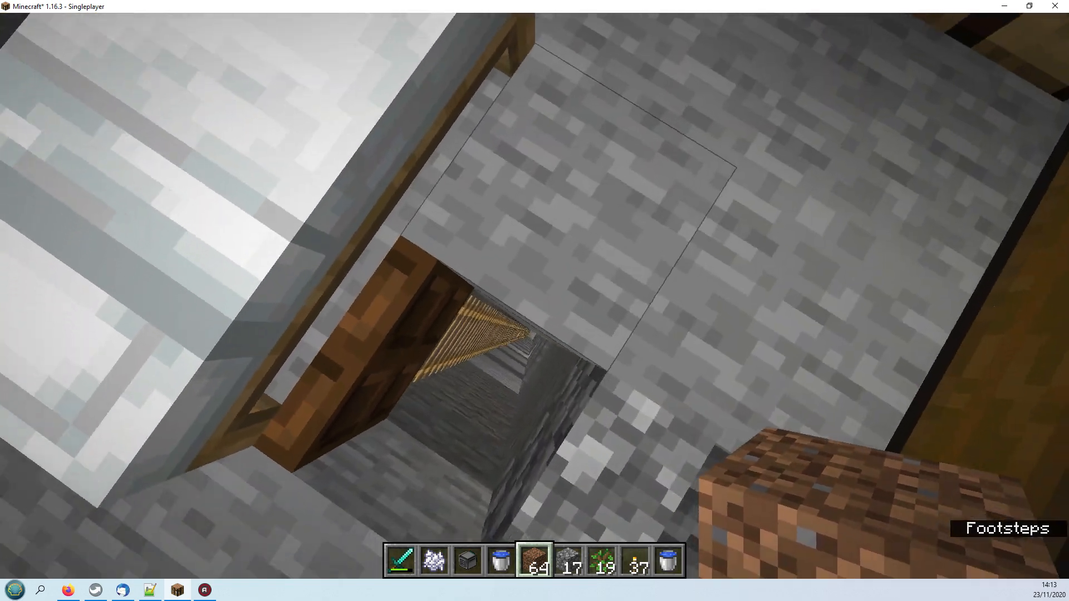
{"action": "mouse_move", "coordinate": [533, 296]}
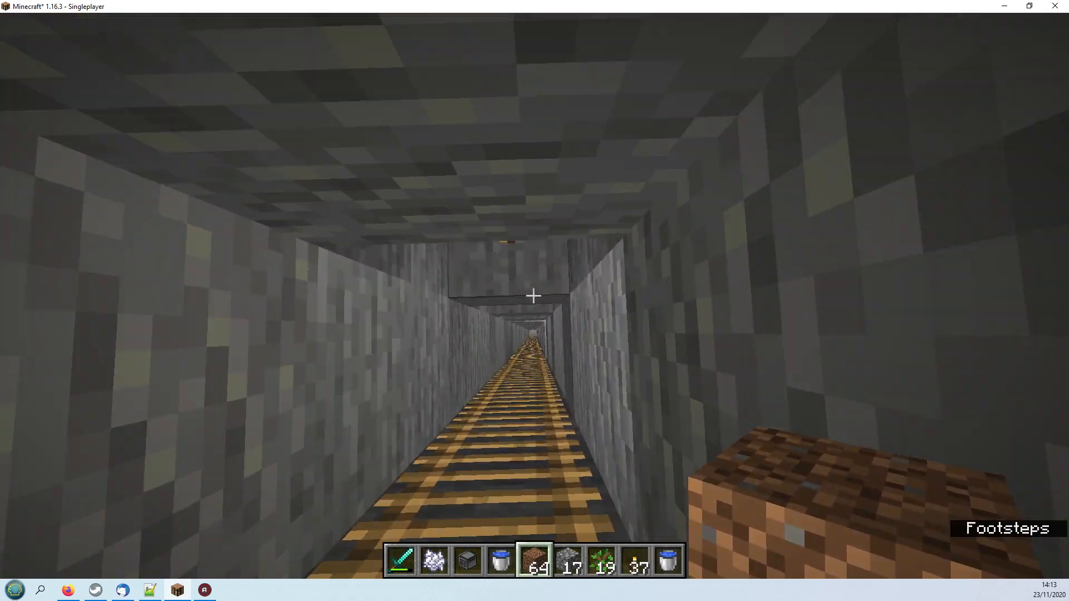
{"action": "mouse_move", "coordinate": [534, 296]}
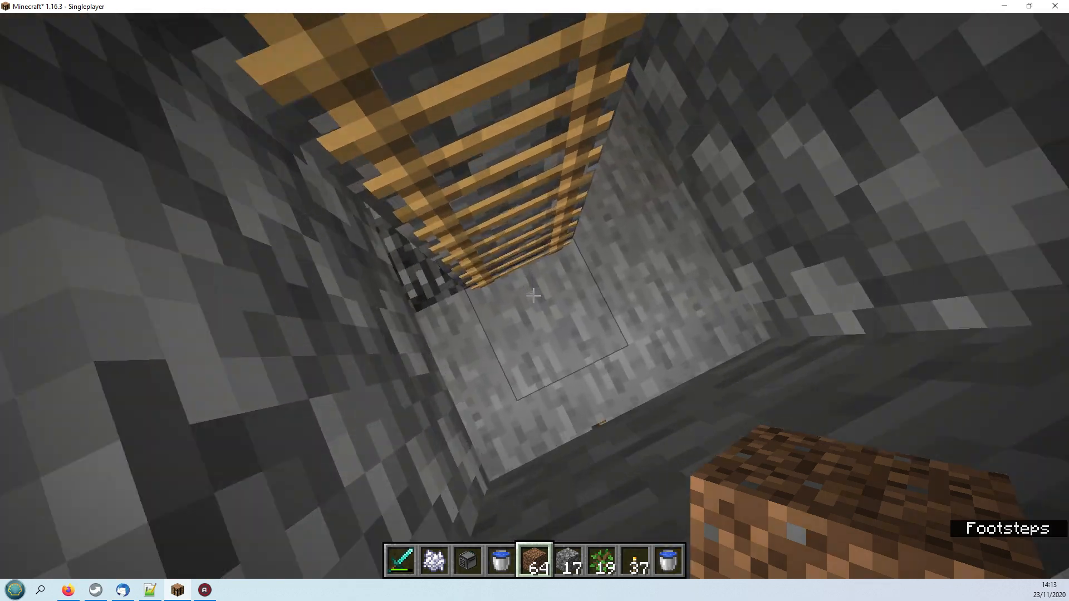
{"action": "mouse_move", "coordinate": [534, 297]}
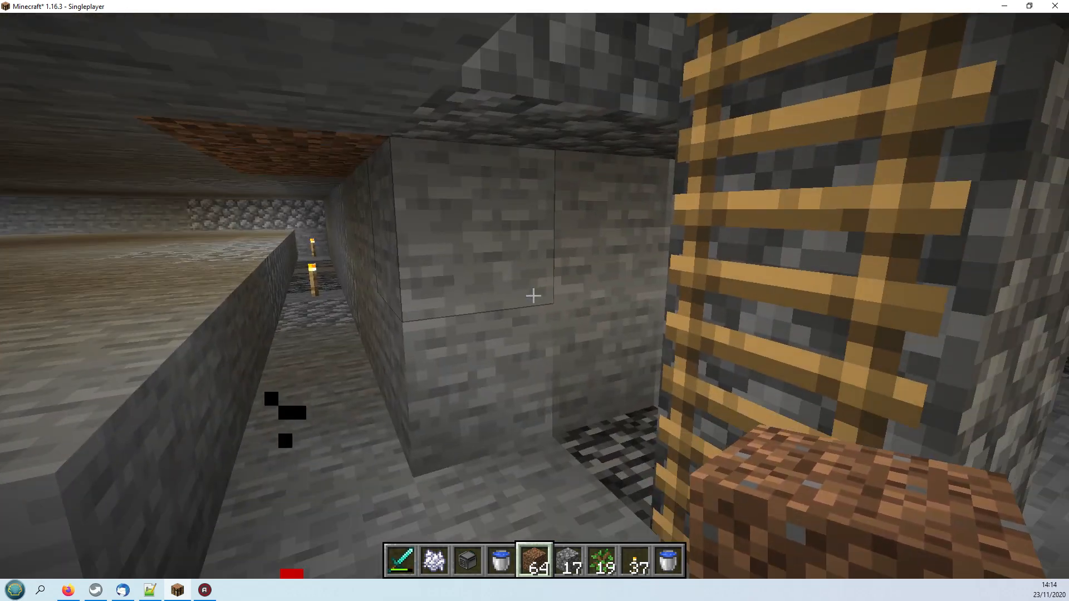
{"action": "mouse_move", "coordinate": [534, 298]}
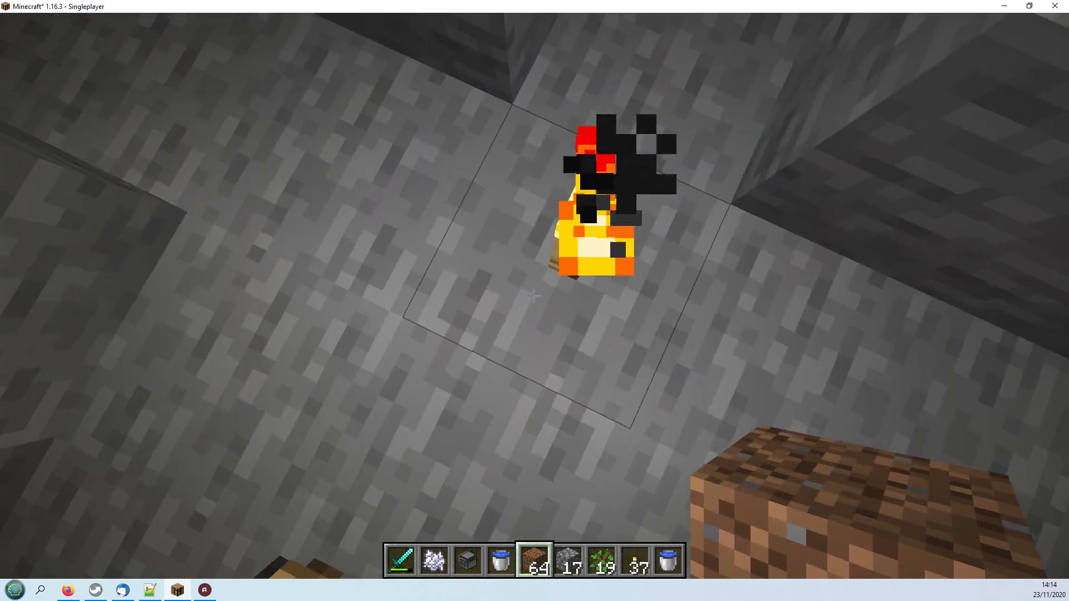
{"action": "mouse_move", "coordinate": [533, 295]}
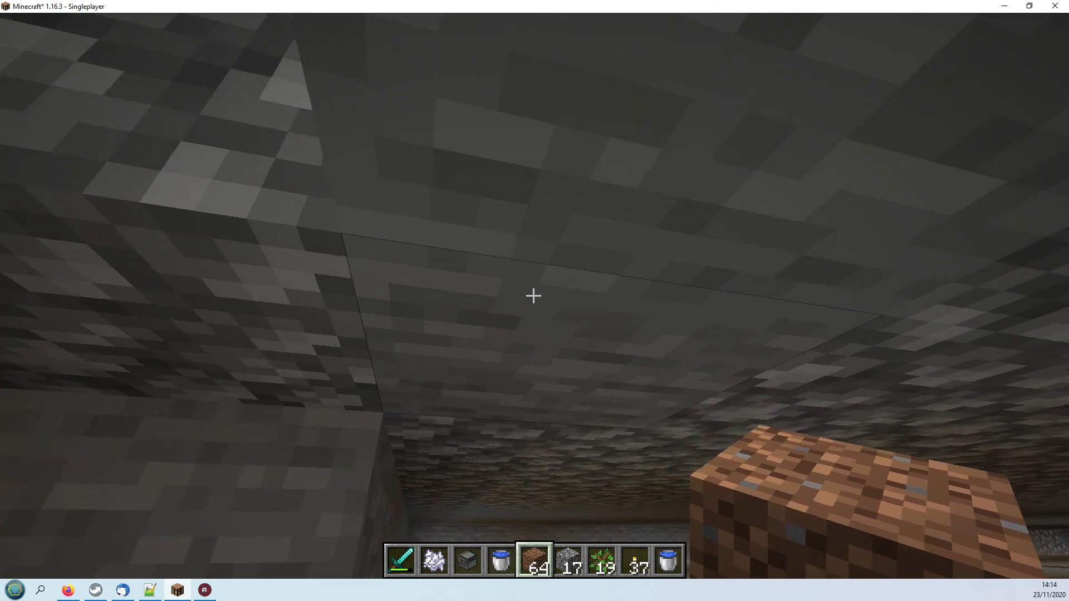
{"action": "mouse_move", "coordinate": [532, 297]}
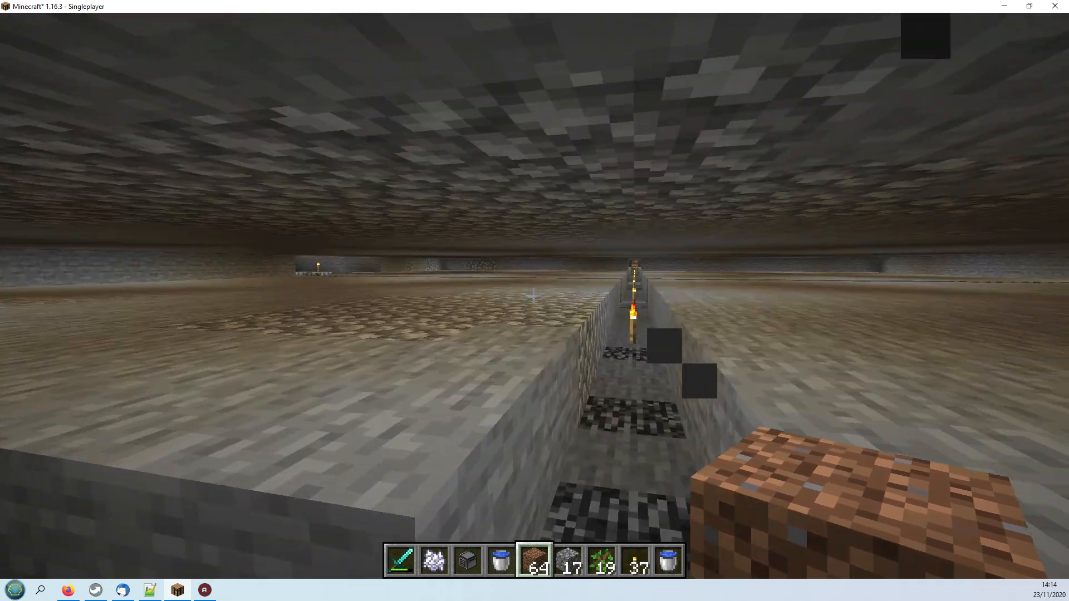
{"action": "mouse_move", "coordinate": [534, 296]}
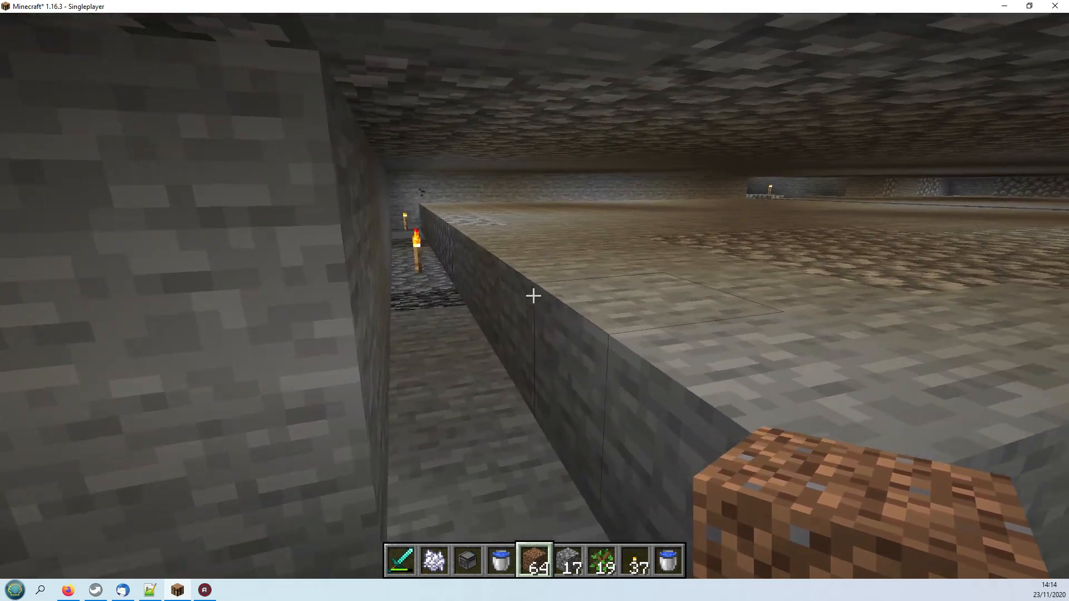
{"action": "mouse_move", "coordinate": [534, 295]}
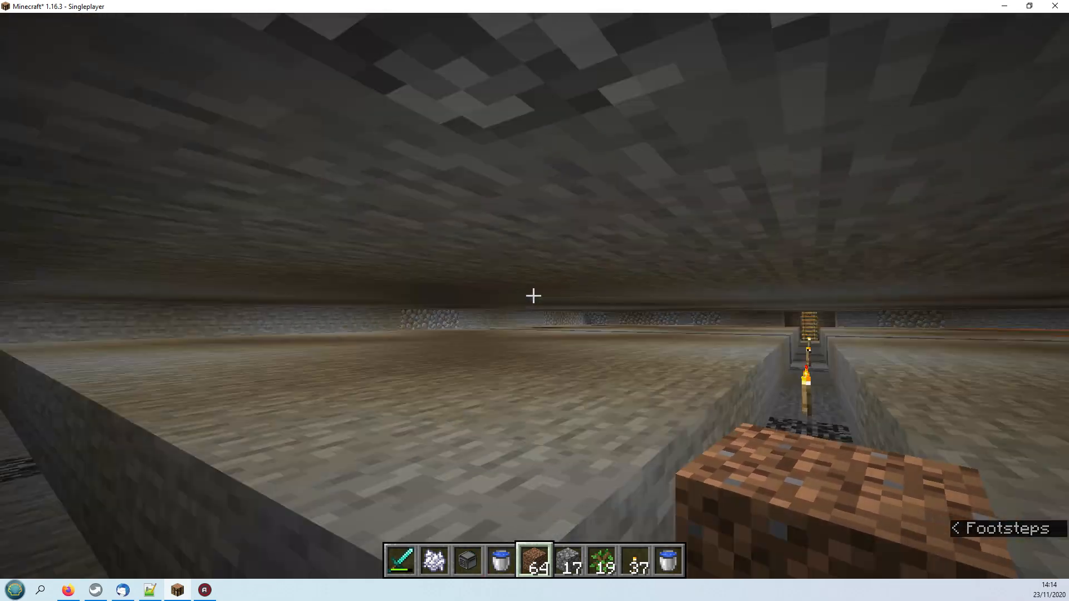
{"action": "mouse_move", "coordinate": [535, 296]}
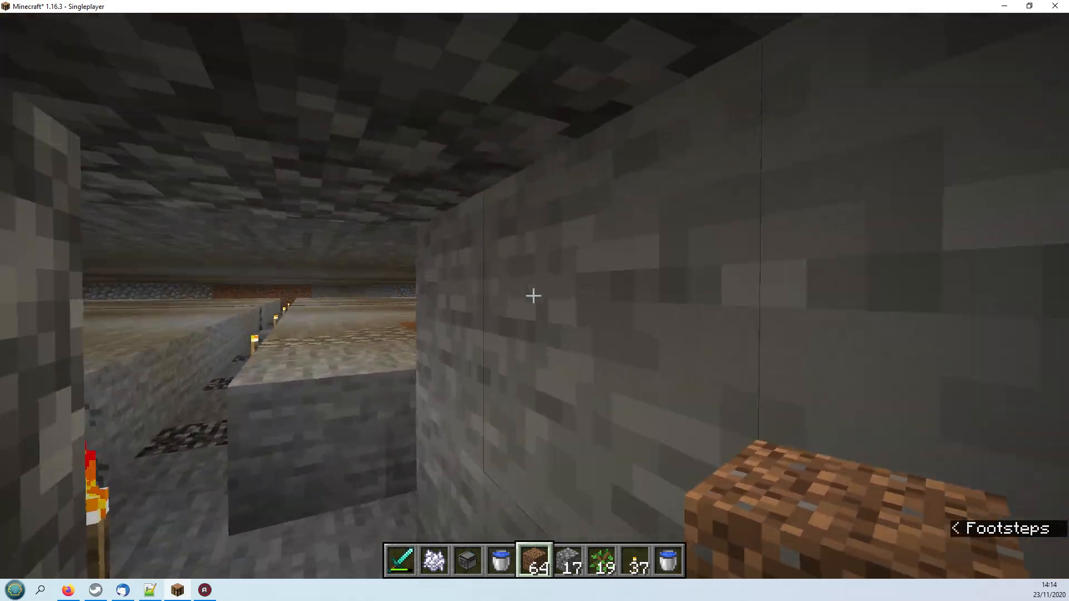
{"action": "mouse_move", "coordinate": [534, 295]}
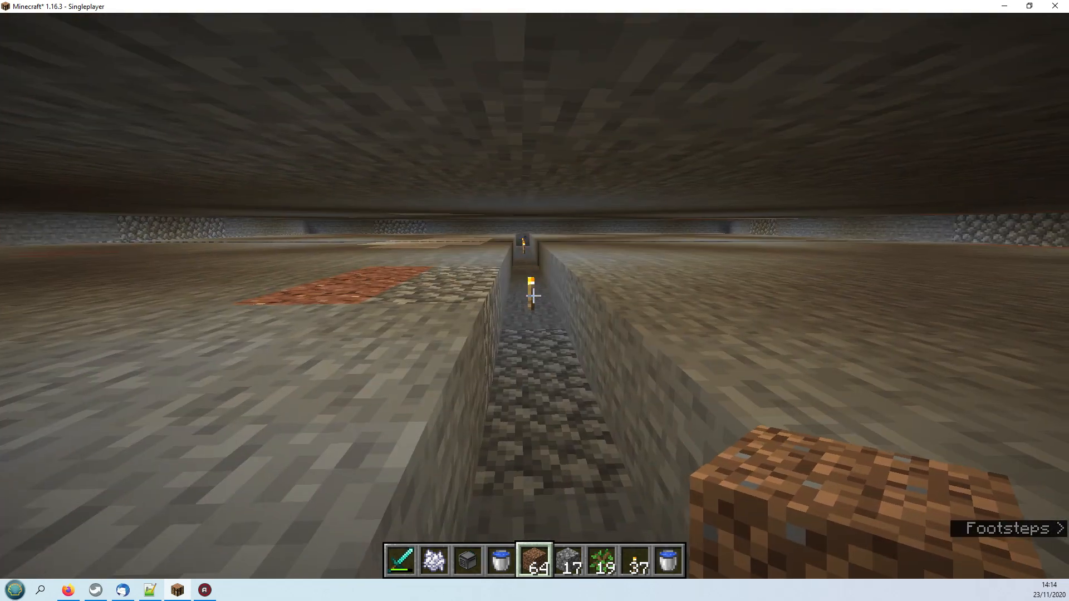
{"action": "mouse_move", "coordinate": [613, 238]}
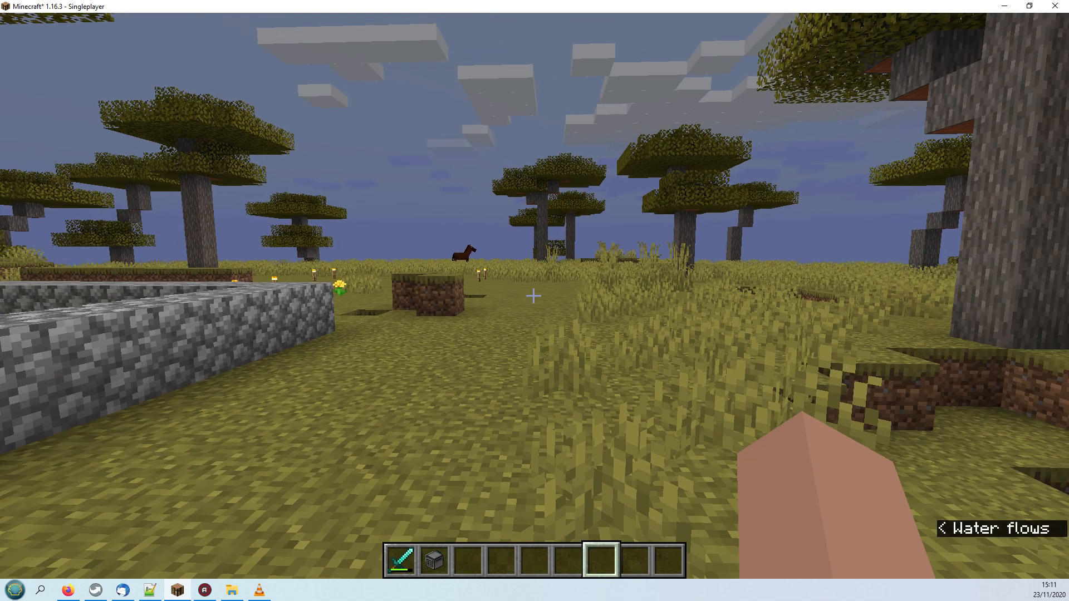
Hold the turtle from hotbar slot 2 and place Miner00 on the grass
{"action": "key", "text": "2"}
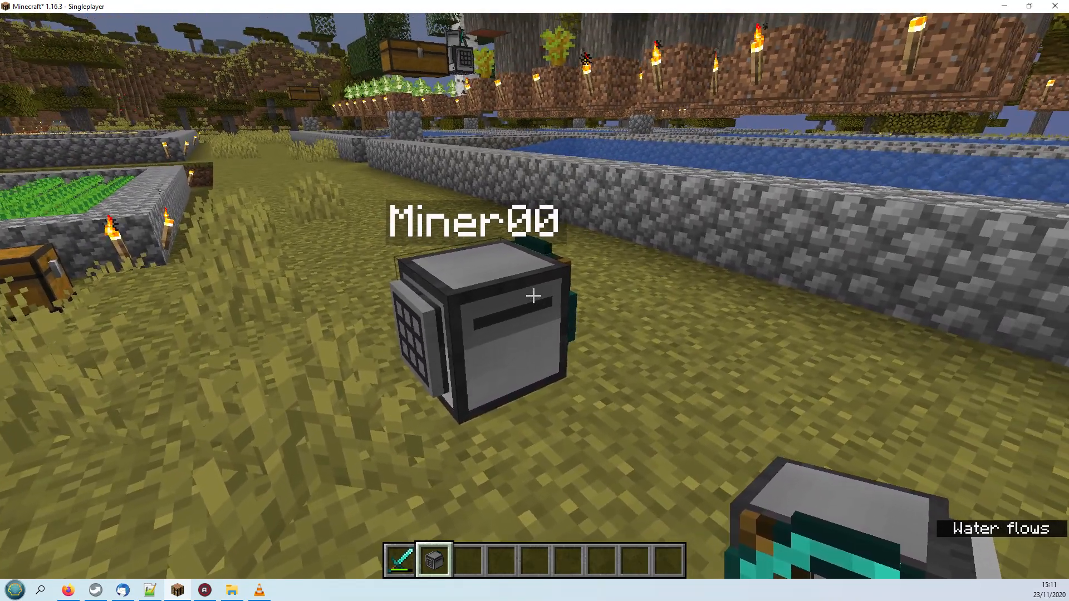
{"action": "mouse_move", "coordinate": [534, 298]}
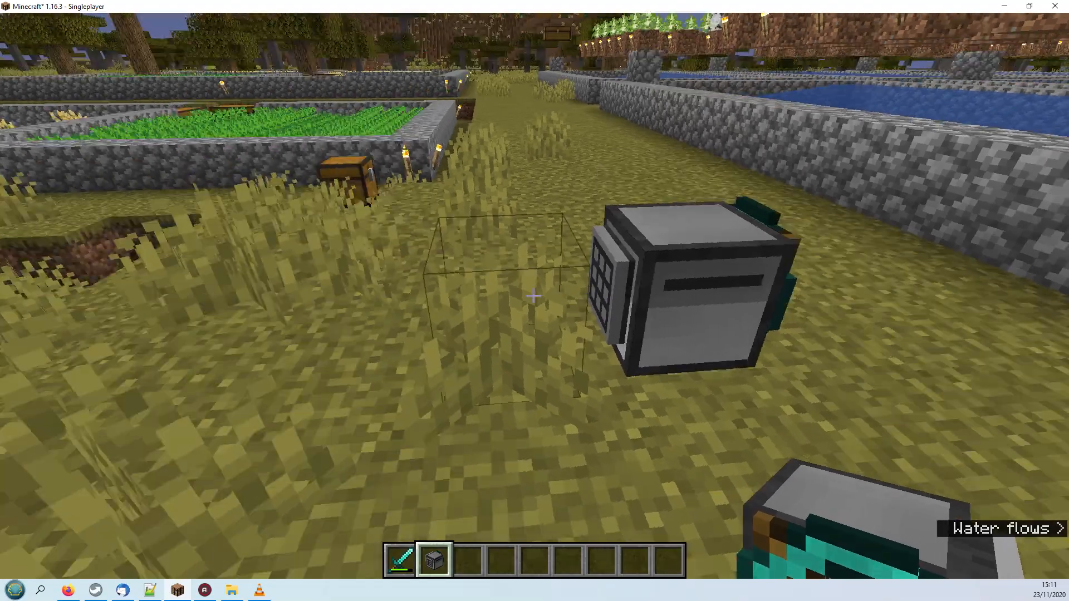
{"action": "mouse_move", "coordinate": [534, 296]}
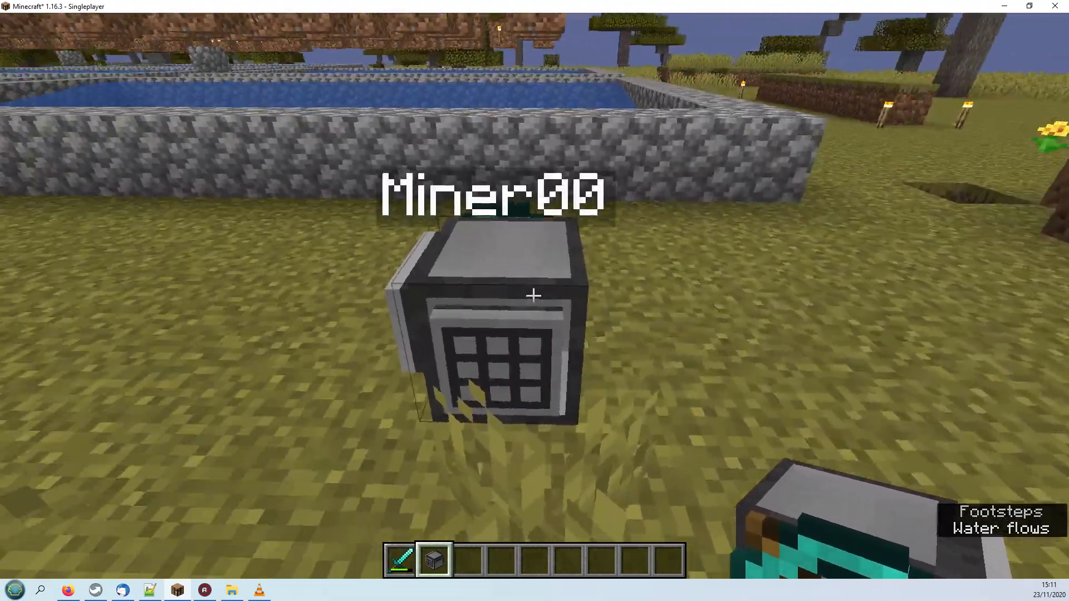
{"action": "mouse_move", "coordinate": [535, 295]}
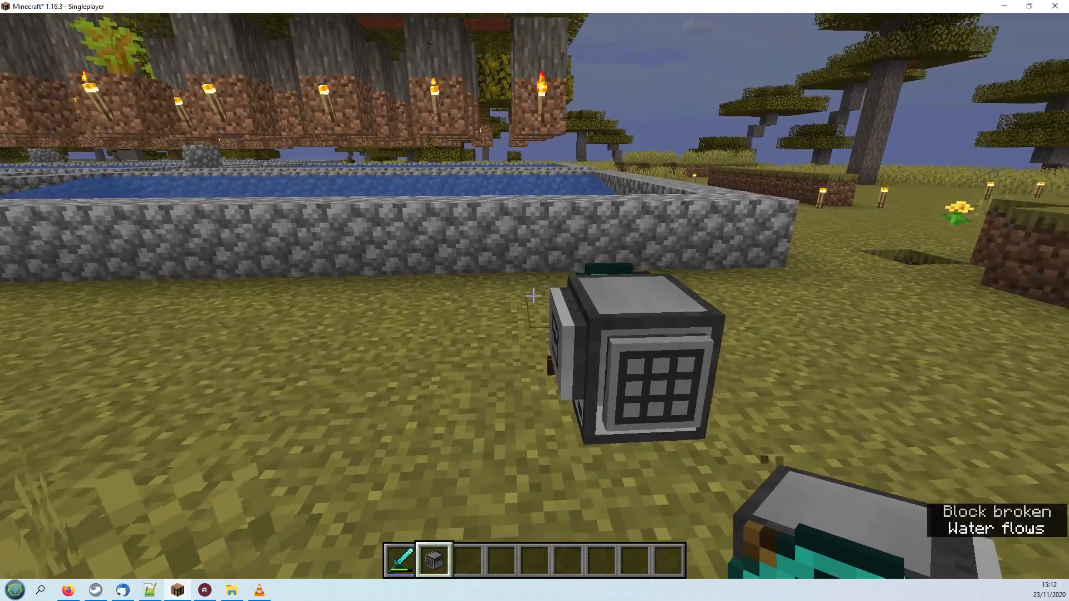
{"action": "mouse_move", "coordinate": [534, 296]}
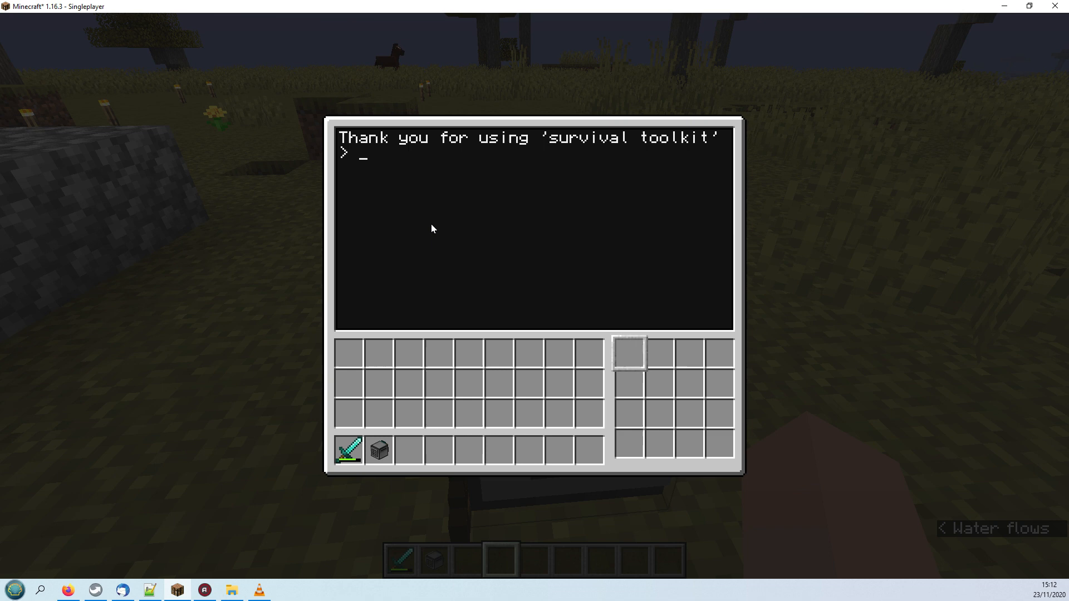
{"action": "mouse_move", "coordinate": [523, 267]}
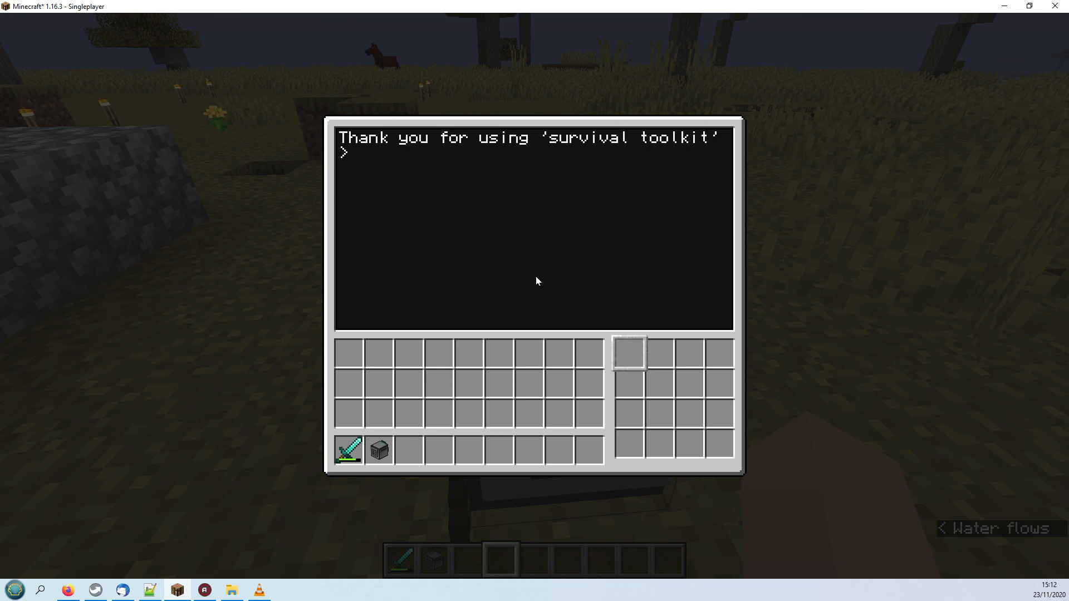
Open Miner00's terminal showing the 'survival toolkit' welcome message
{"action": "left_click", "coordinate": [531, 281]}
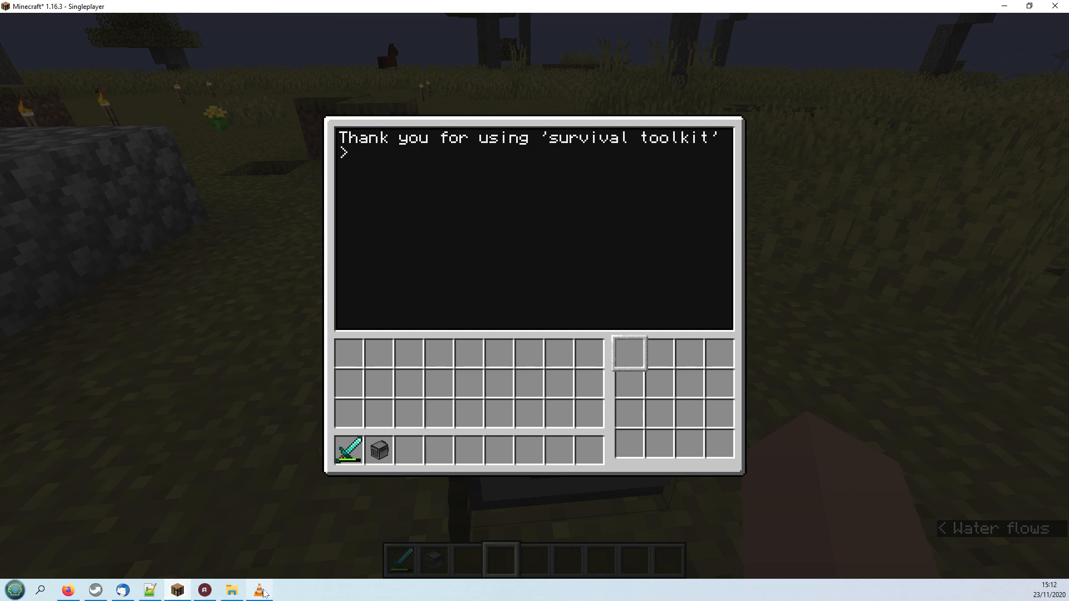
Copy the 'pastebin run 8qbeZevX' command from the getTools paste in Firefox
{"action": "left_click", "coordinate": [68, 589]}
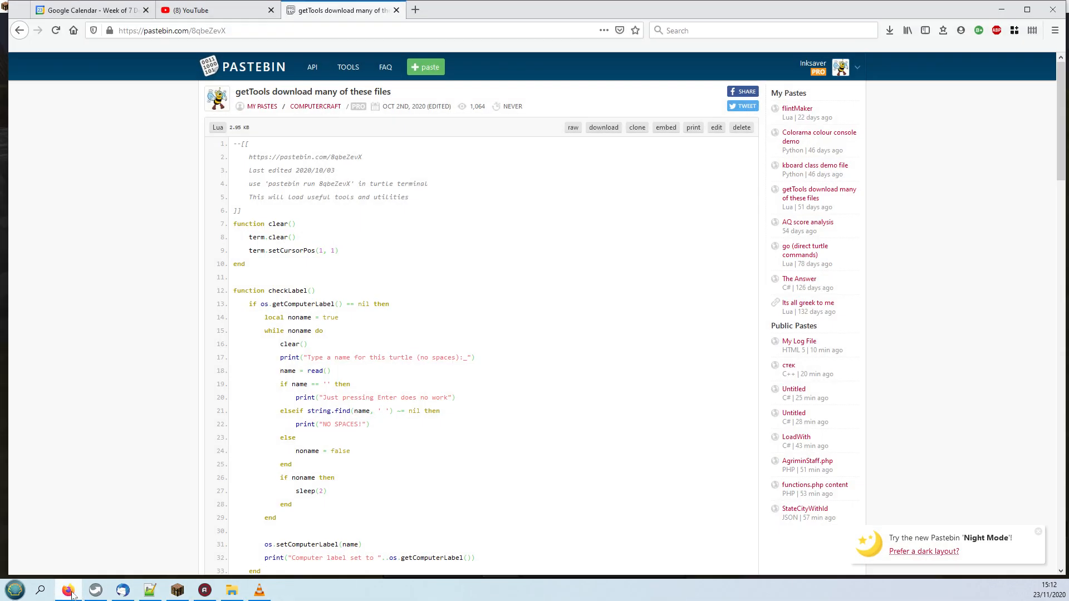
{"action": "mouse_move", "coordinate": [422, 61]}
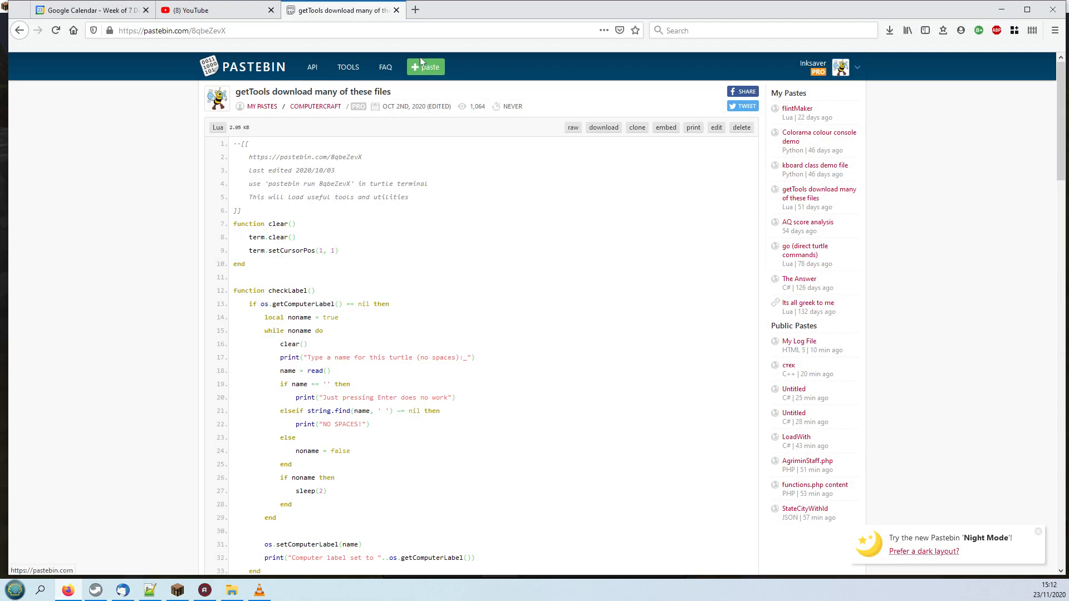
{"action": "mouse_move", "coordinate": [579, 78]}
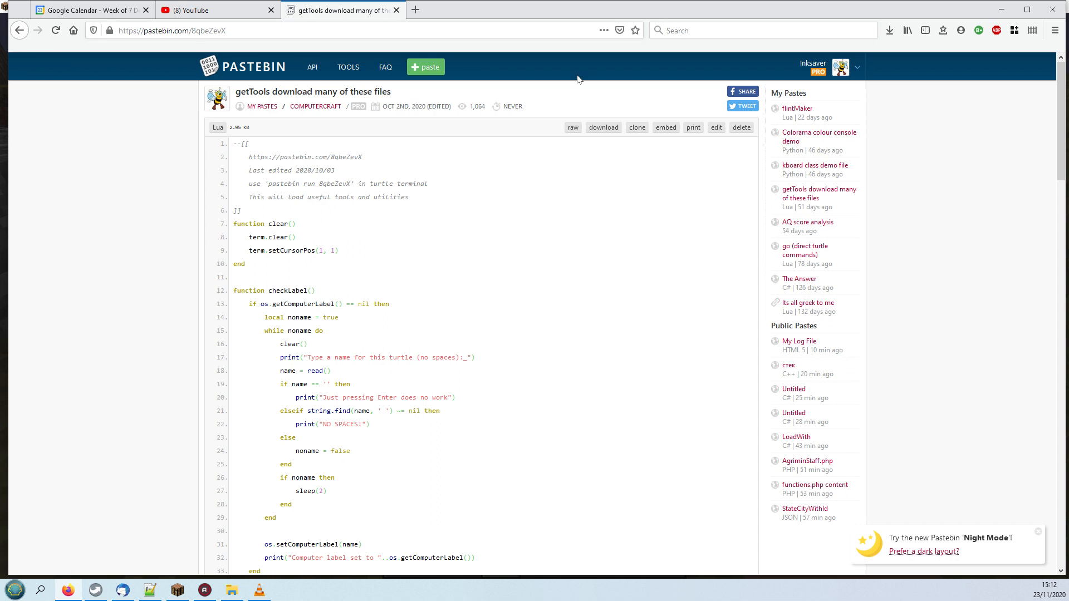
{"action": "mouse_move", "coordinate": [700, 145]}
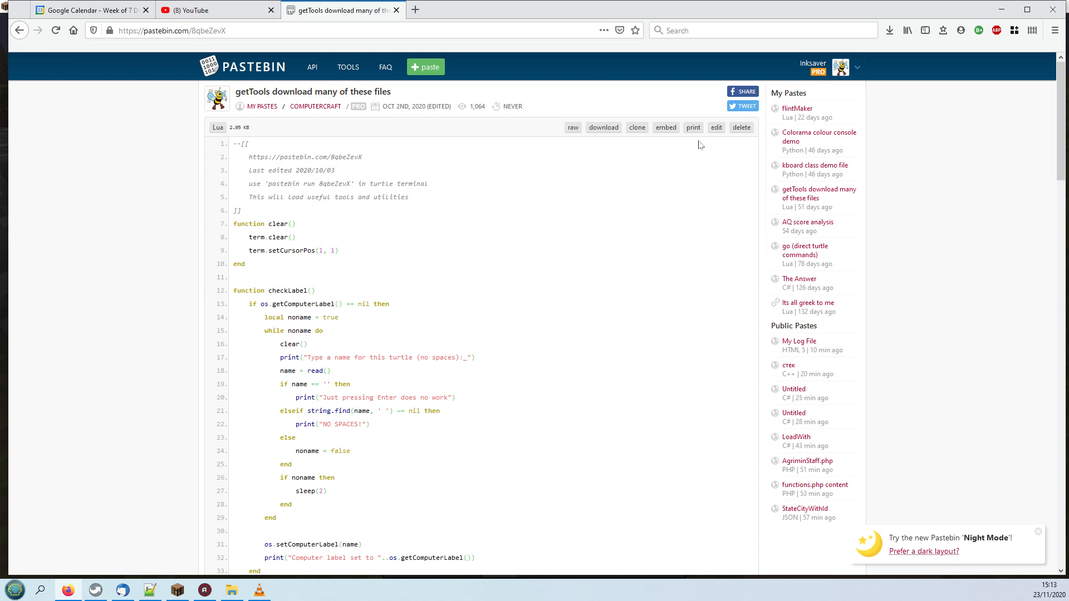
{"action": "mouse_move", "coordinate": [277, 130]}
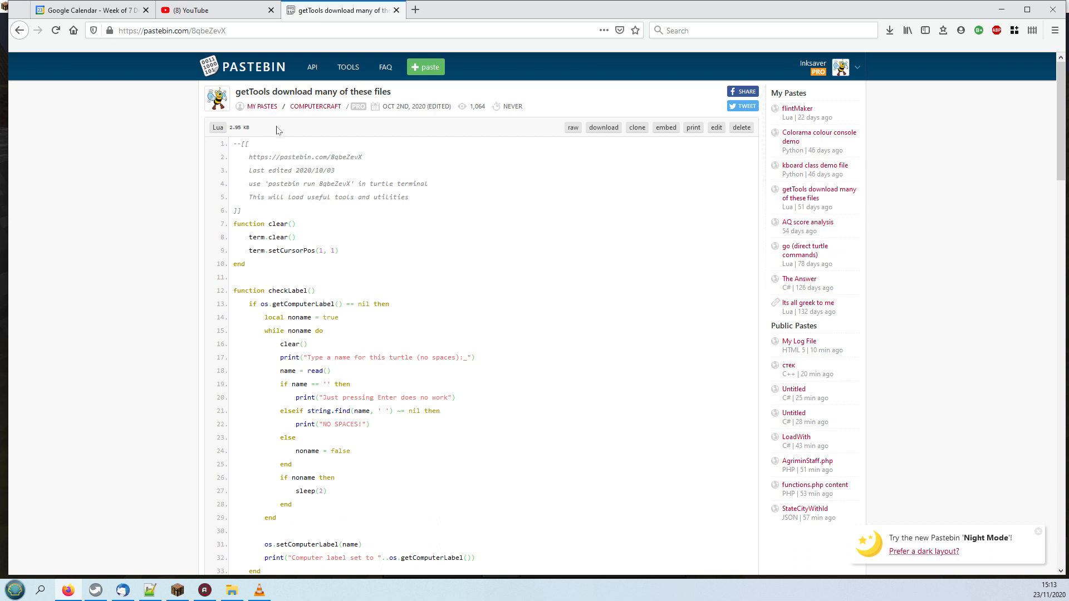
{"action": "left_click", "coordinate": [167, 31]}
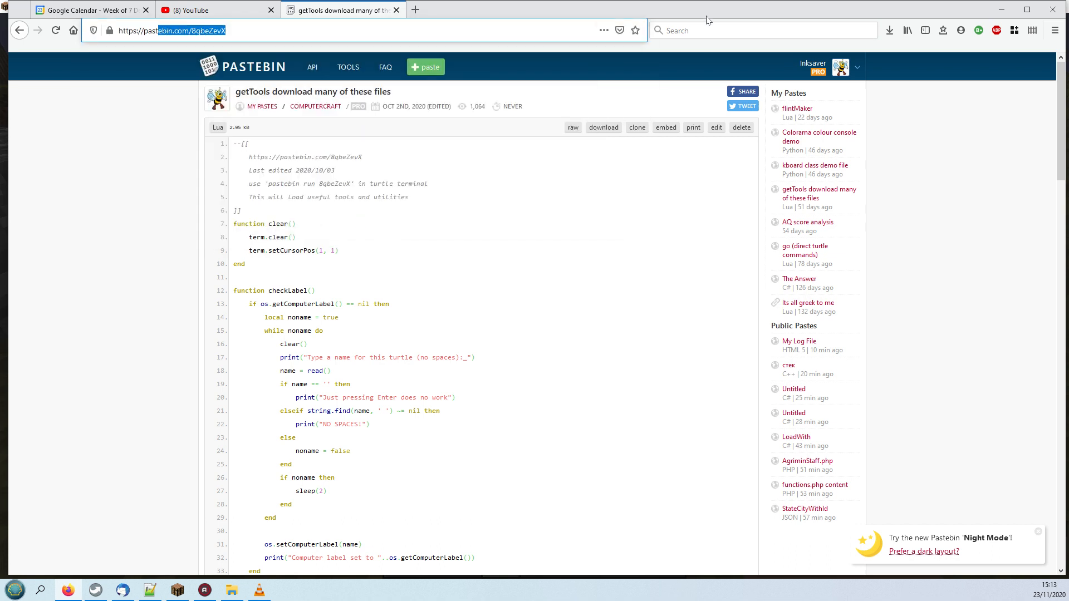
{"action": "mouse_move", "coordinate": [554, 200]}
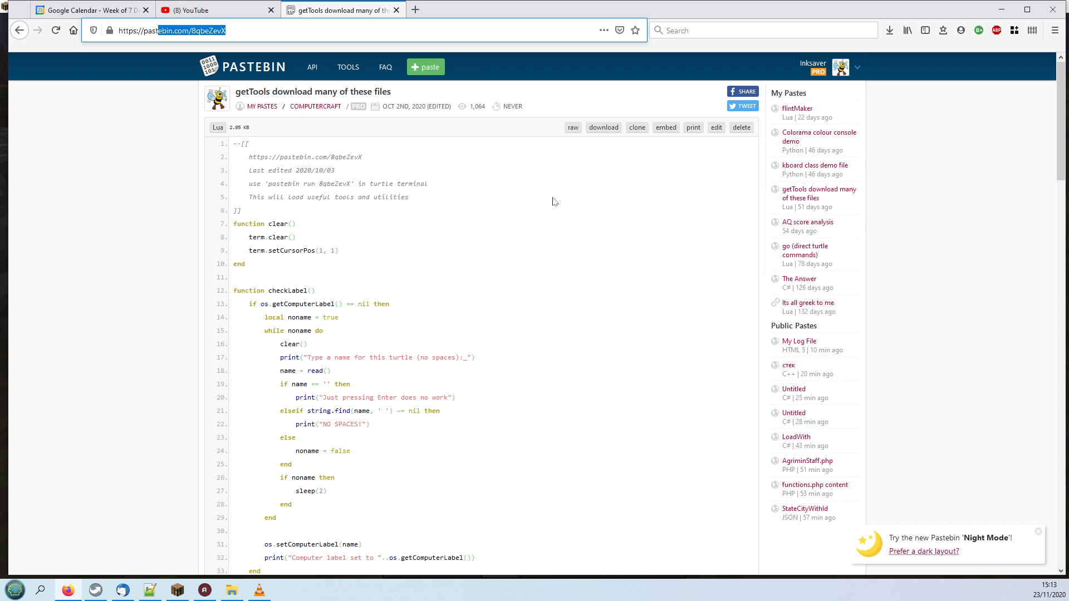
{"action": "mouse_move", "coordinate": [437, 257]}
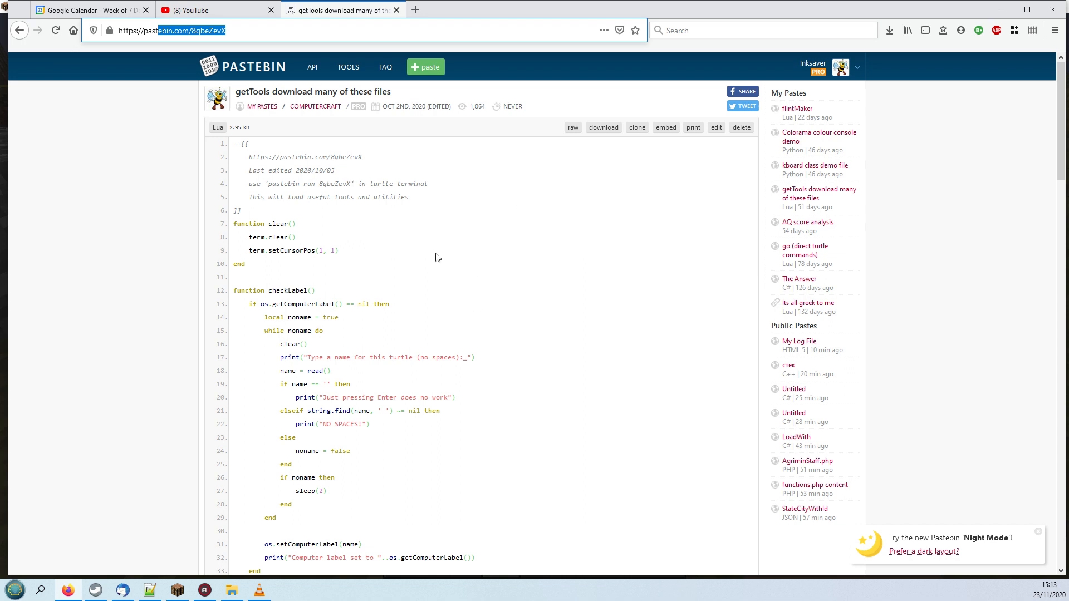
{"action": "mouse_move", "coordinate": [330, 180]}
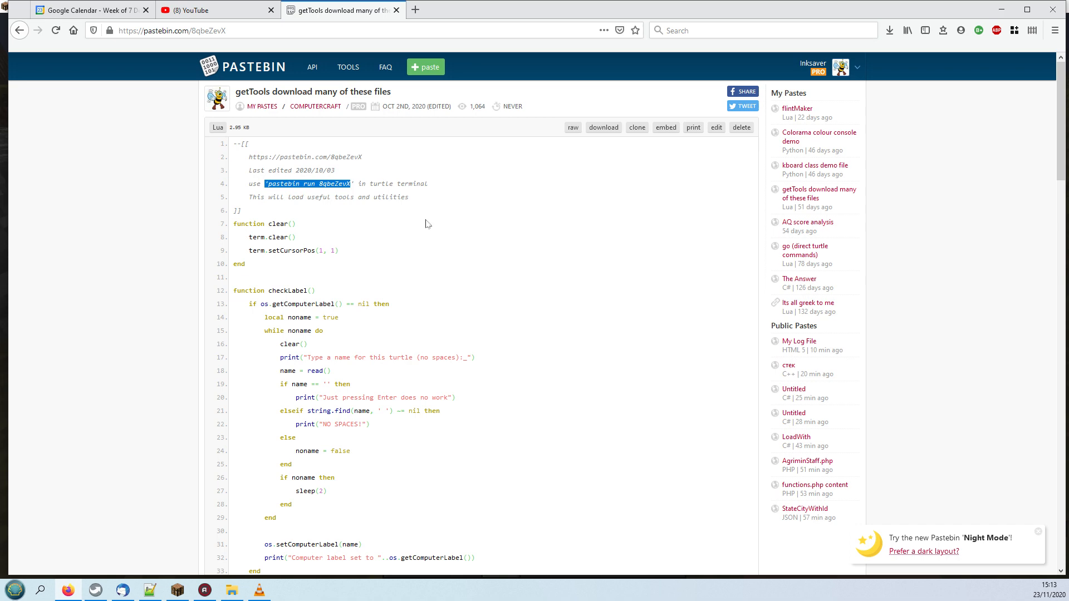
{"action": "mouse_move", "coordinate": [960, 15]}
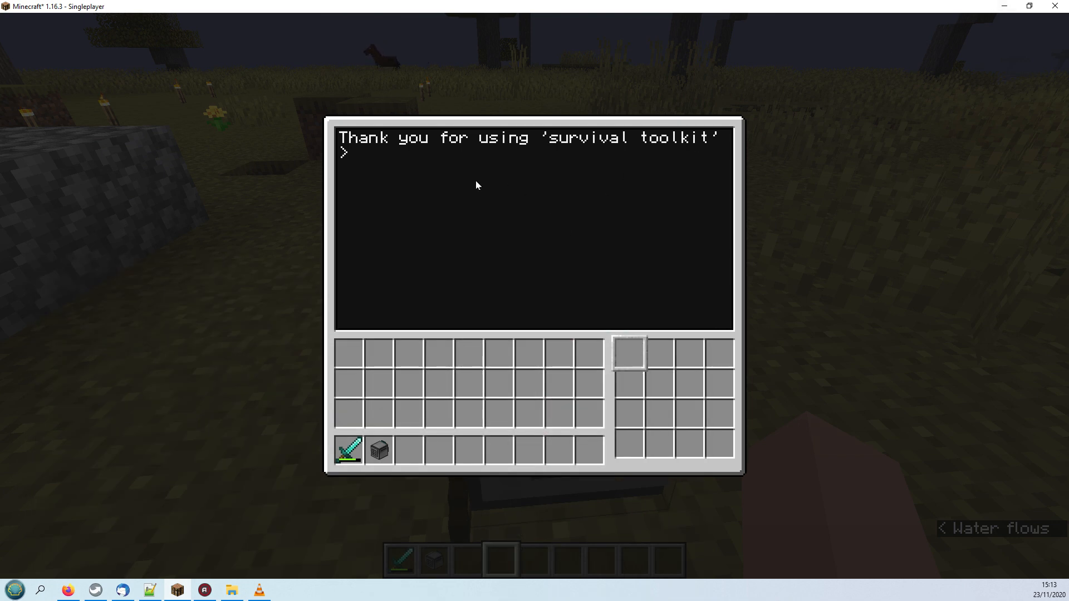
Clear the old 'pastebin run 8qbeZevX' command and list the turtle's files with ls
{"action": "type", "text": "'pastebin run 8qbeZevX"}
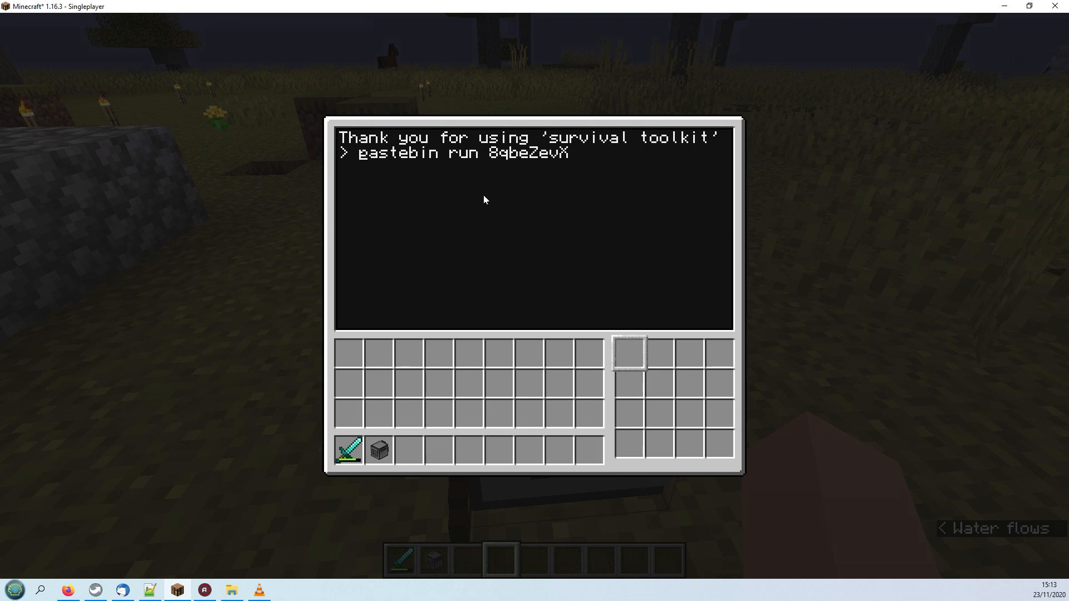
{"action": "key", "text": "Backspace"}
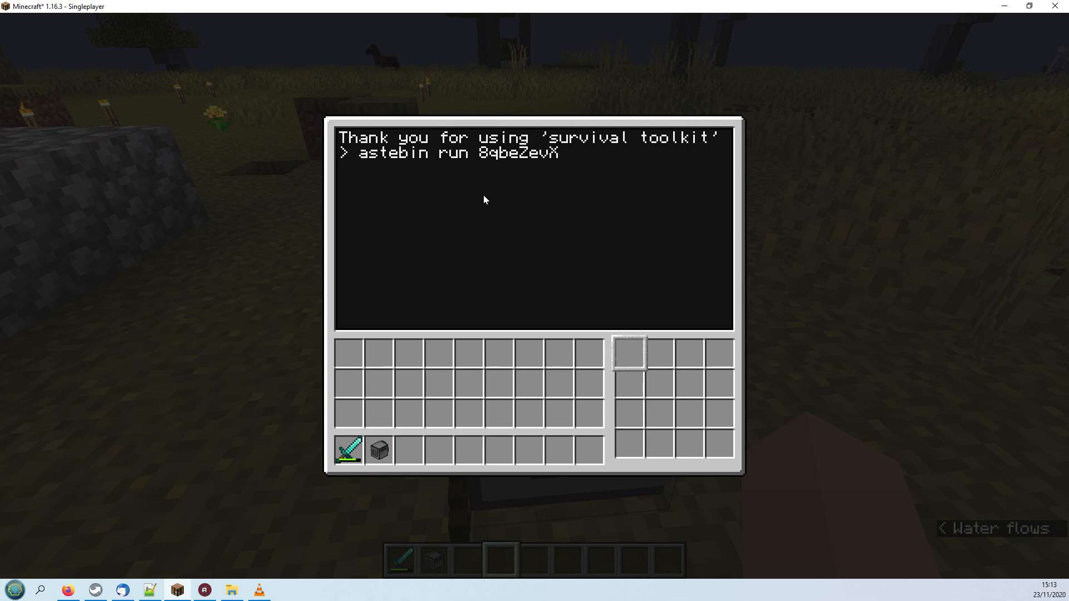
{"action": "key", "text": "Enter"}
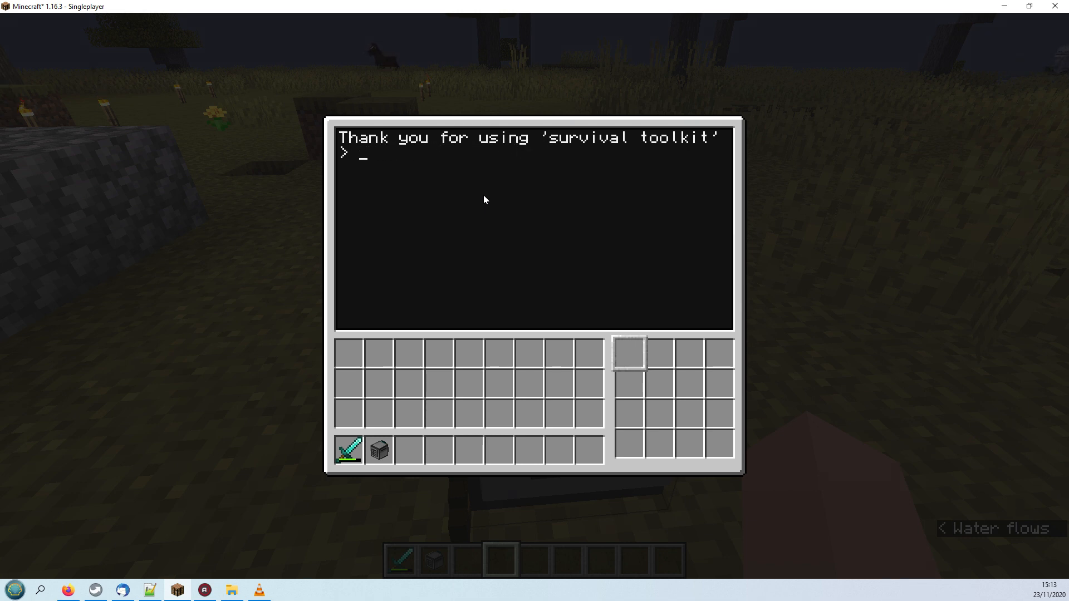
{"action": "type", "text": "ls"}
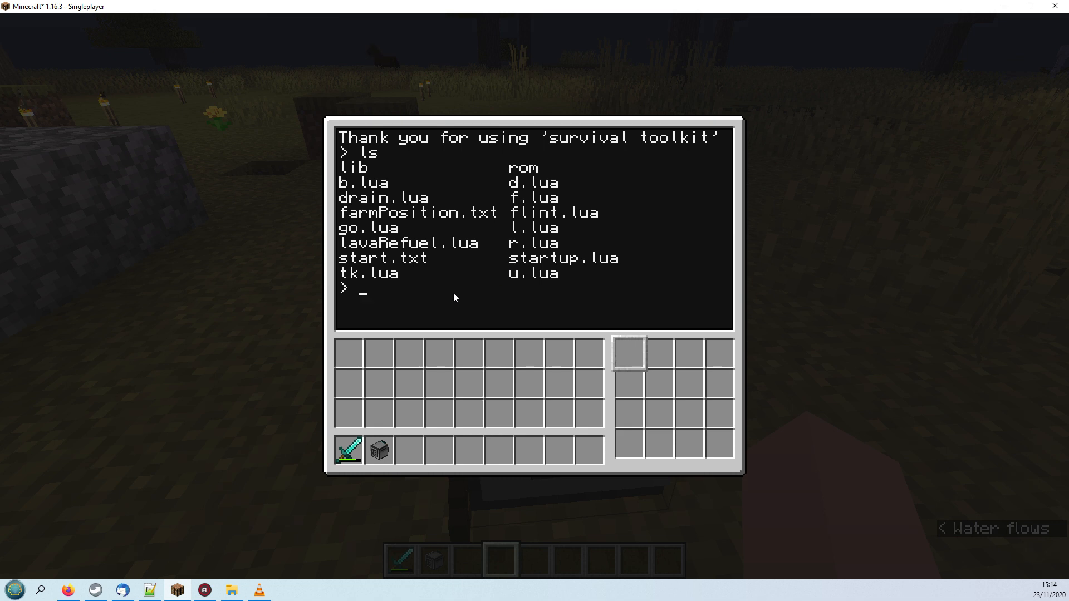
Drive the turtle forward 5, turn left, forward 3, then dig through the dirt block
{"action": "type", "text": "f 5"}
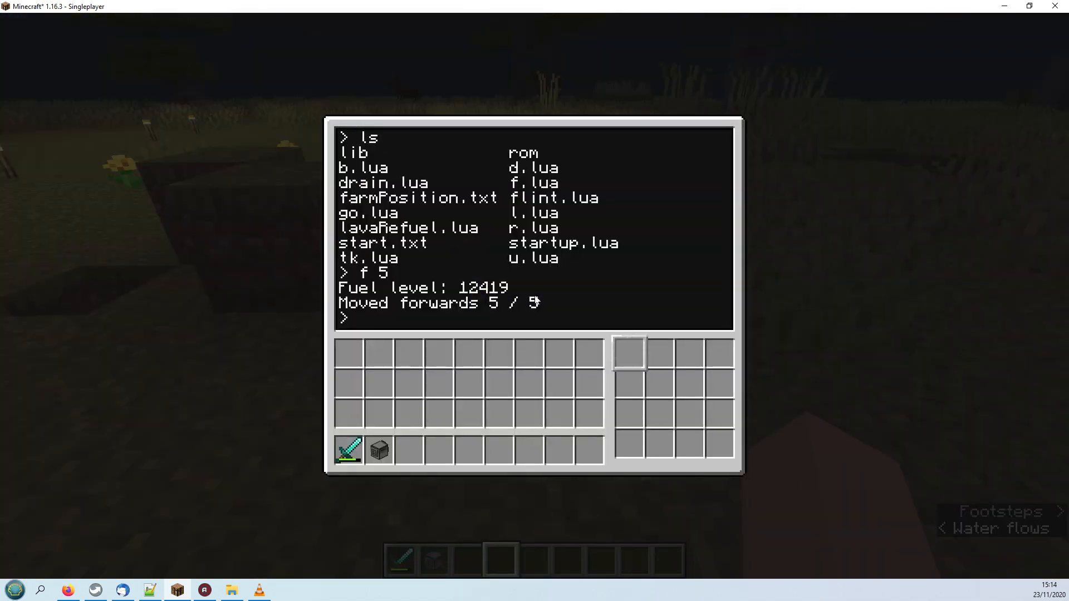
{"action": "key", "text": "Escape"}
{"action": "type", "text": "f"}
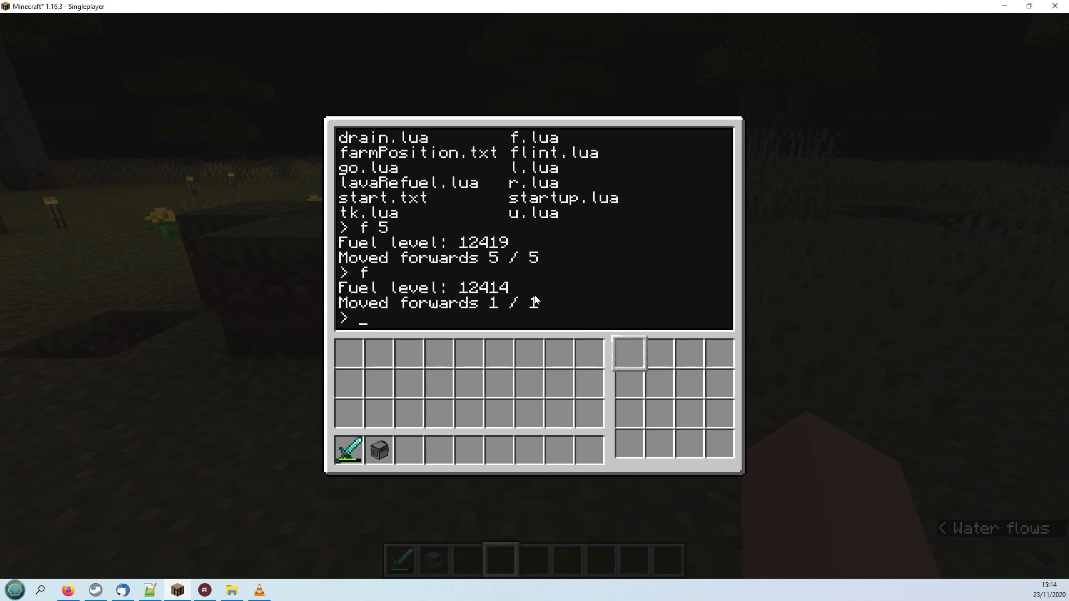
{"action": "type", "text": "label"}
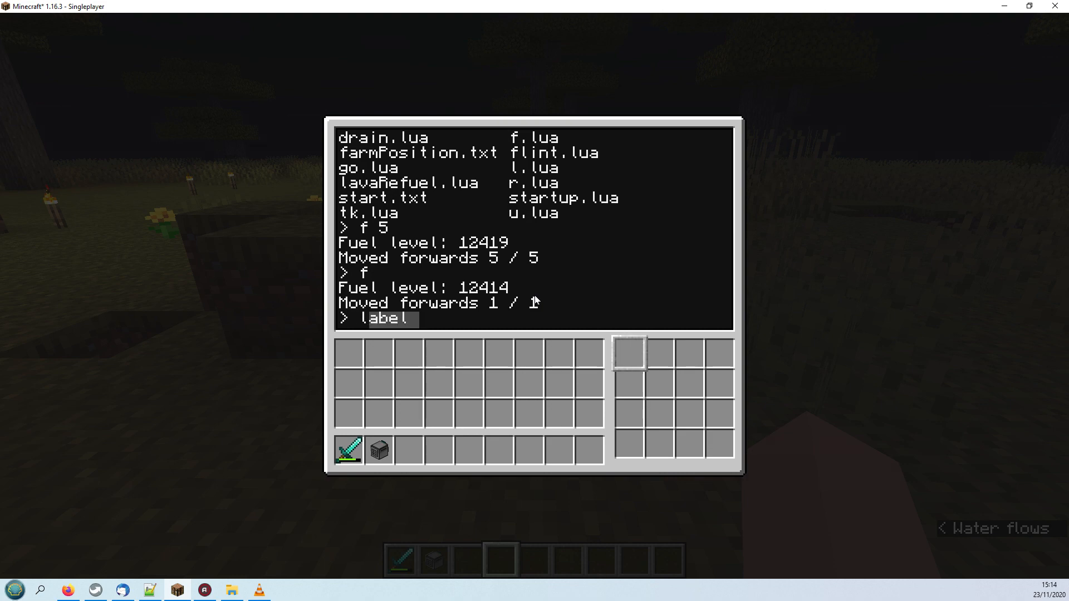
{"action": "key", "text": "Escape"}
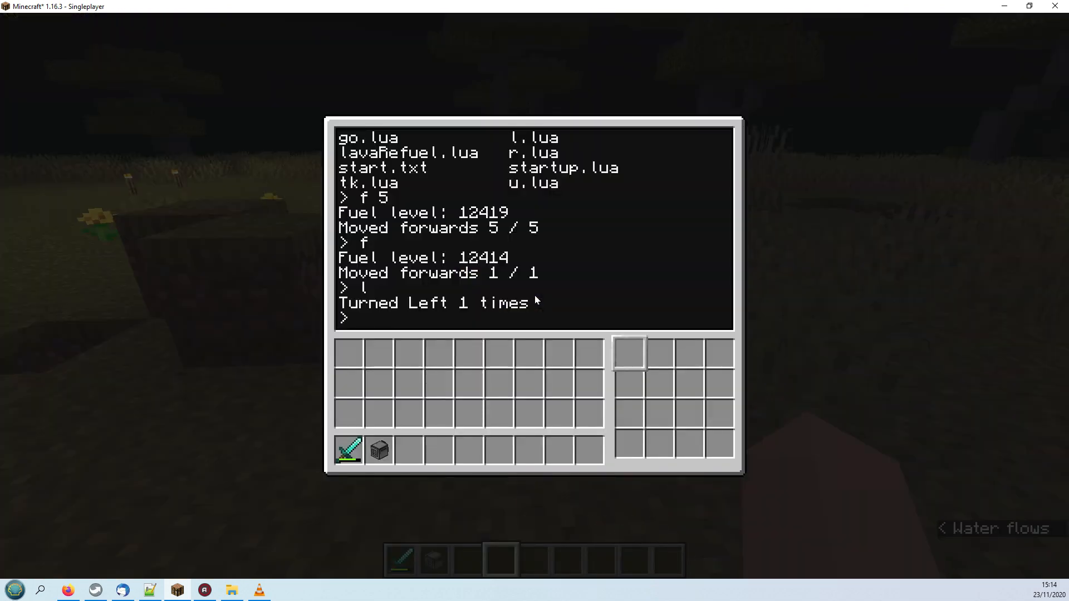
{"action": "type", "text": "f 3"}
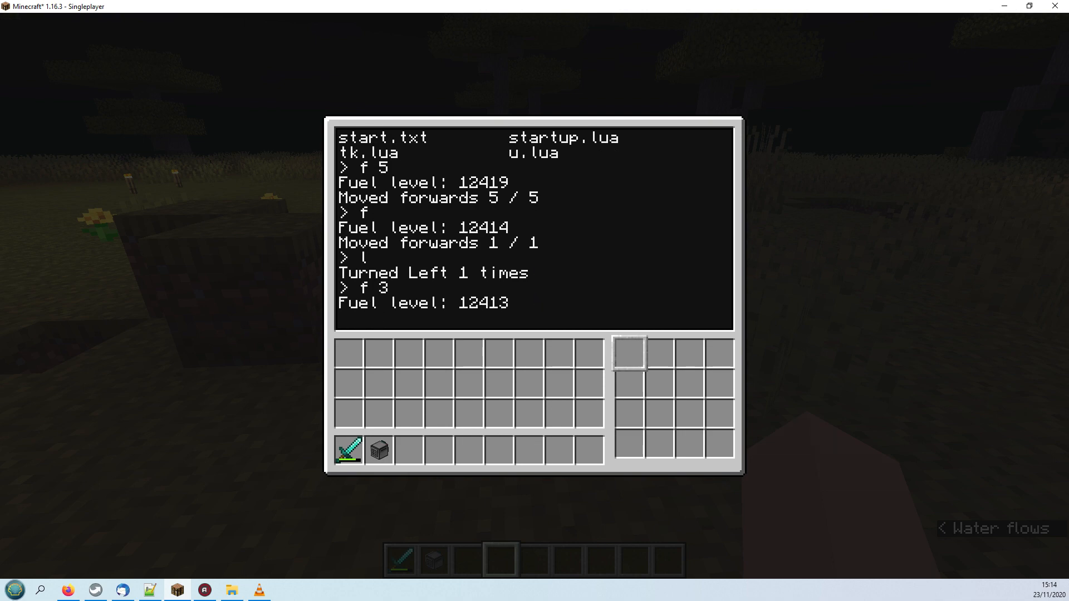
{"action": "key", "text": "Escape"}
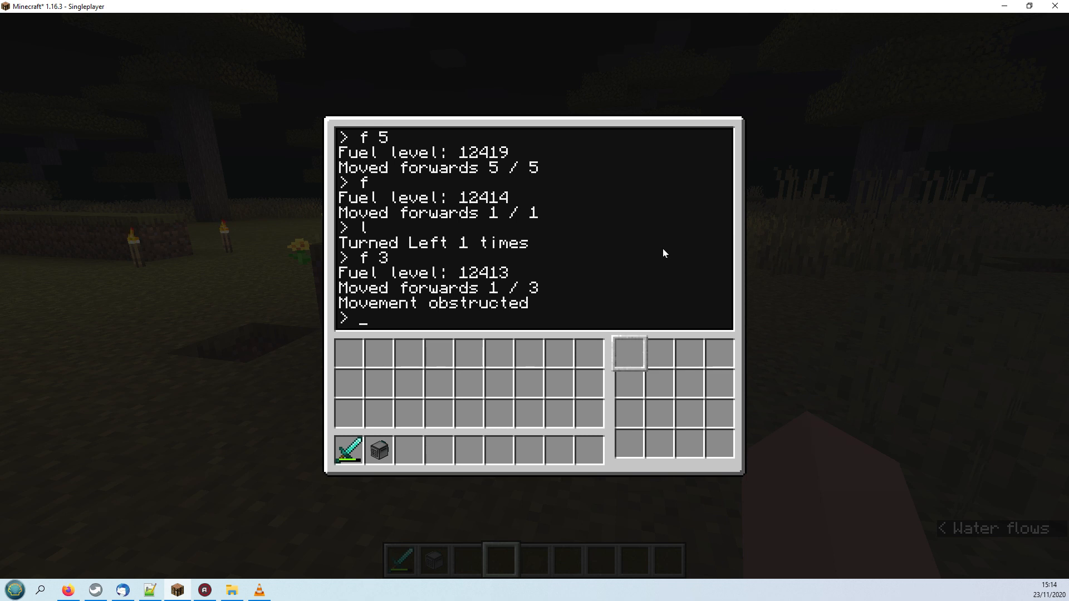
{"action": "type", "text": "f 3"}
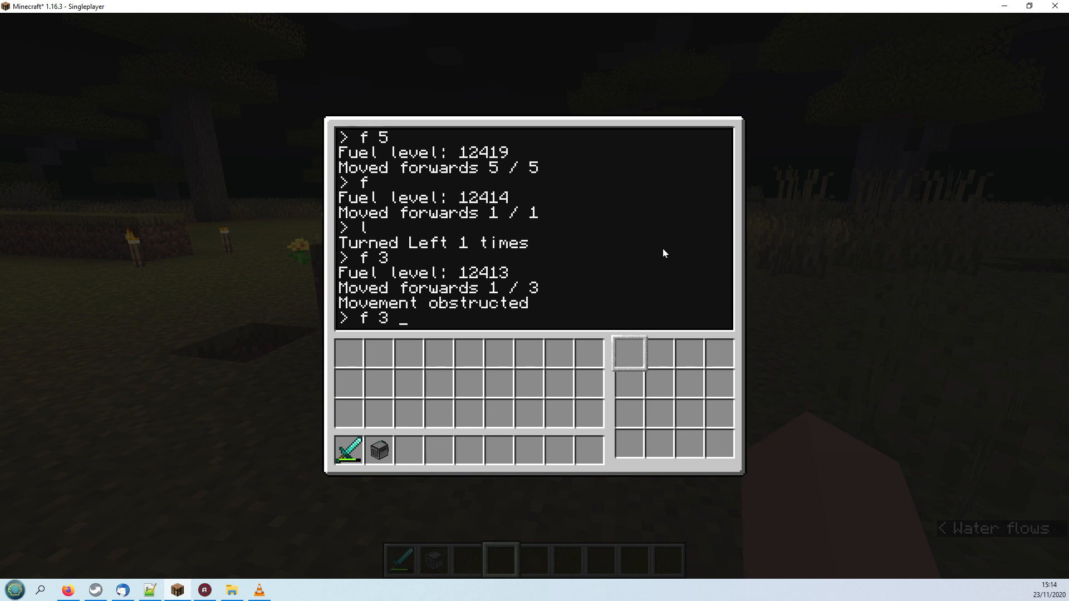
{"action": "type", "text": "d"}
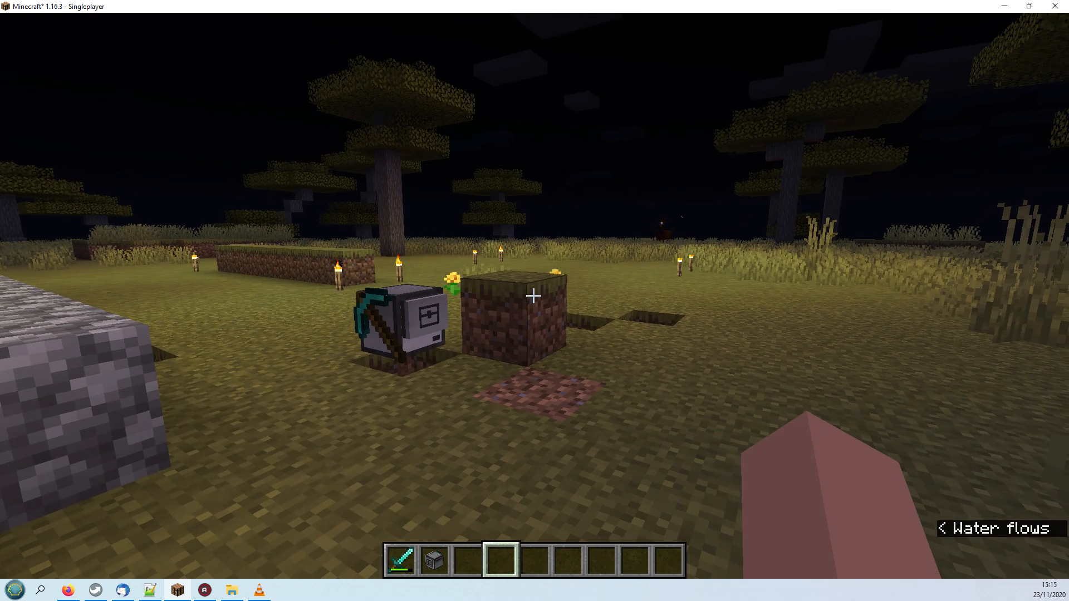
{"action": "mouse_move", "coordinate": [535, 312]}
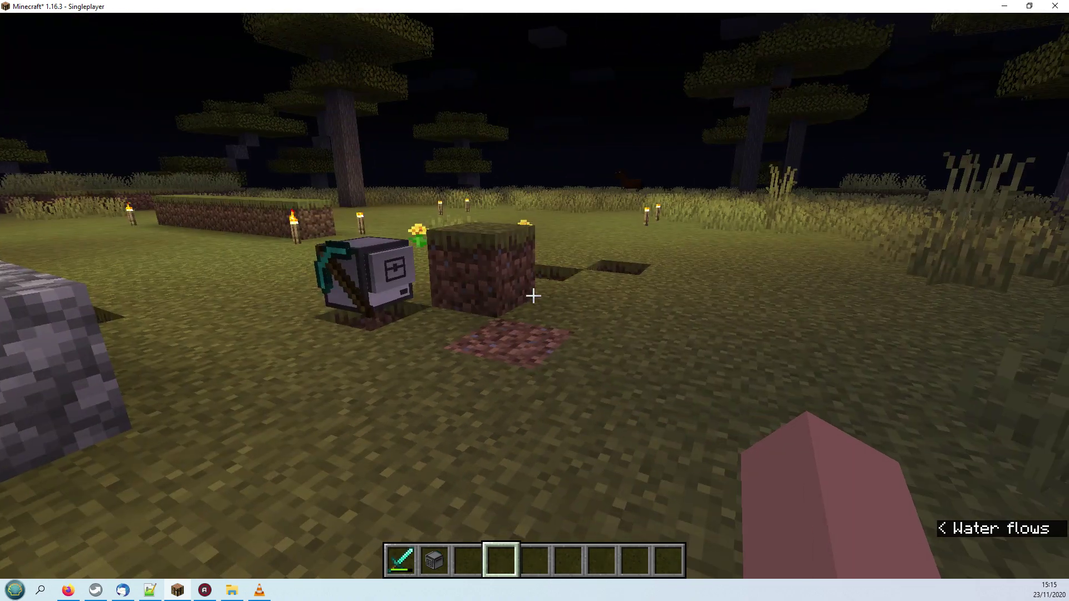
{"action": "mouse_move", "coordinate": [535, 295]}
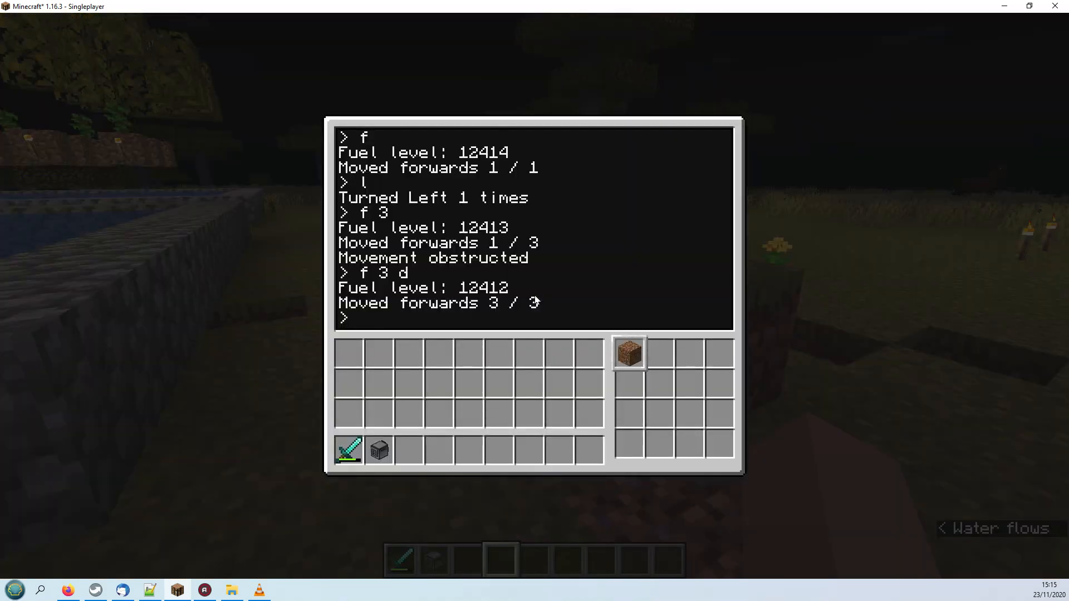
Launch tk, view the Forestry options (2), then quit with q to the main menu
{"action": "type", "text": "time"}
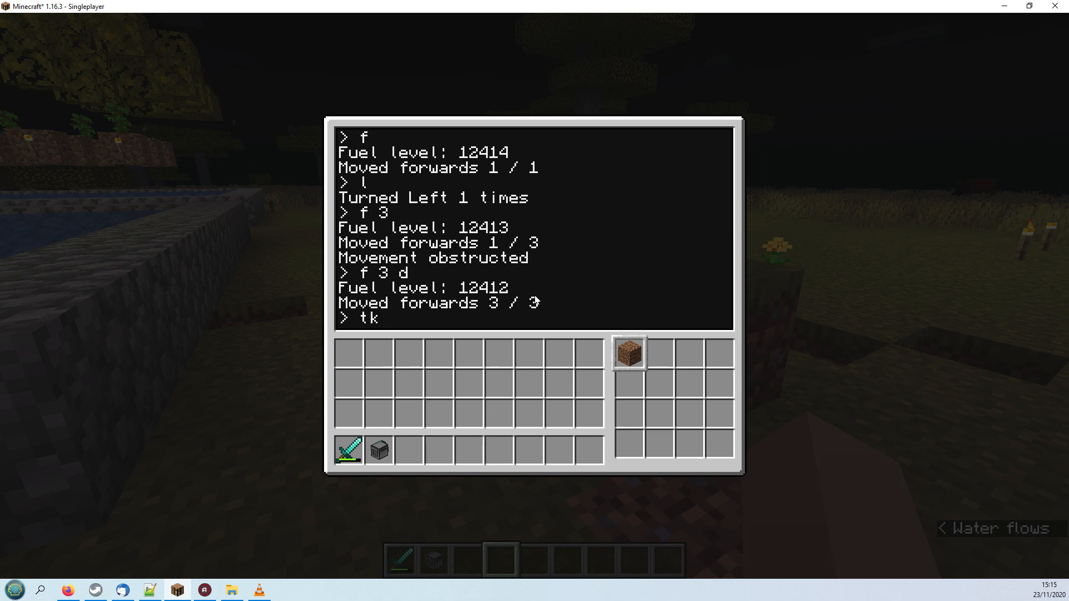
{"action": "key", "text": "Enter"}
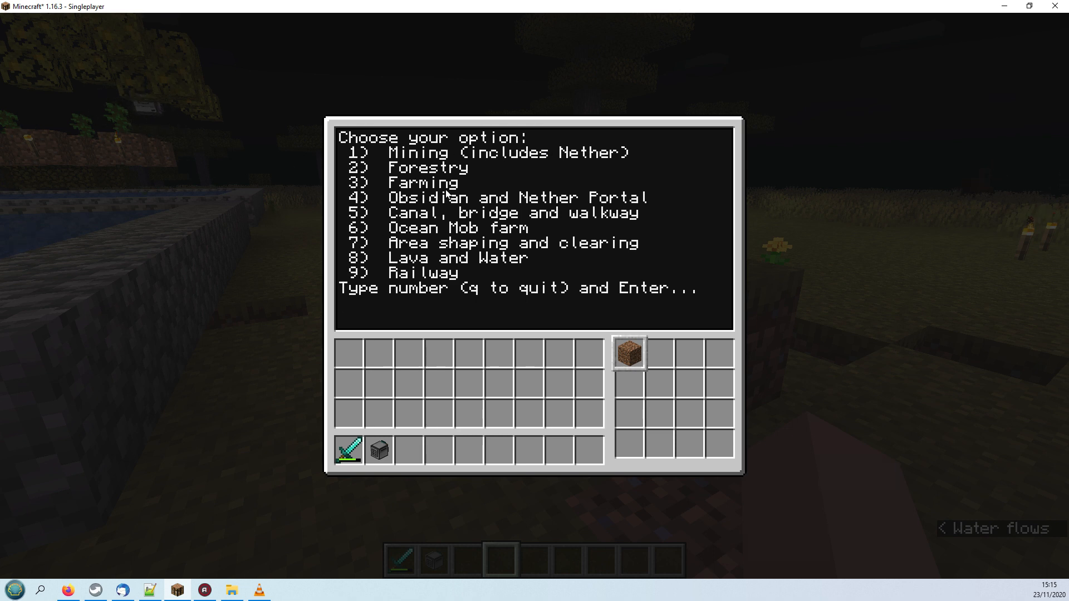
{"action": "type", "text": "2"}
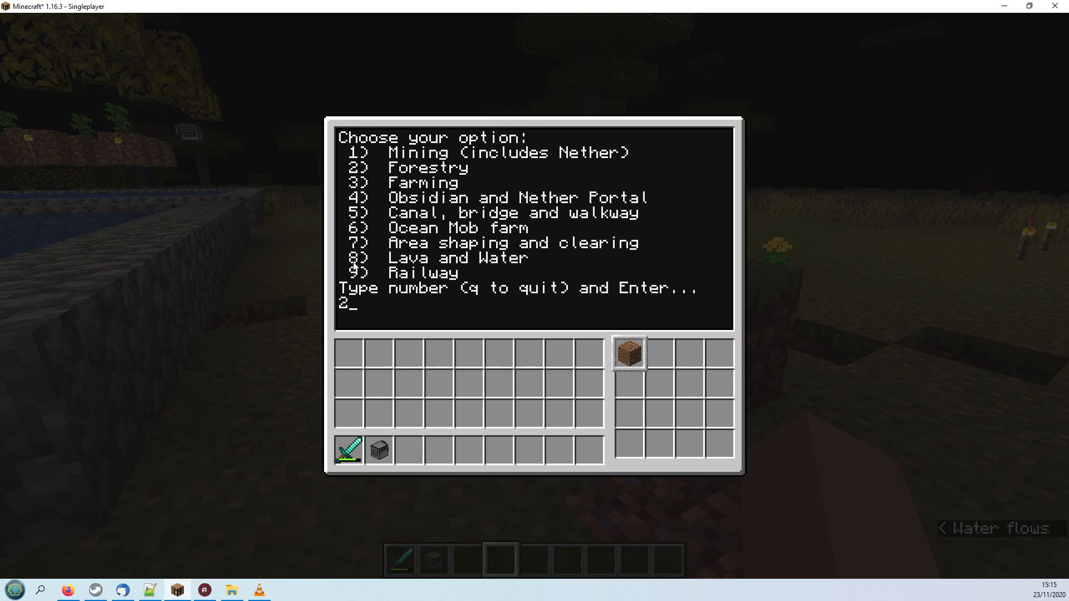
{"action": "key", "text": "Enter"}
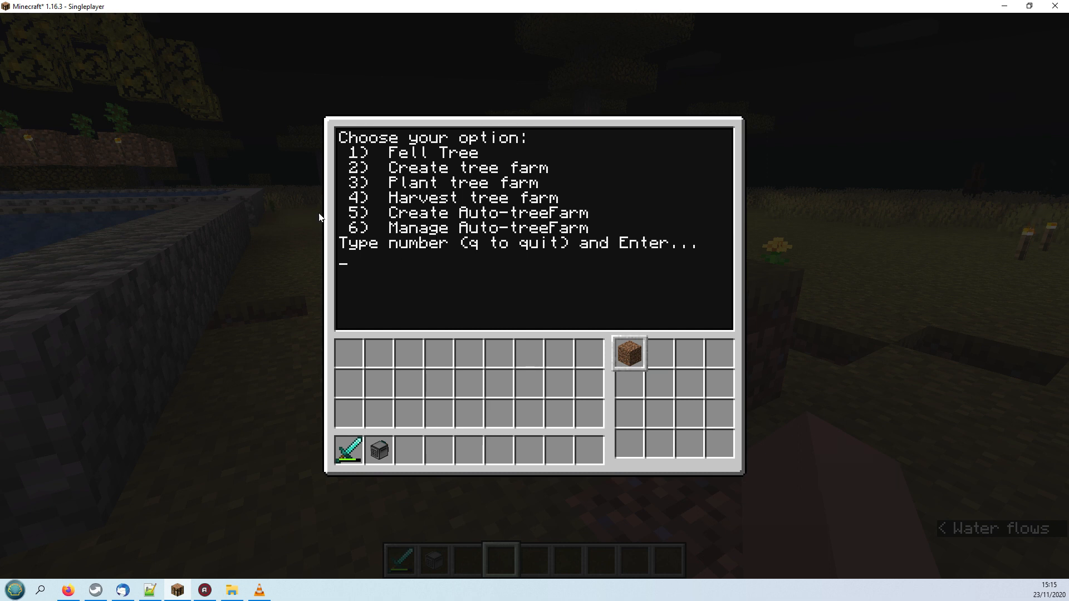
{"action": "mouse_move", "coordinate": [410, 294]}
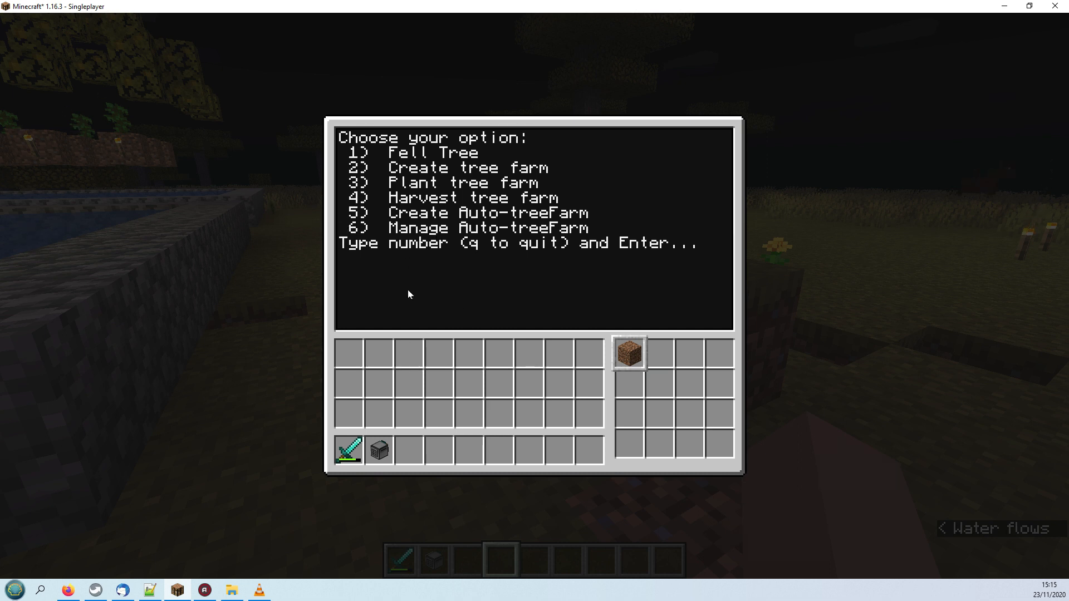
{"action": "type", "text": "q"}
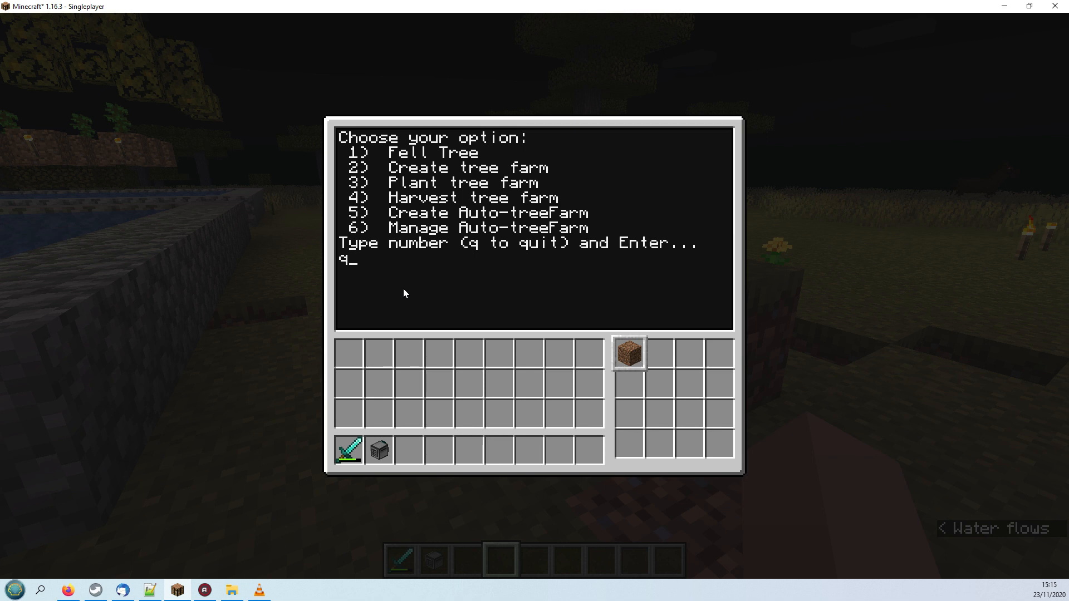
{"action": "key", "text": "Enter"}
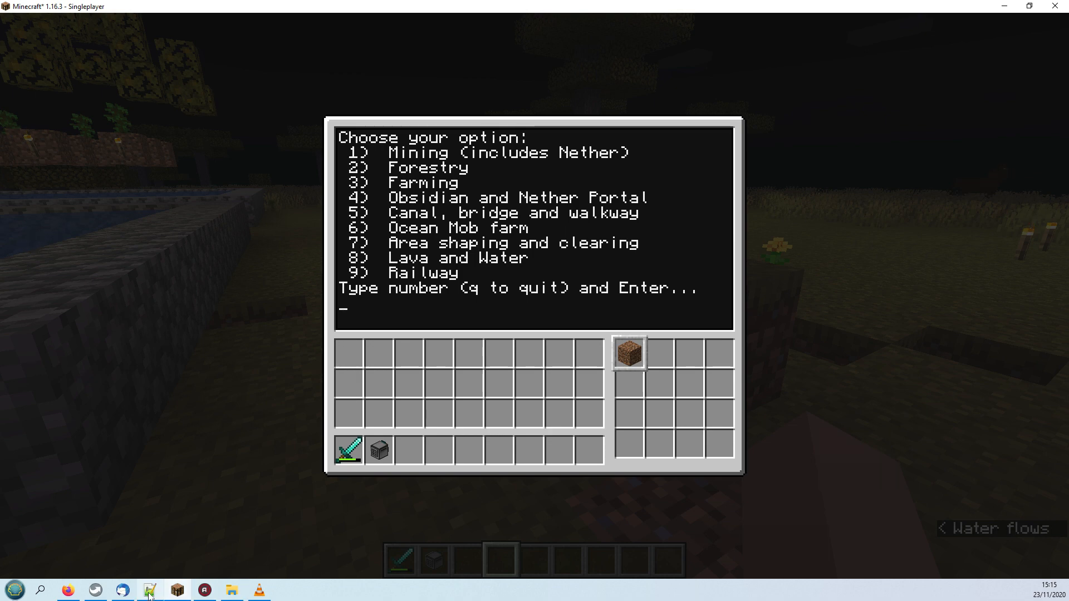
Skim clsTurtle.lua in Notepad++, then return to tk.lua's collapsed function list
{"action": "left_click", "coordinate": [149, 590]}
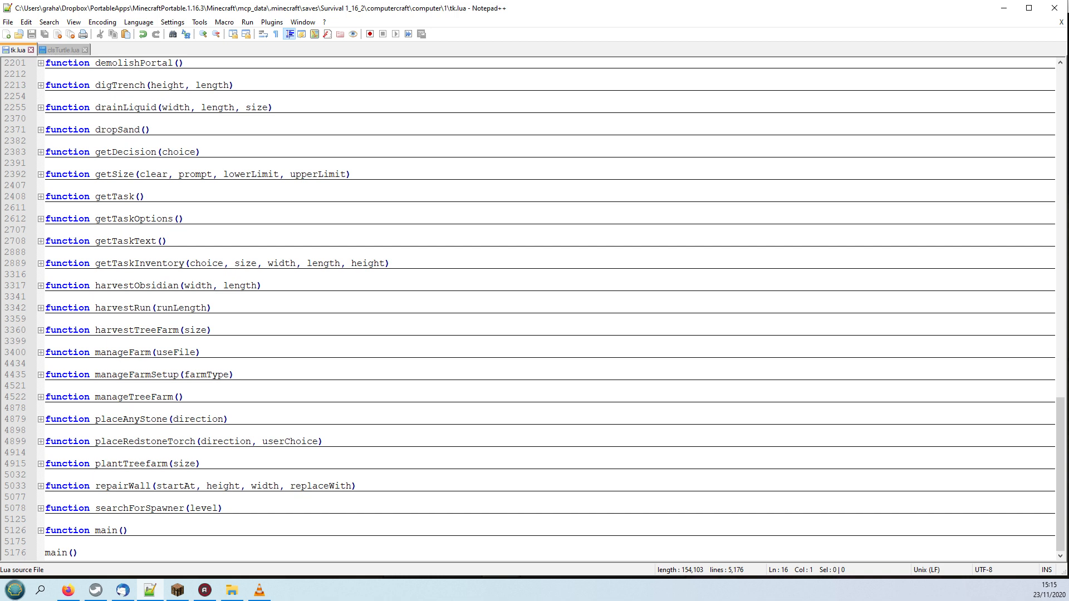
{"action": "left_click", "coordinate": [60, 49]}
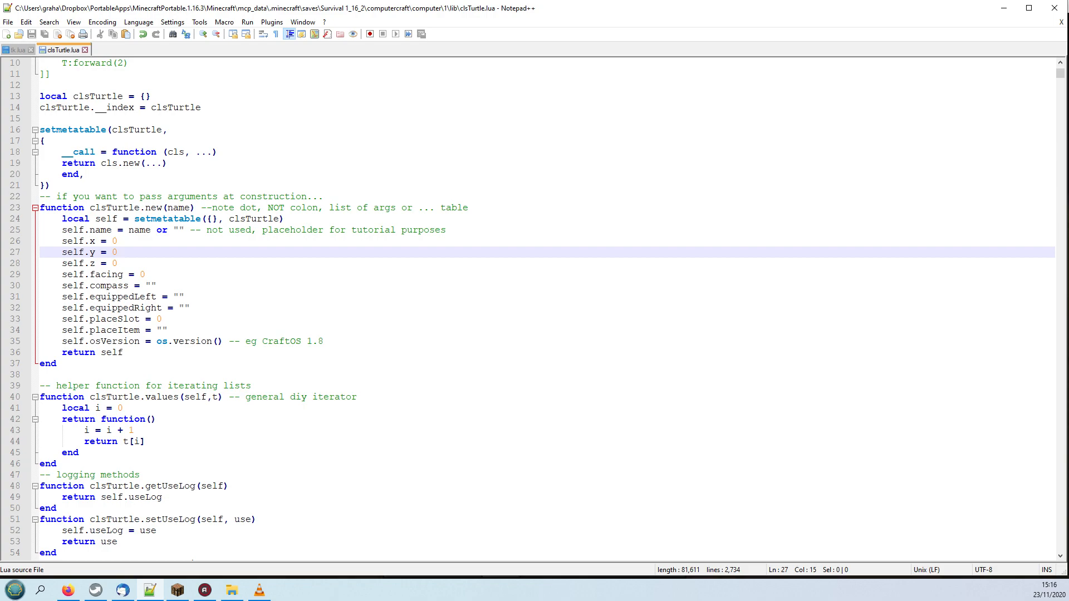
{"action": "scroll", "scroll_direction": "down", "scroll_amount": 3}
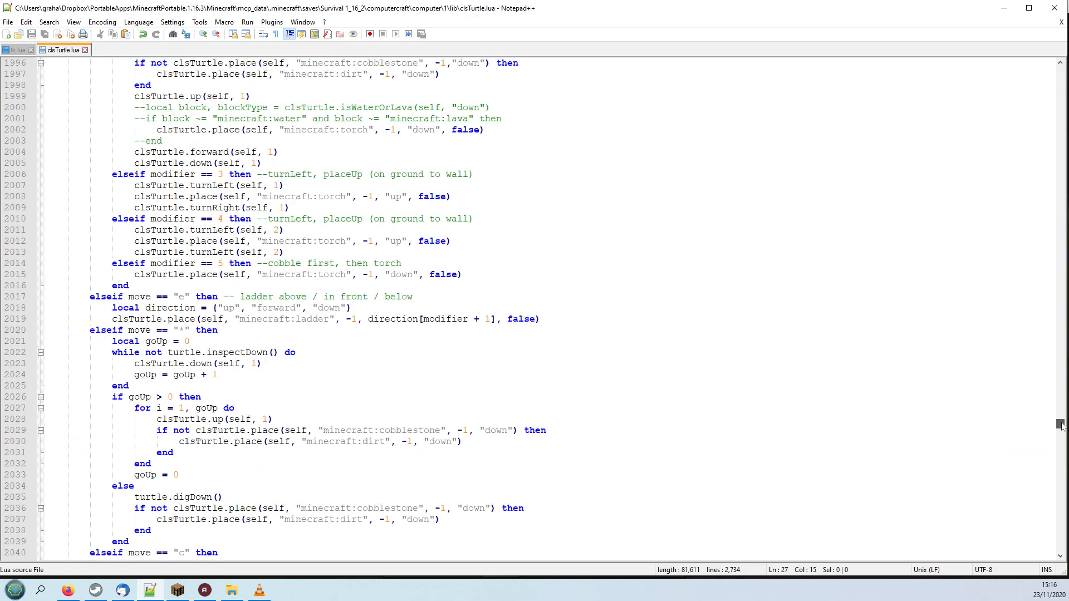
{"action": "scroll", "scroll_direction": "down", "scroll_amount": 3}
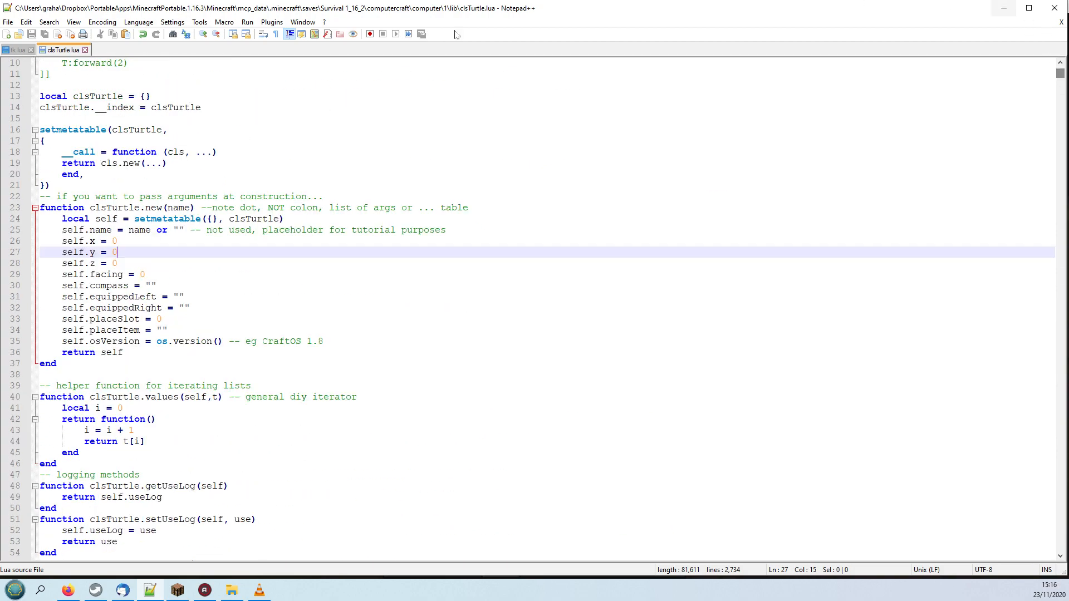
{"action": "left_click", "coordinate": [12, 49]}
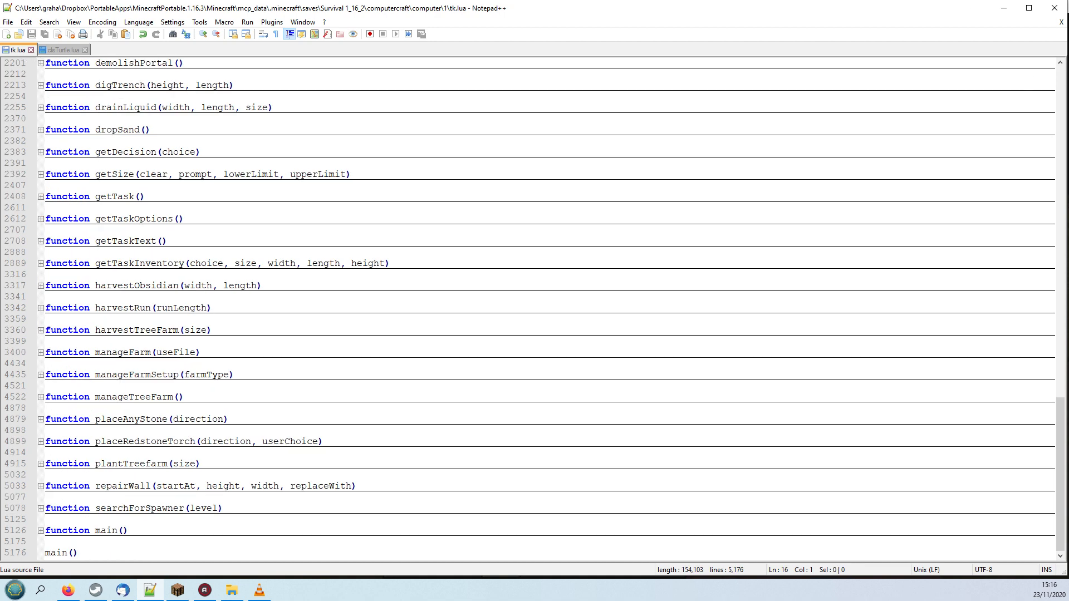
Return to the turtle terminal in Minecraft
{"action": "left_click", "coordinate": [178, 590]}
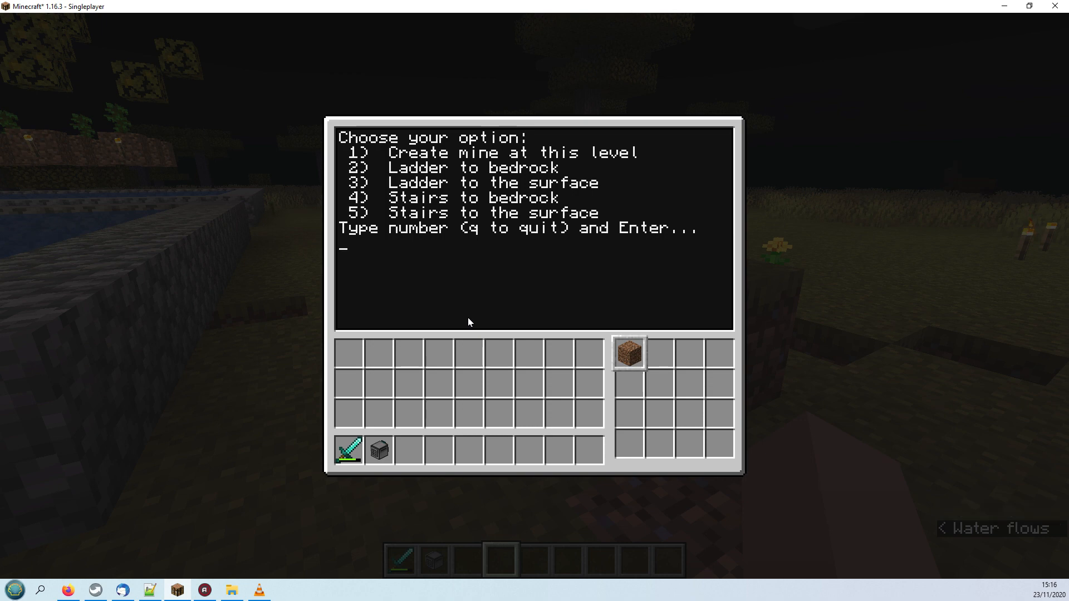
{"action": "mouse_move", "coordinate": [458, 321]}
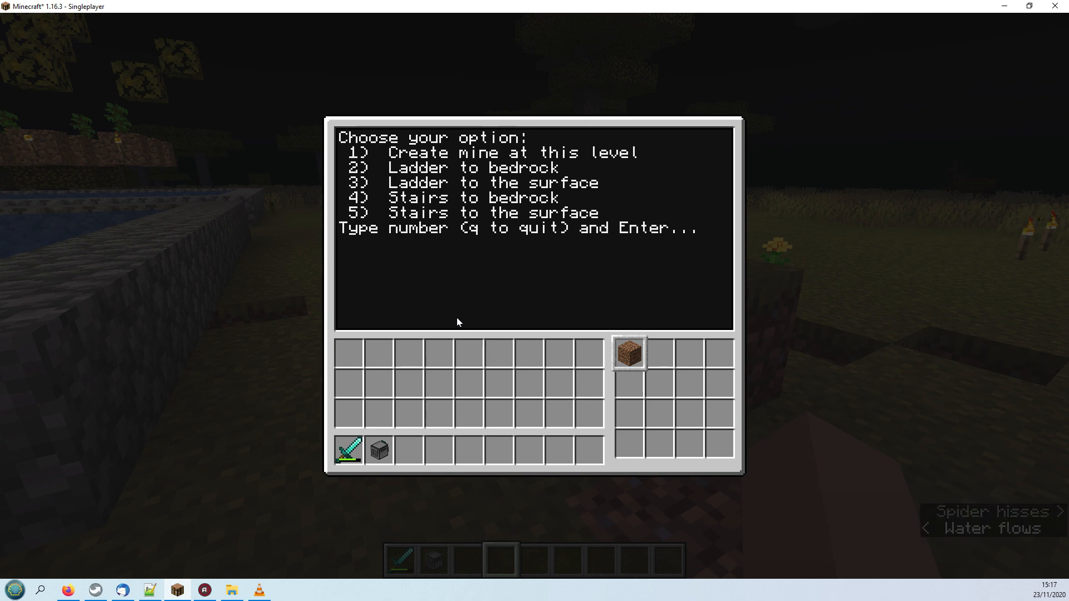